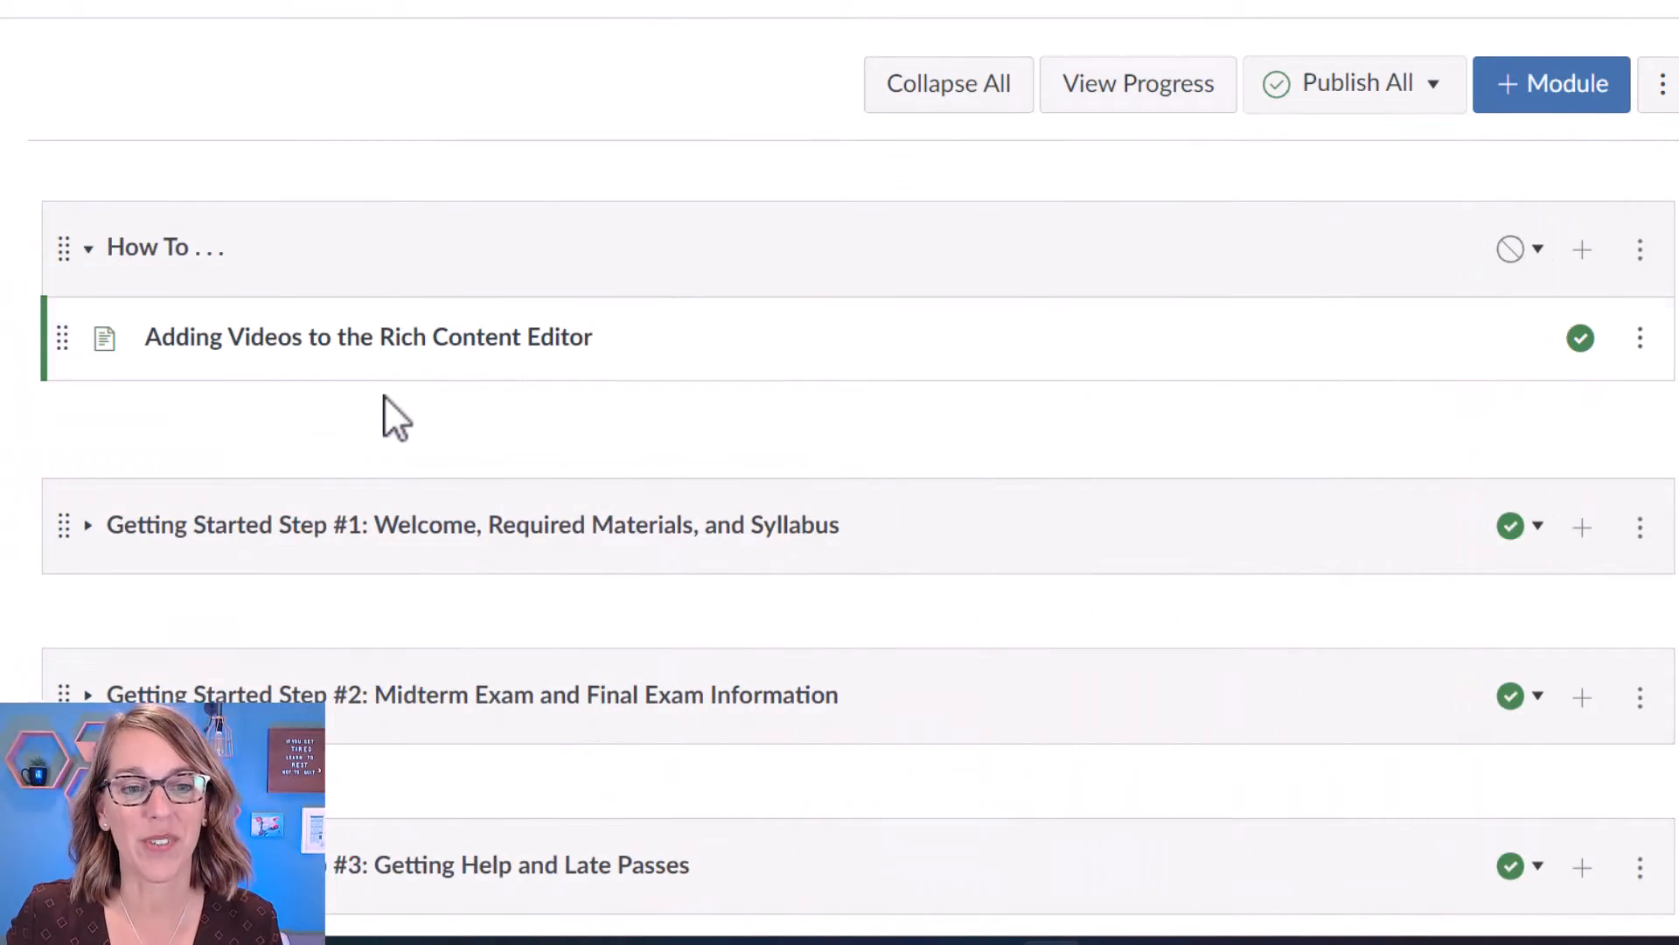
pyautogui.moveTo(450, 353)
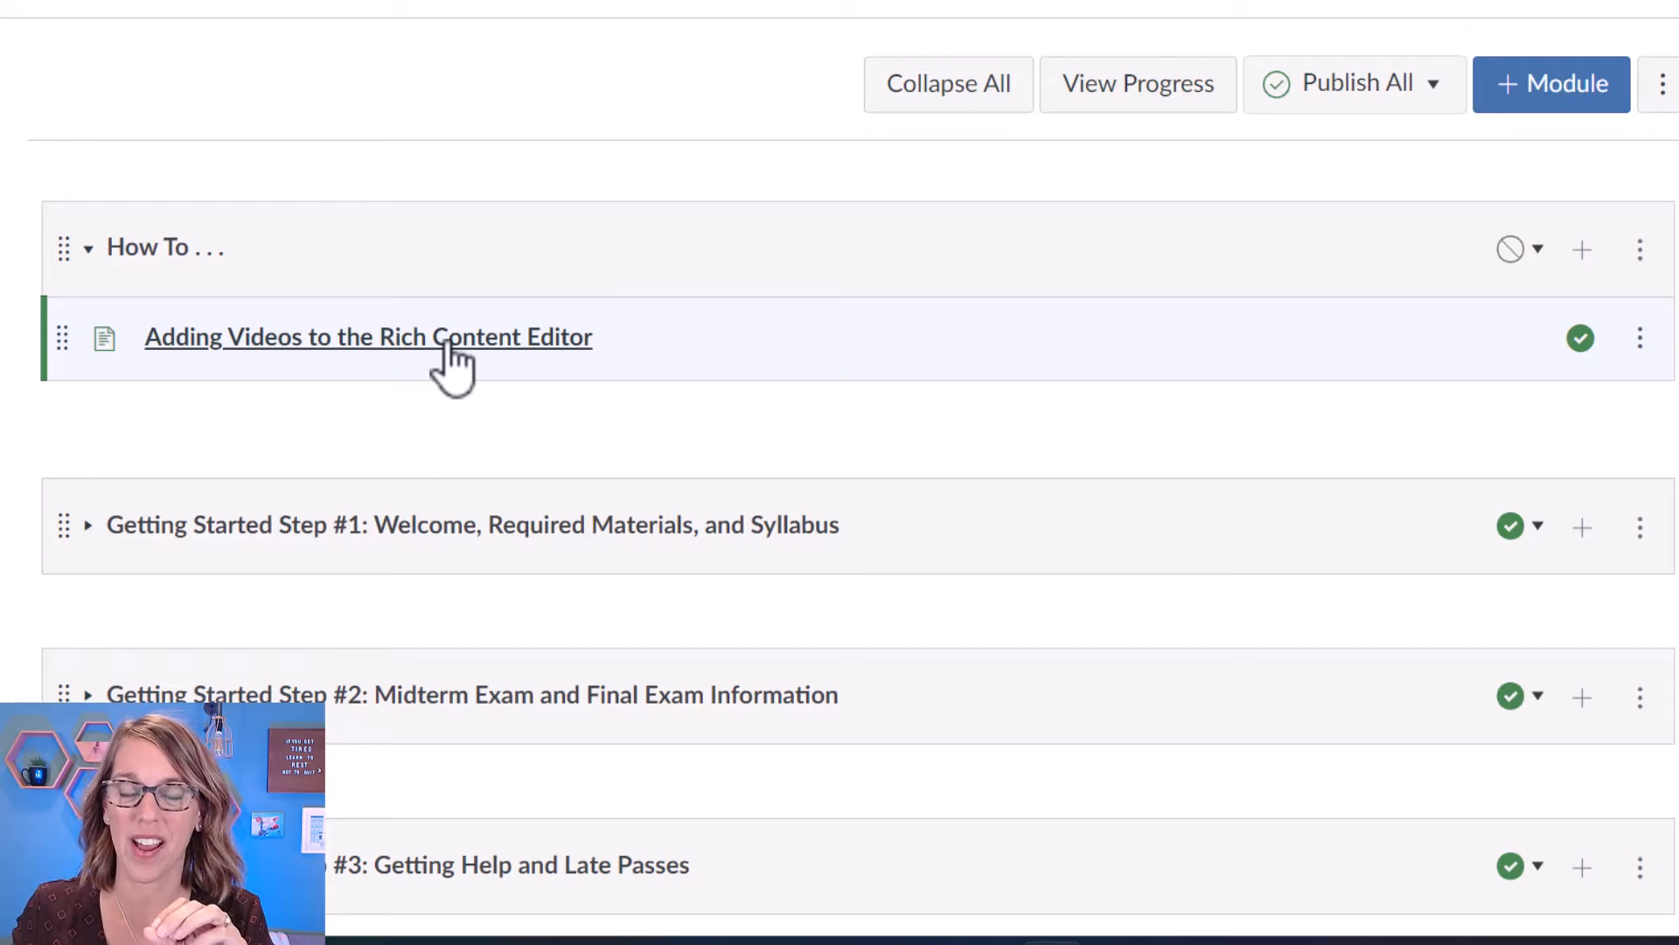
# - Open the 'Adding Videos to the Rich Content Editor' page from the How To module
pyautogui.click(369, 336)
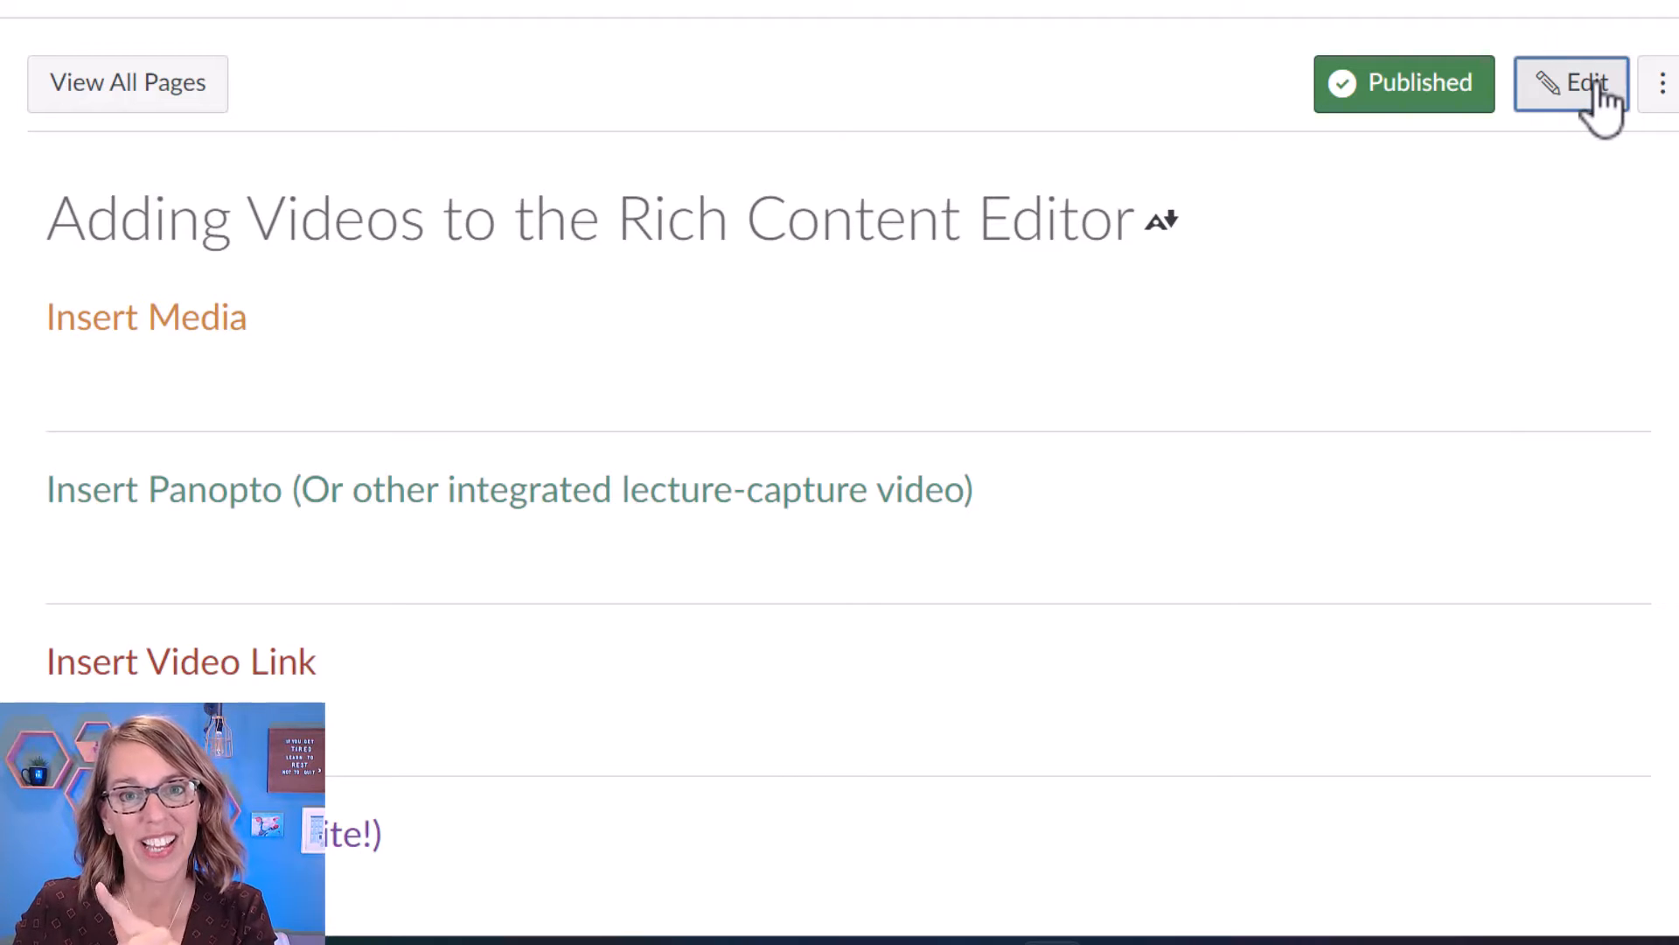
# - Edit the page and add the line 'Watch This!' under the Insert Media heading
pyautogui.click(1571, 82)
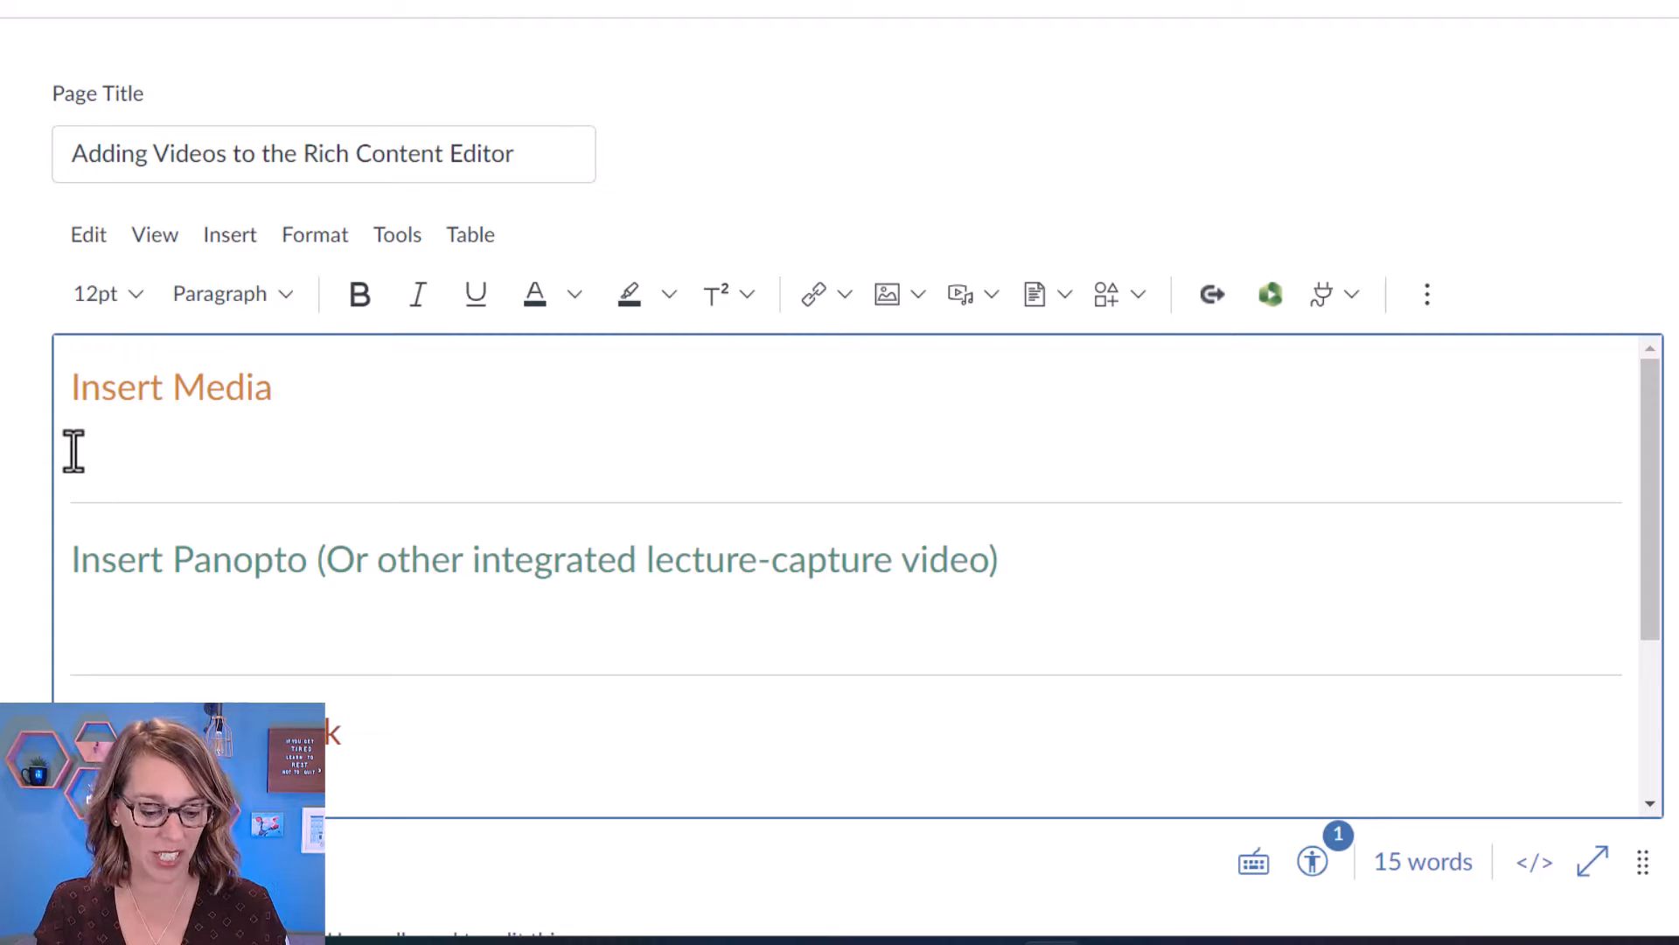
pyautogui.write('Watch')
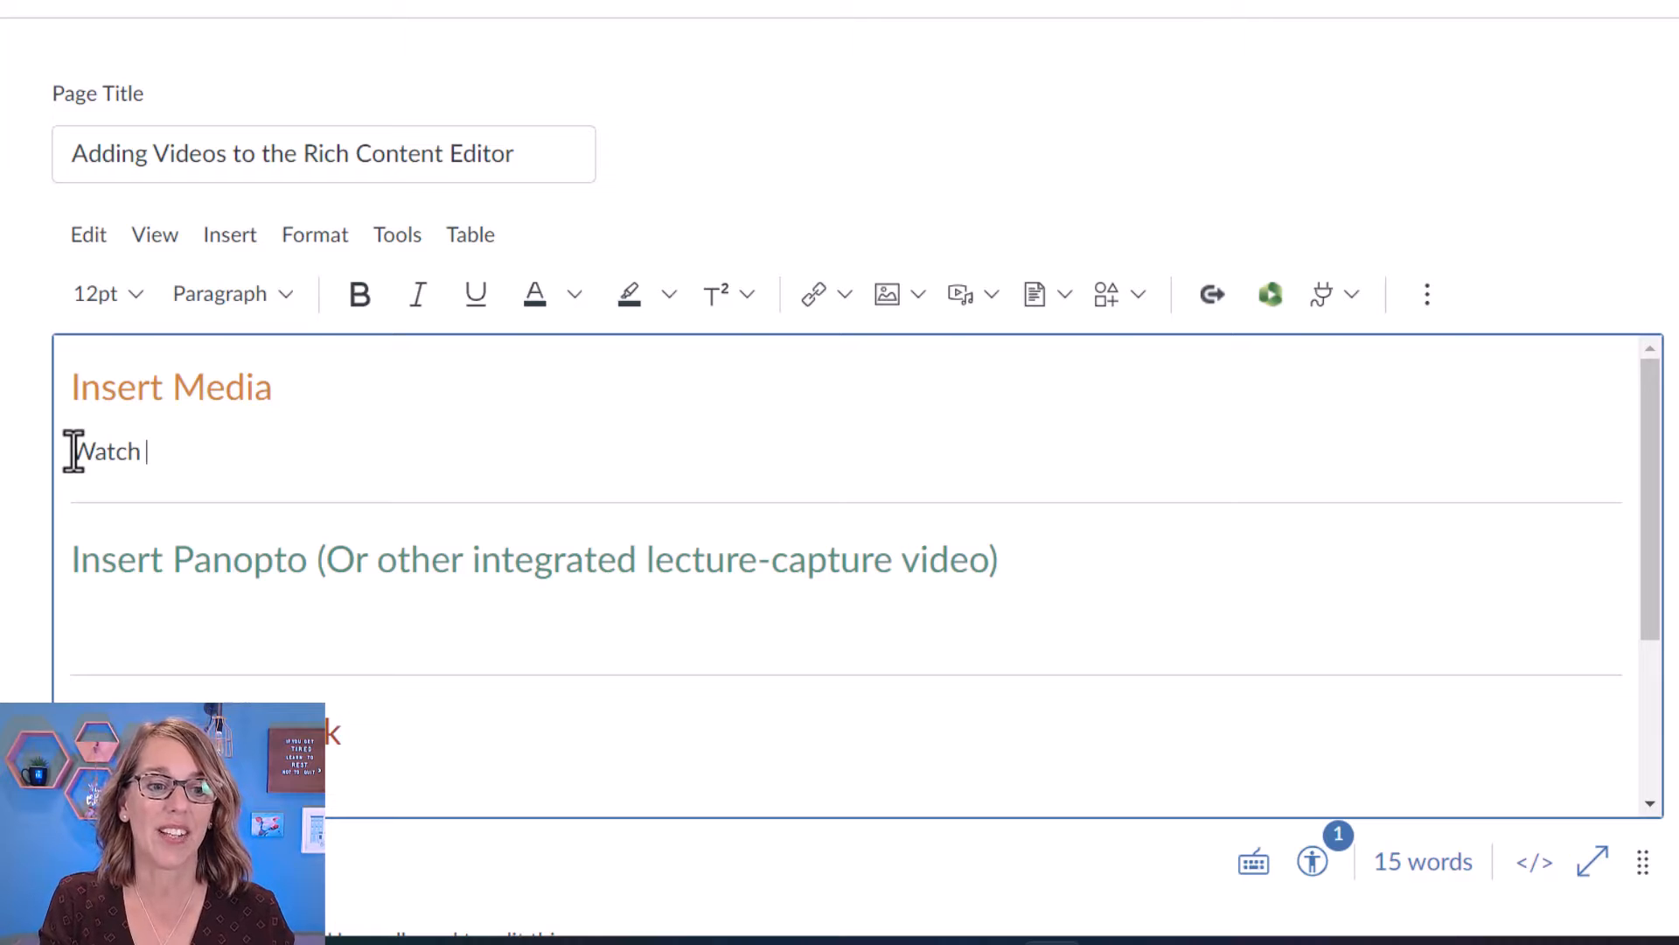
pyautogui.write('This!')
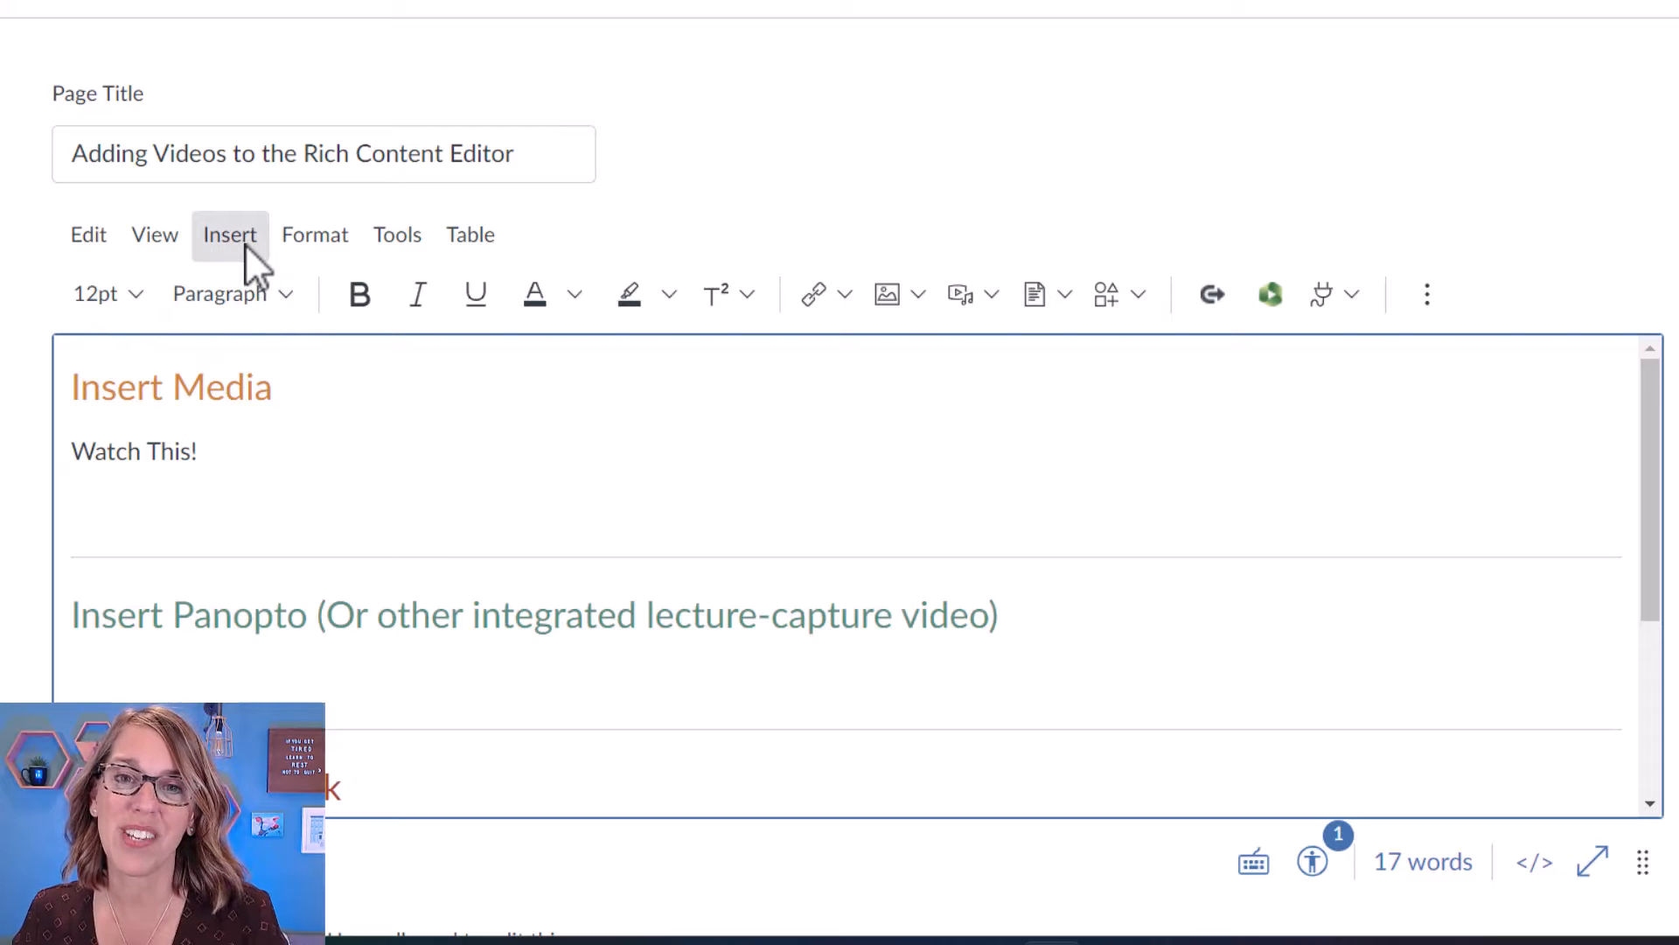
# - Bring up Upload/Record Media, glance at the Record tab, then browse the computer for a video
pyautogui.click(230, 232)
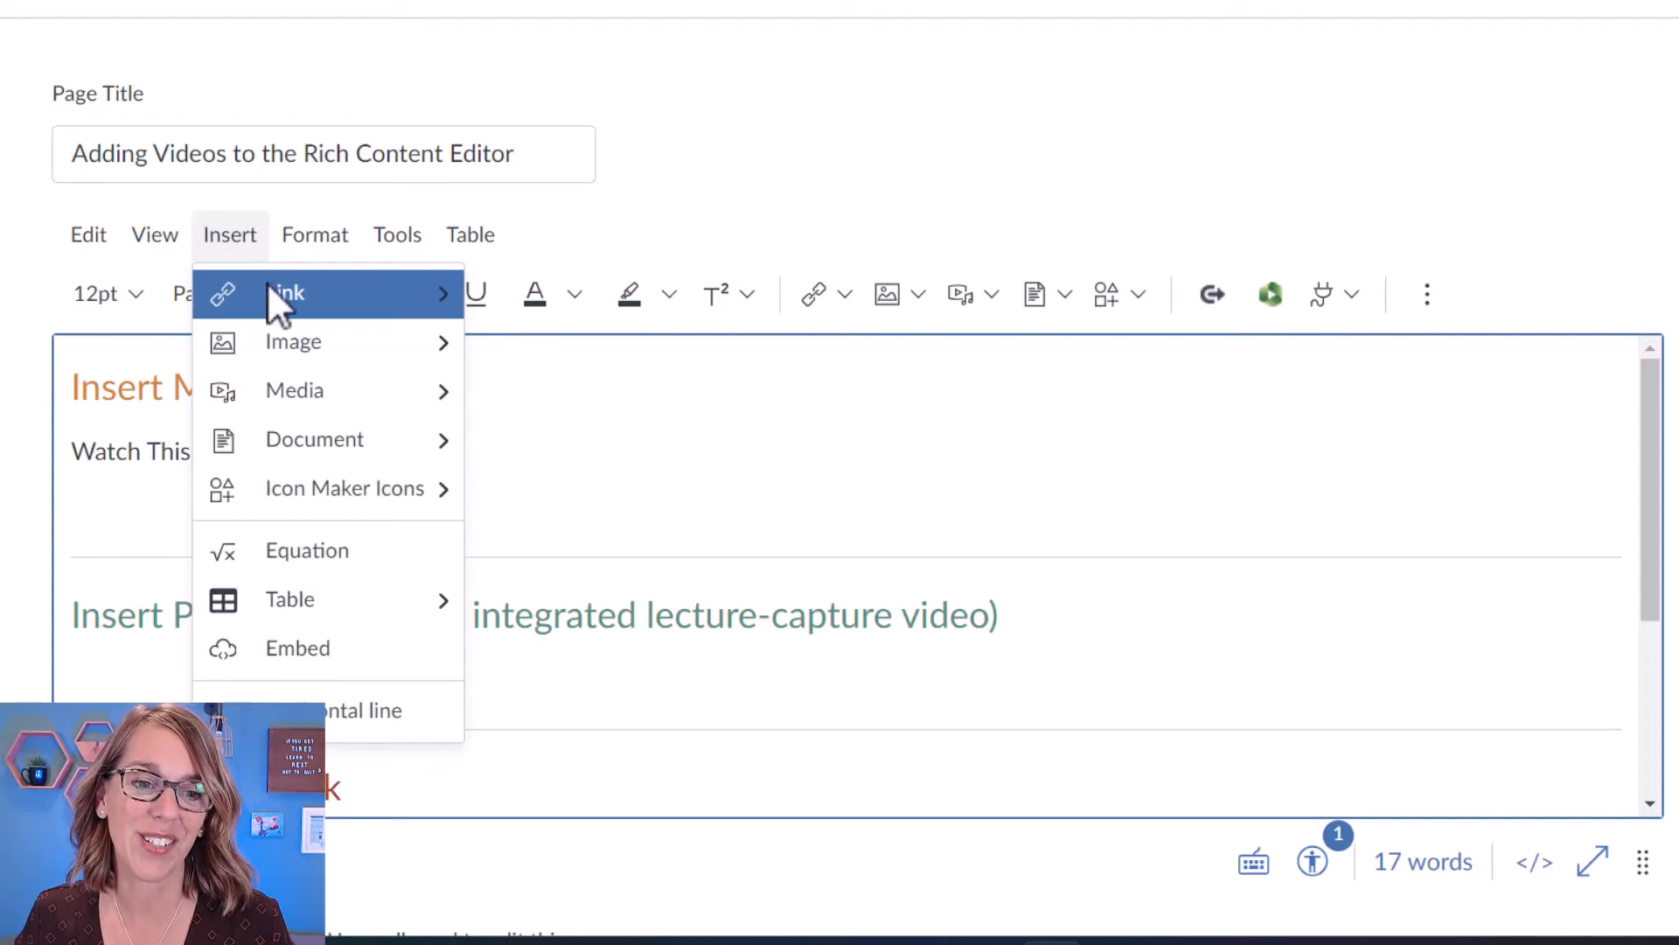
pyautogui.moveTo(294, 390)
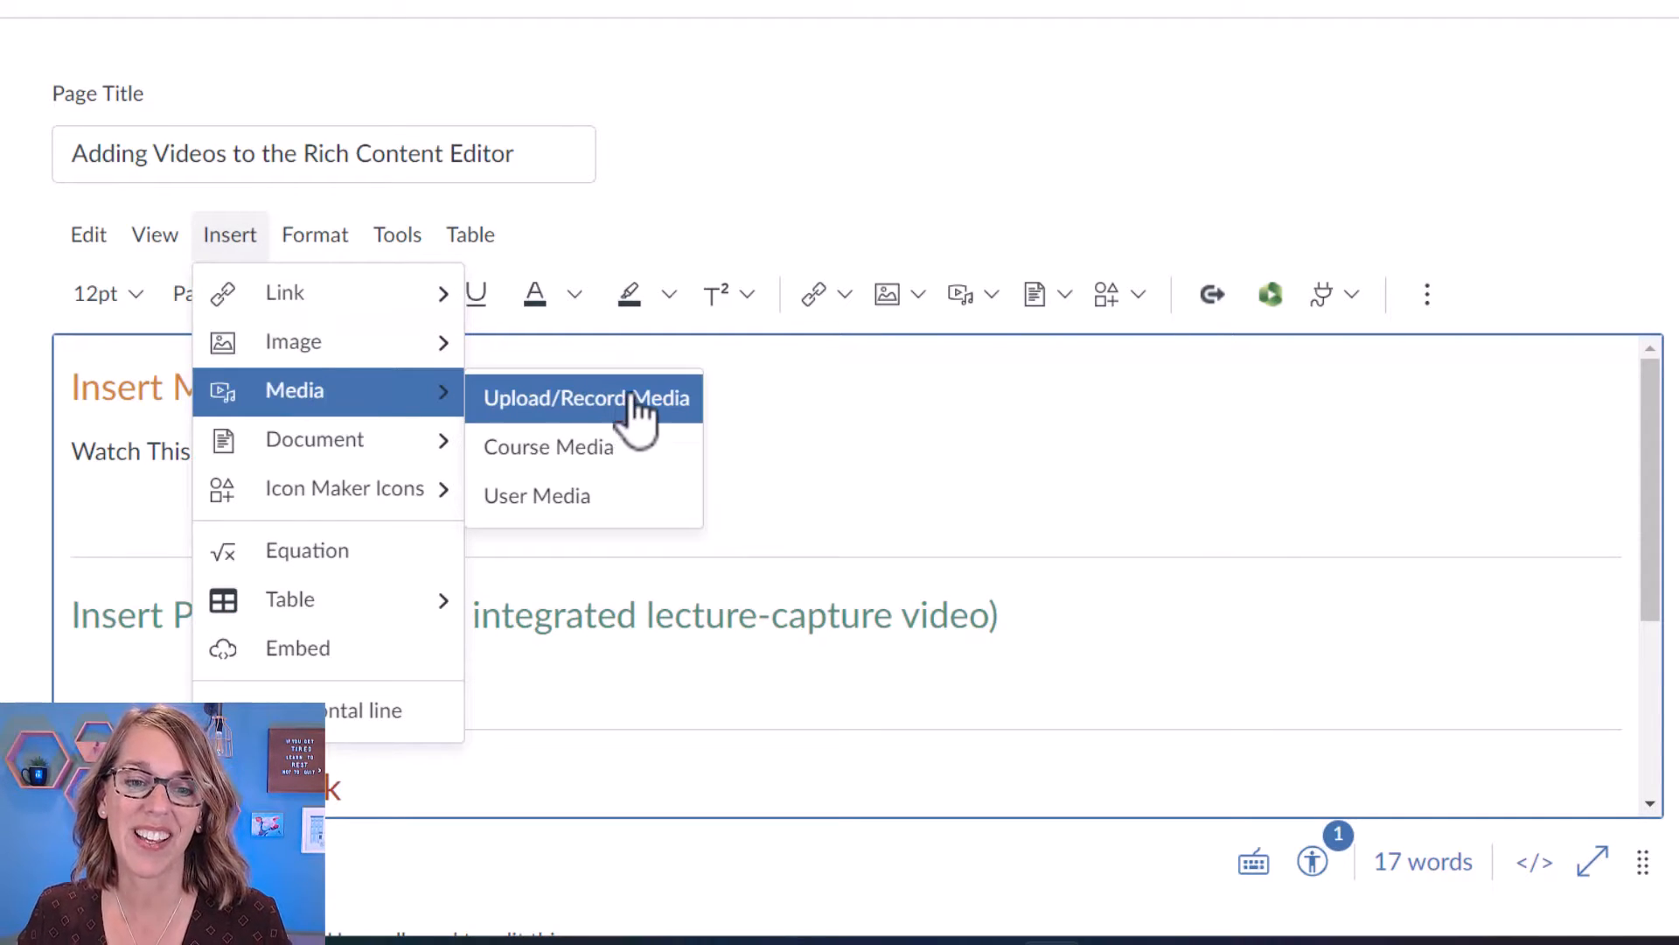
pyautogui.click(586, 398)
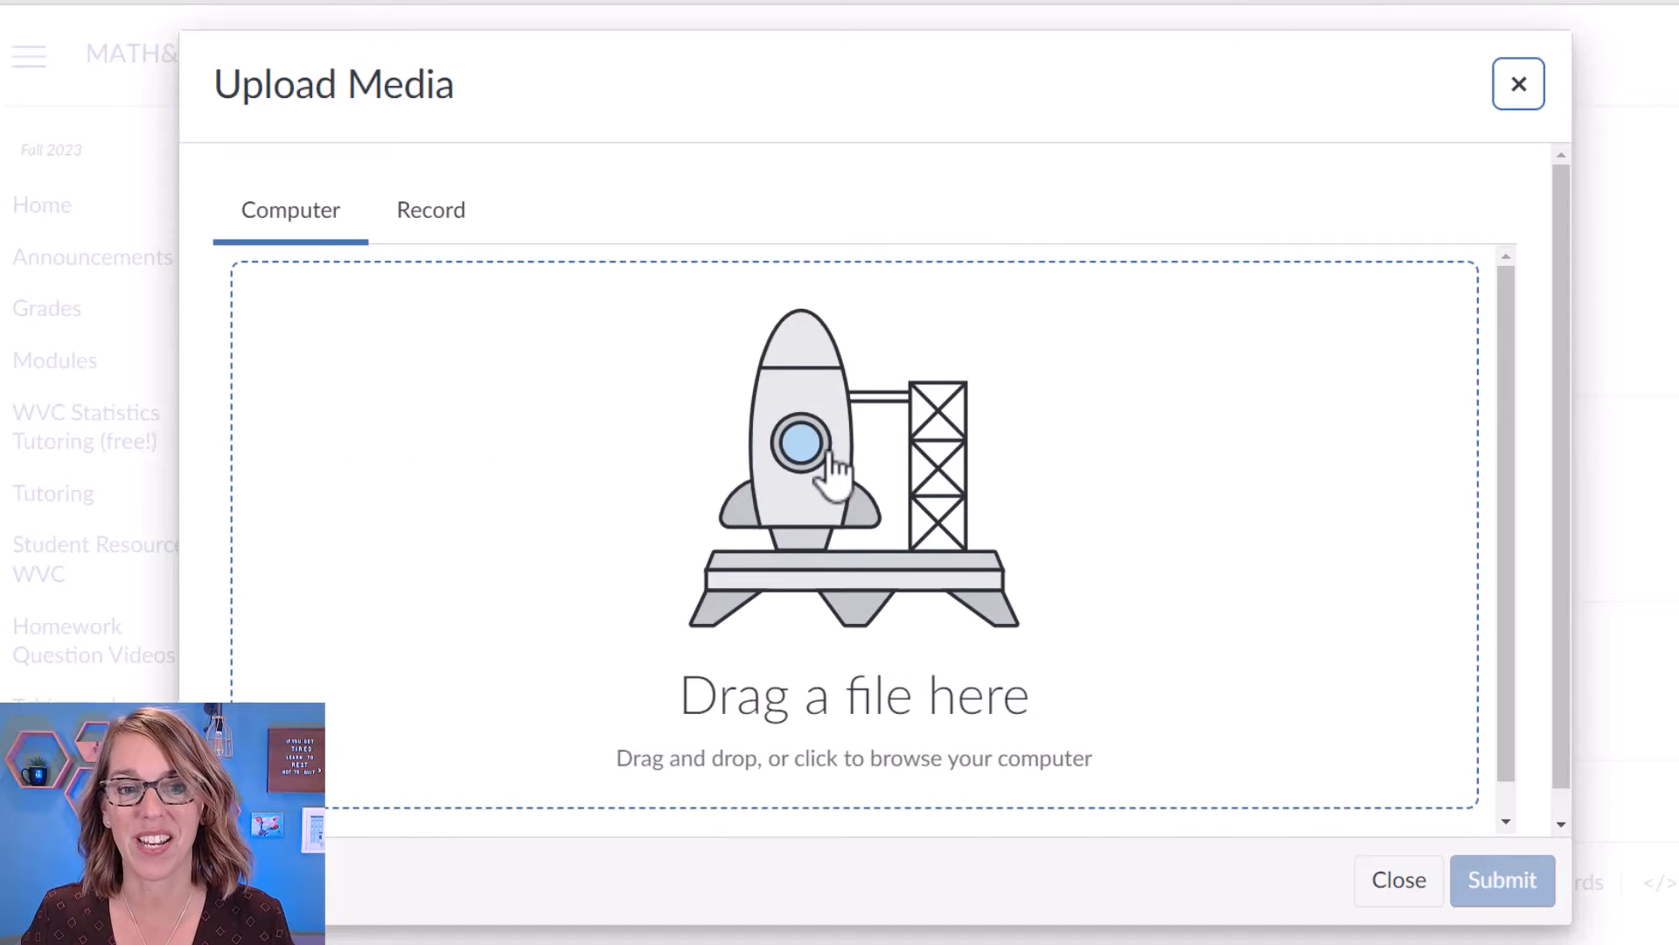
pyautogui.moveTo(455, 236)
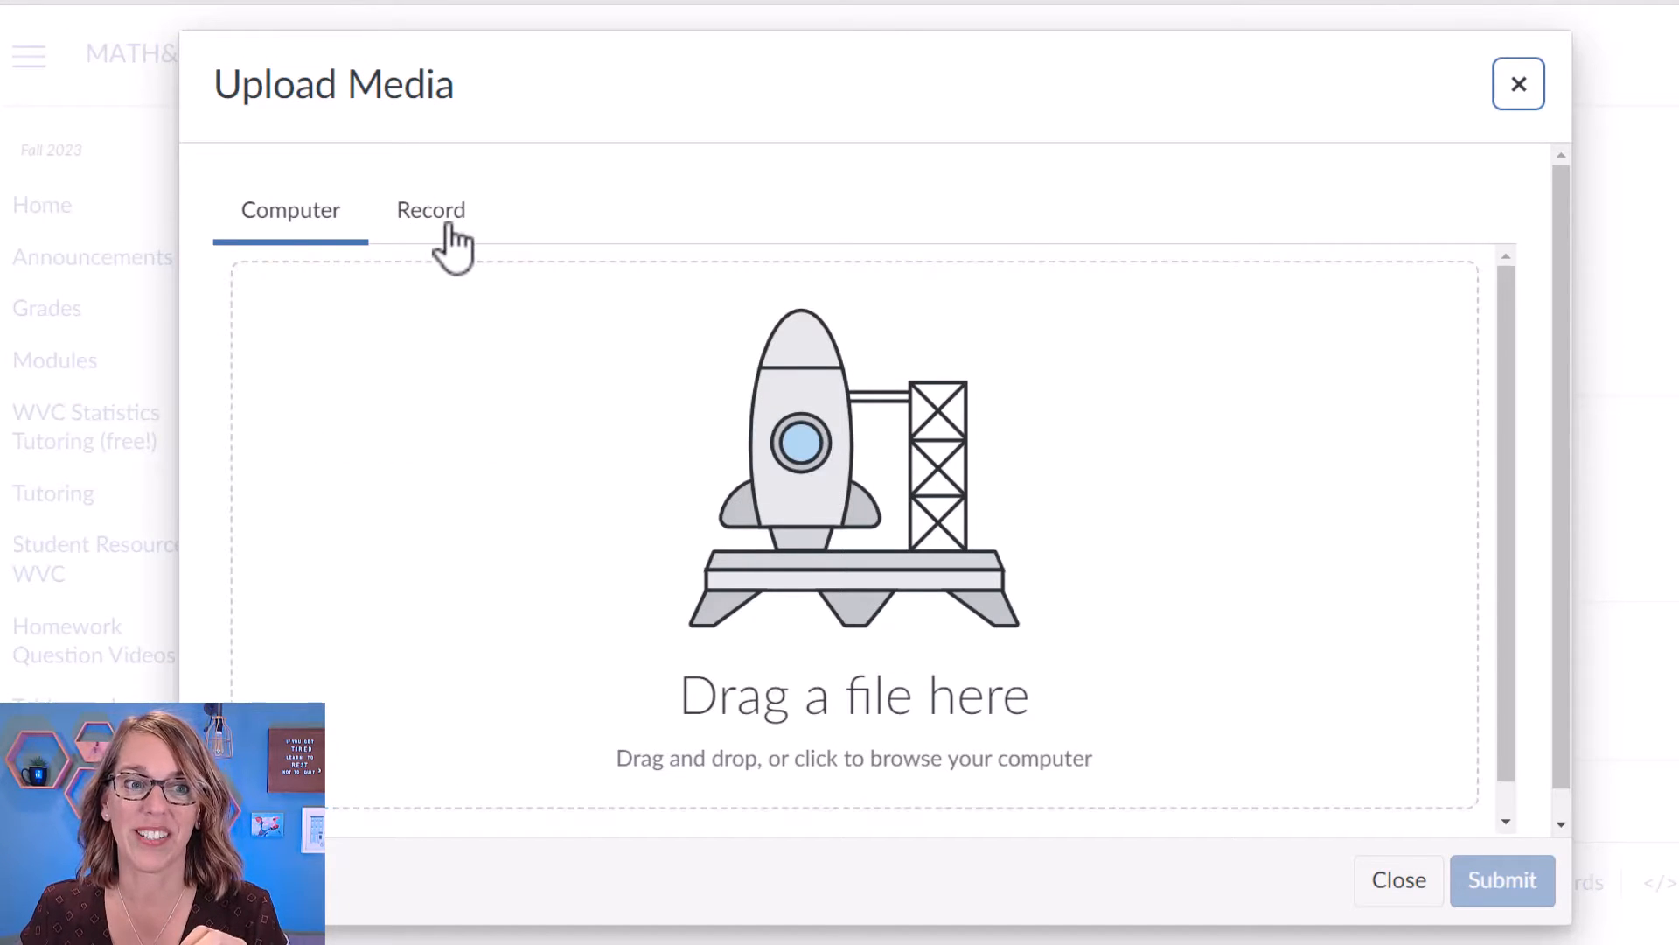
pyautogui.click(431, 208)
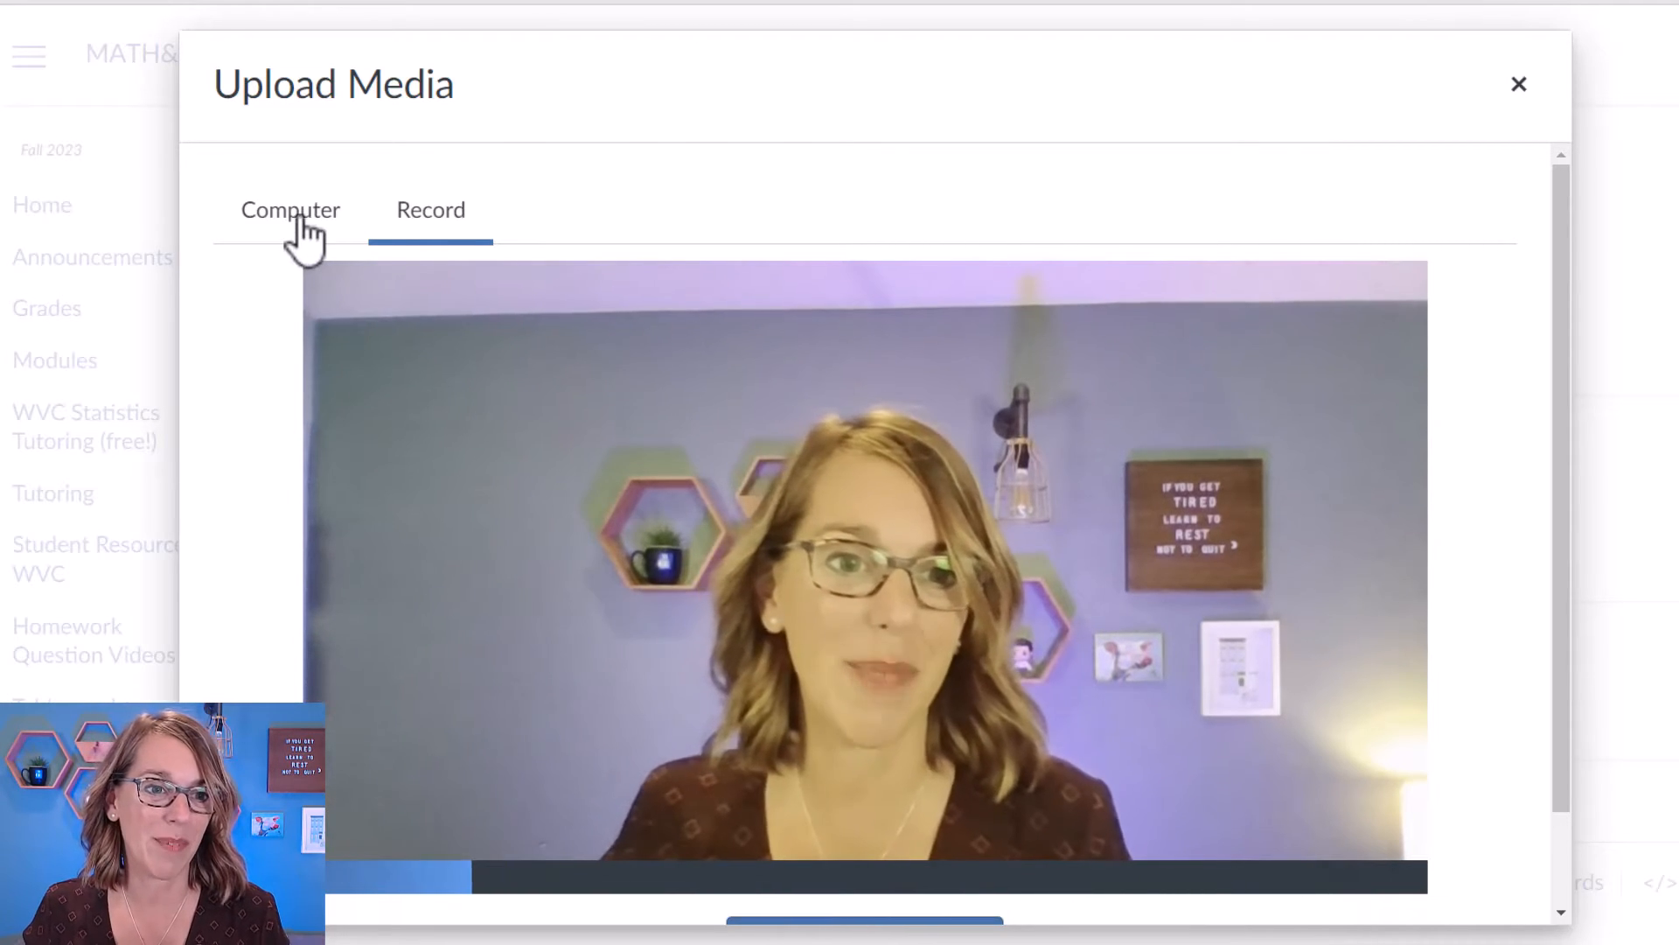
pyautogui.click(290, 208)
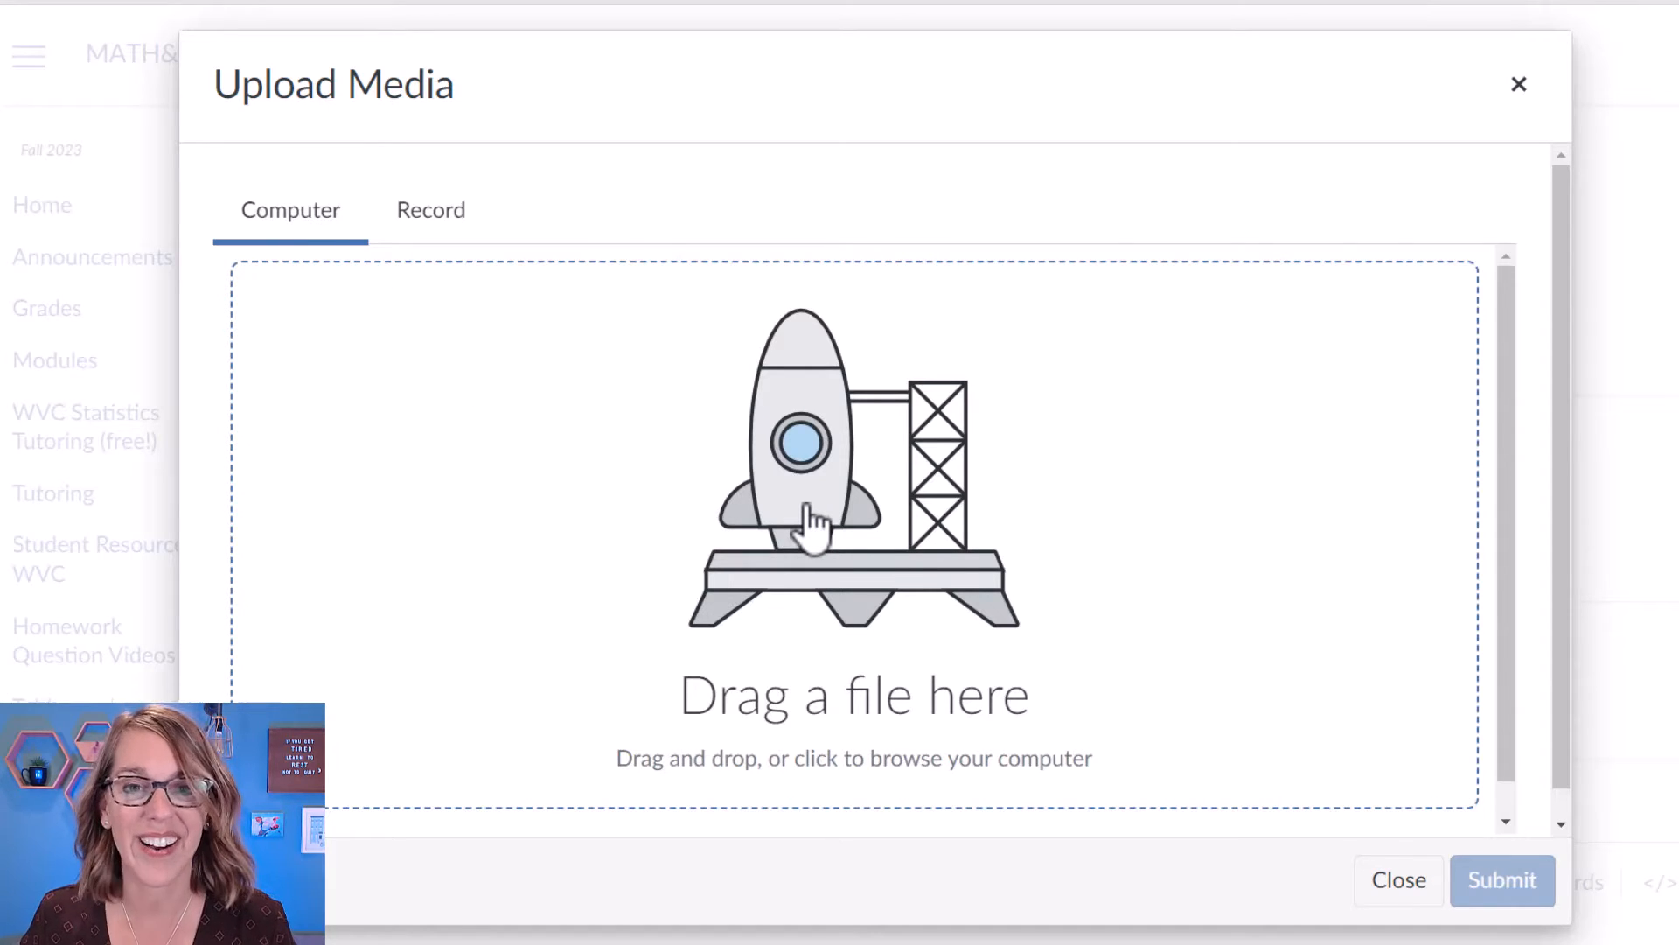
pyautogui.click(852, 514)
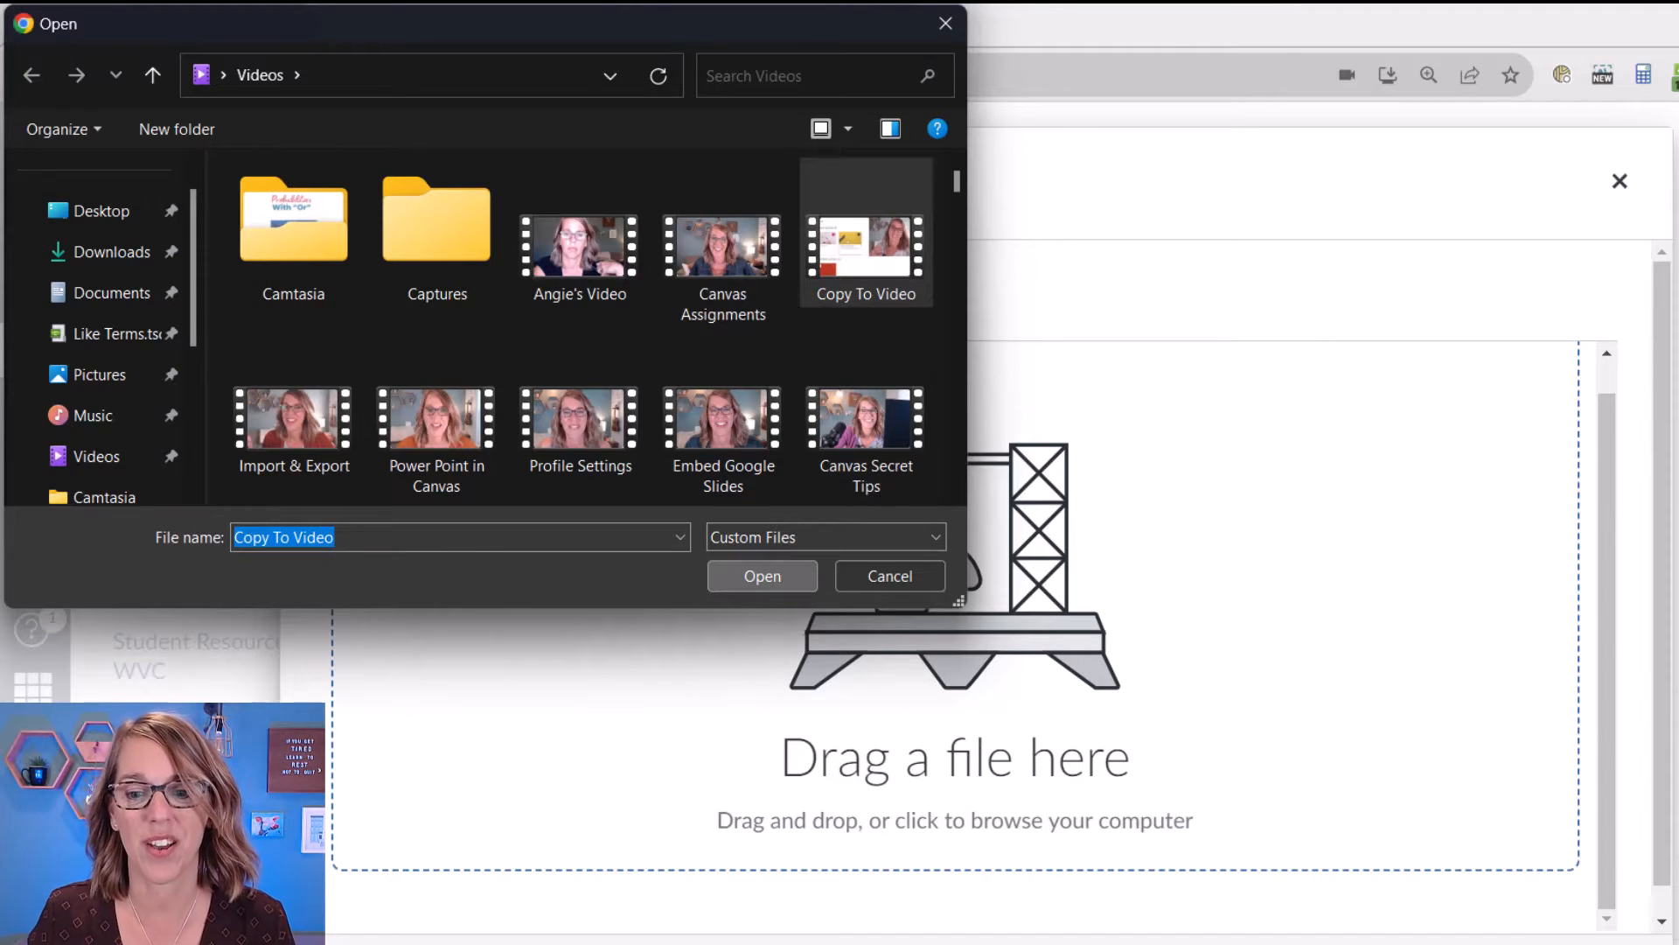
# - Upload the 'Copy To Video' file so it embeds below 'Watch This!'
pyautogui.click(761, 576)
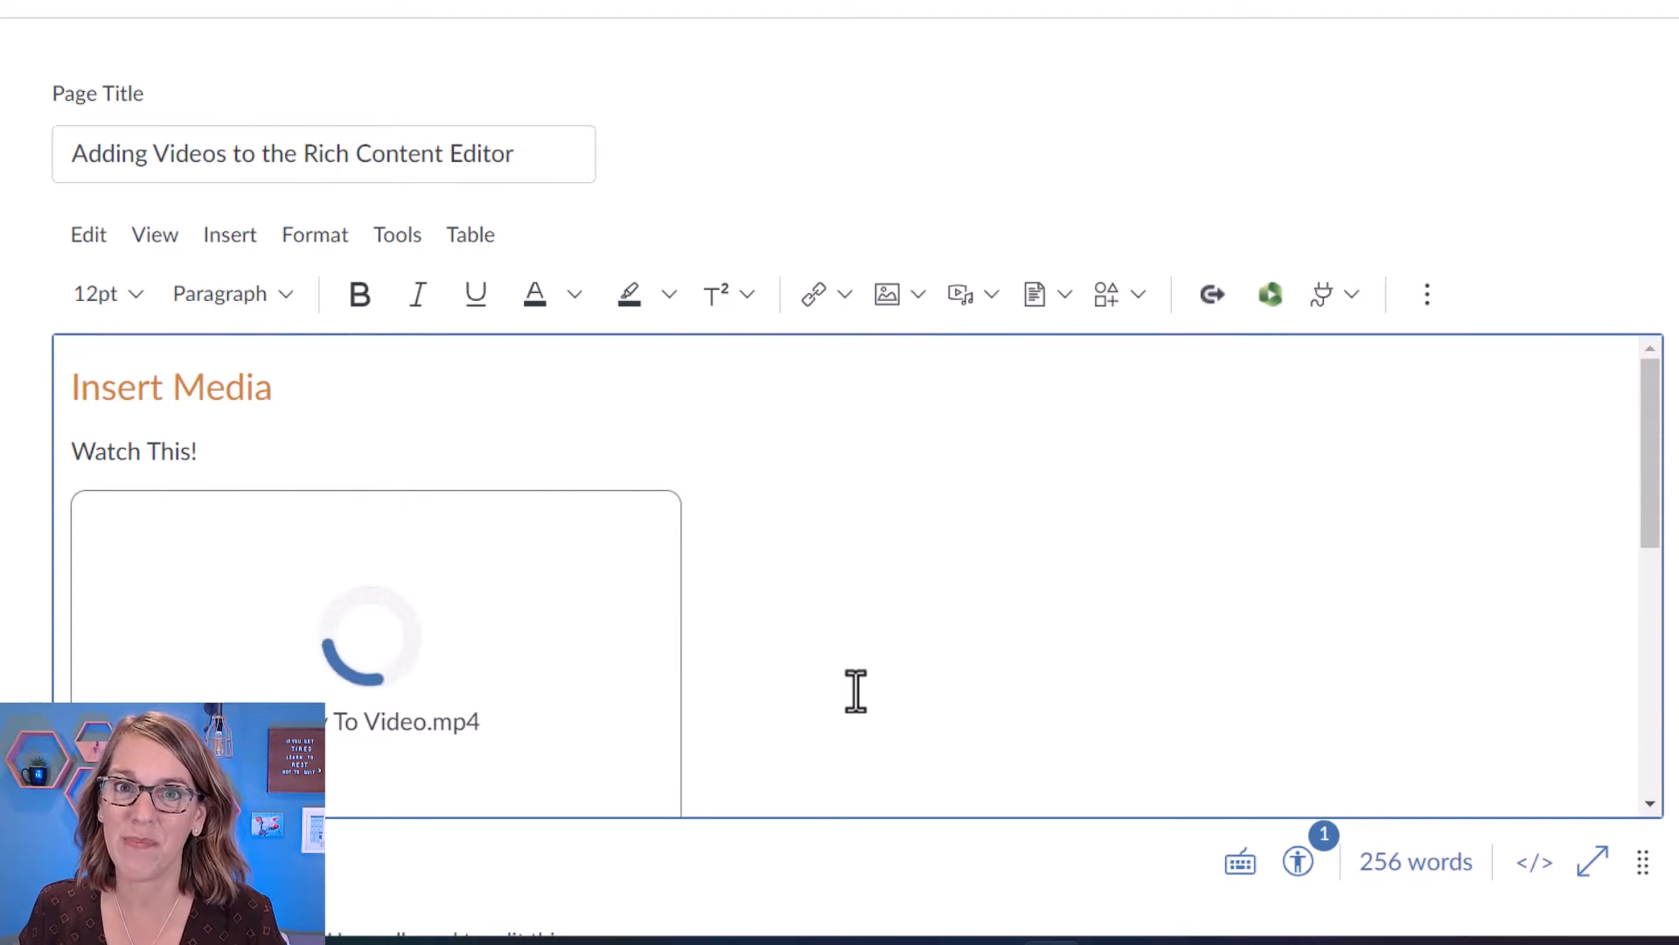
pyautogui.scroll(-3)
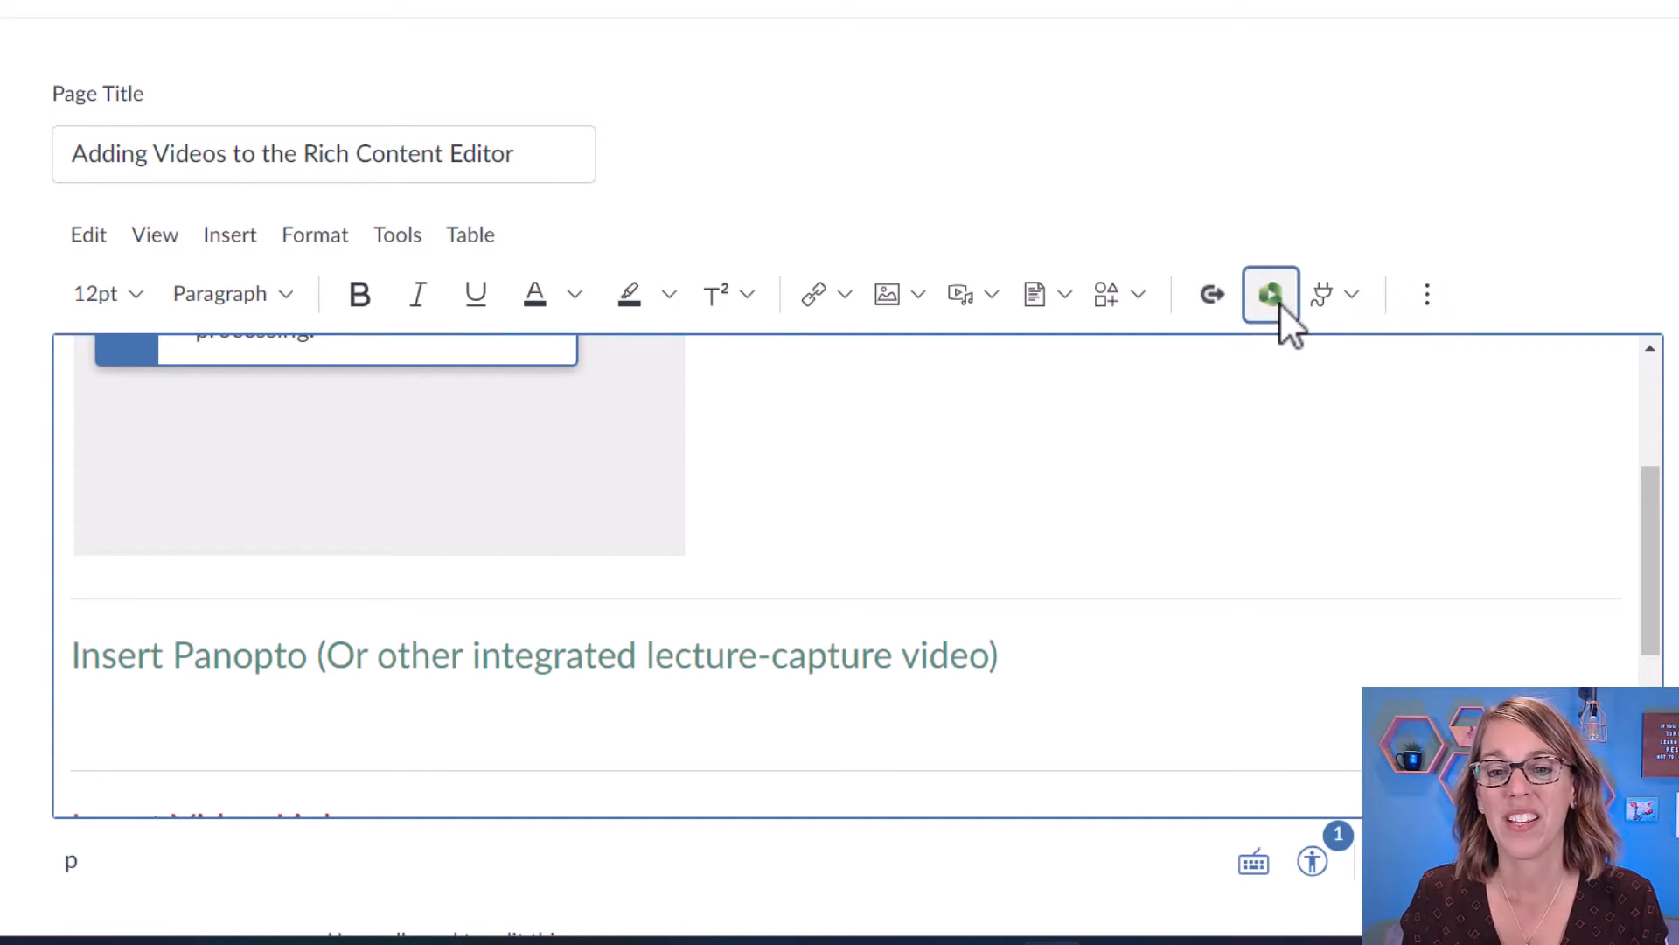
# - Insert the 'Math 200 June 12' Panopto recording under the Panopto heading
pyautogui.click(1270, 294)
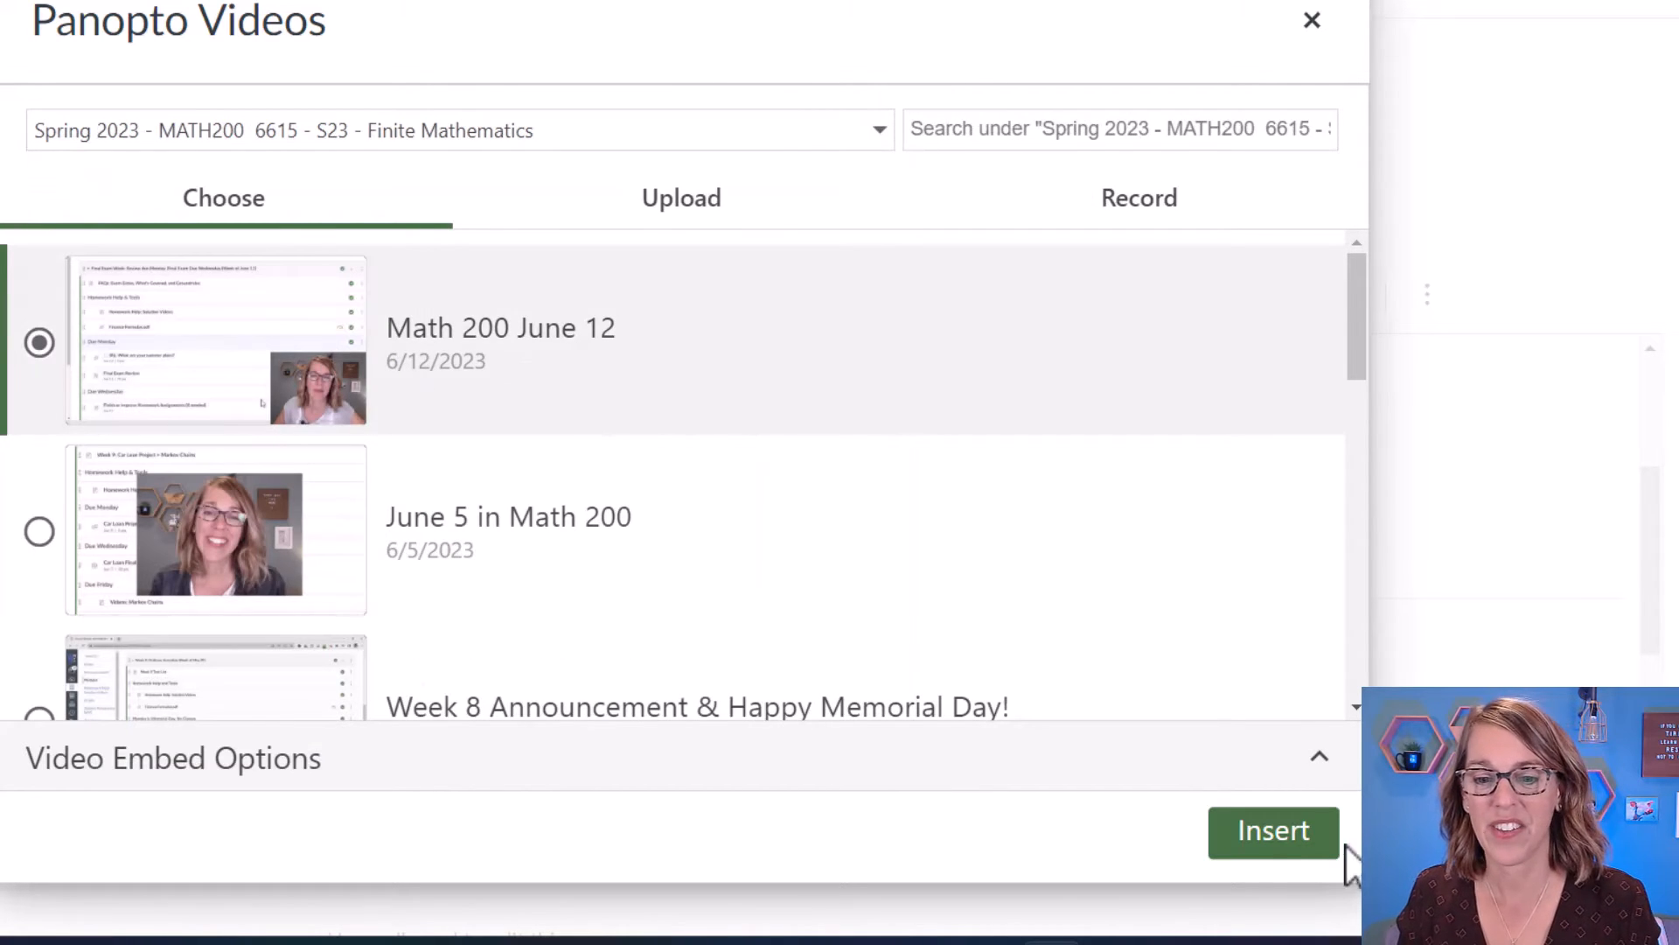
pyautogui.click(1272, 830)
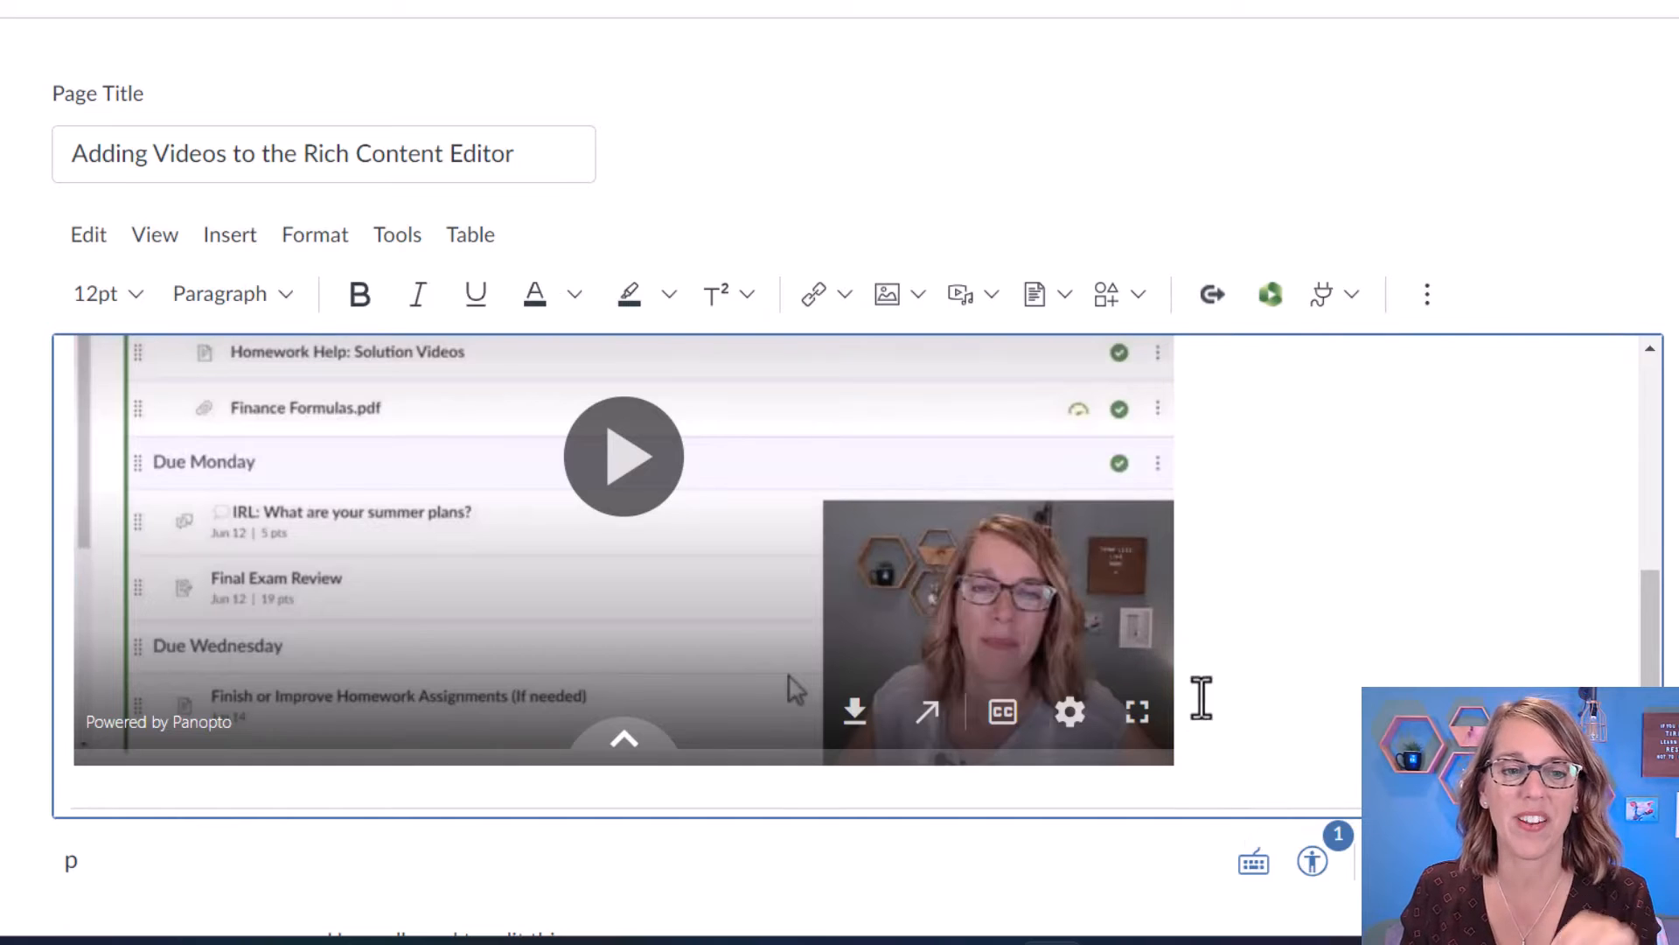
pyautogui.moveTo(1428, 294)
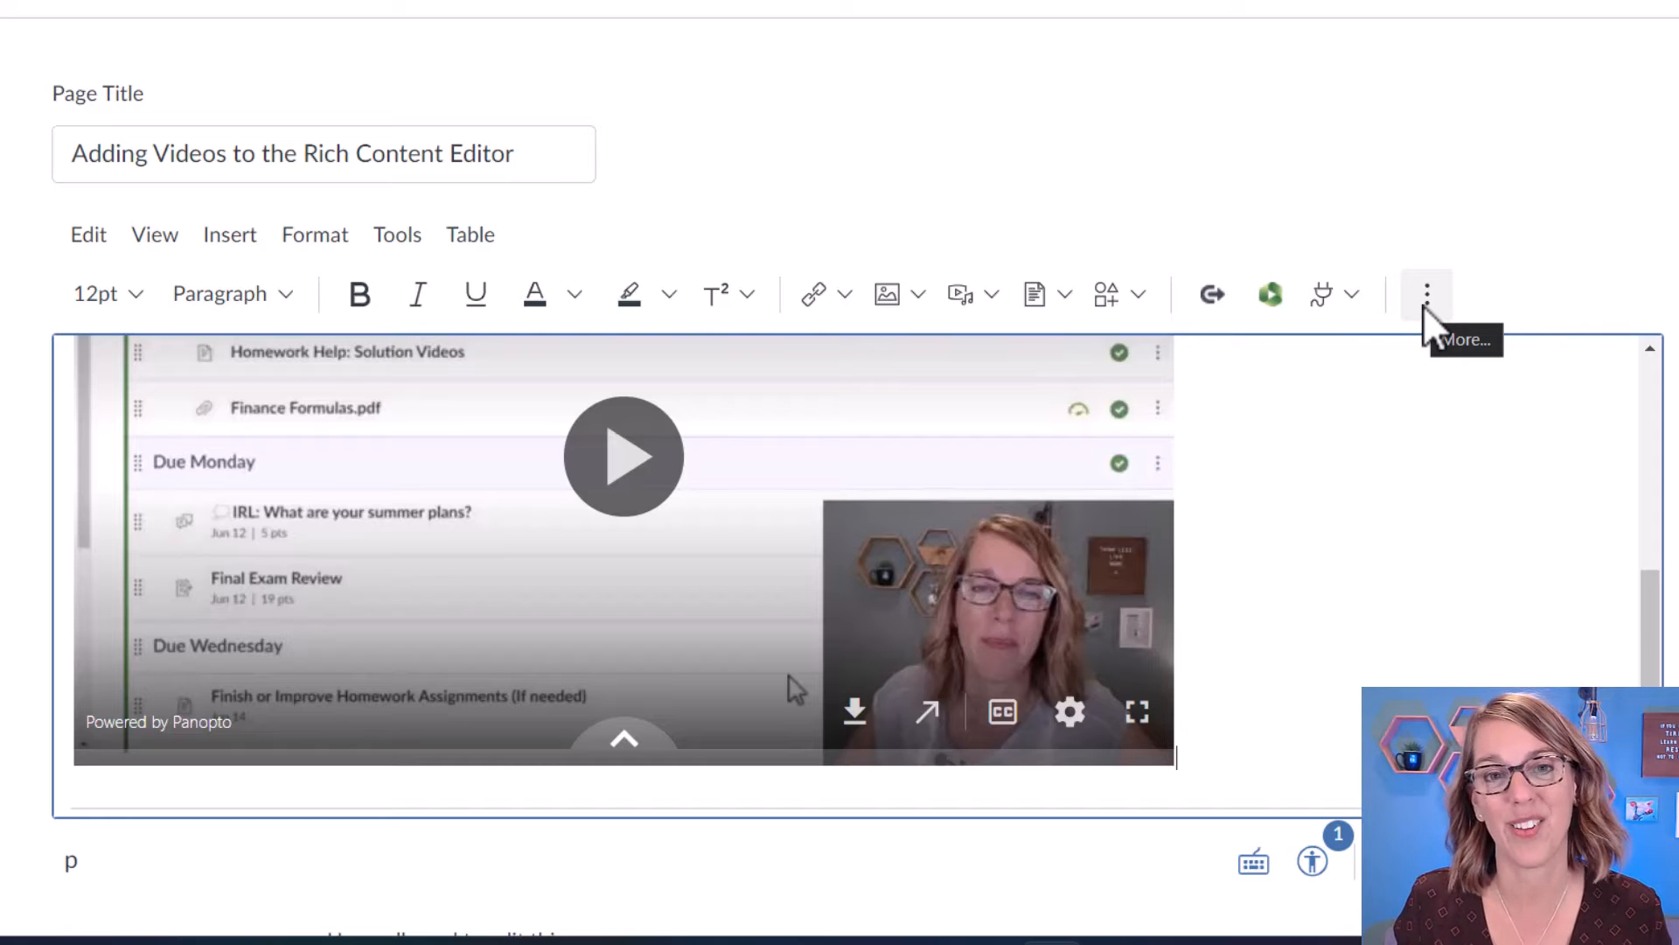
# - Center the Panopto video and drag the editor taller to show more of the page
pyautogui.click(1426, 294)
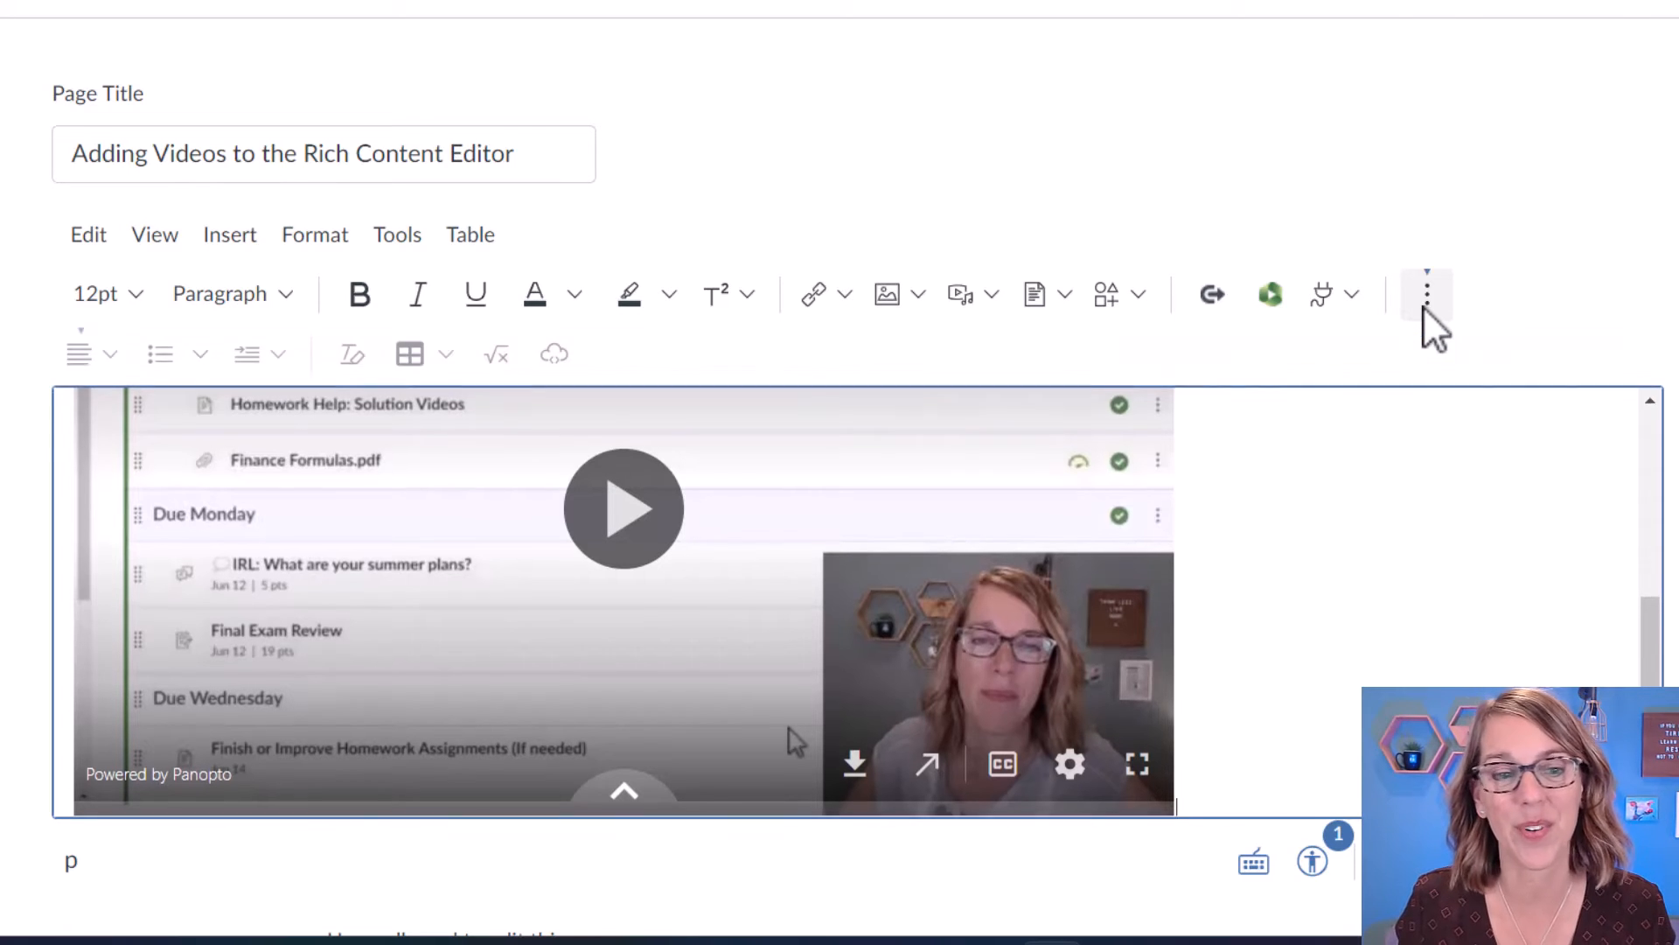
pyautogui.click(108, 354)
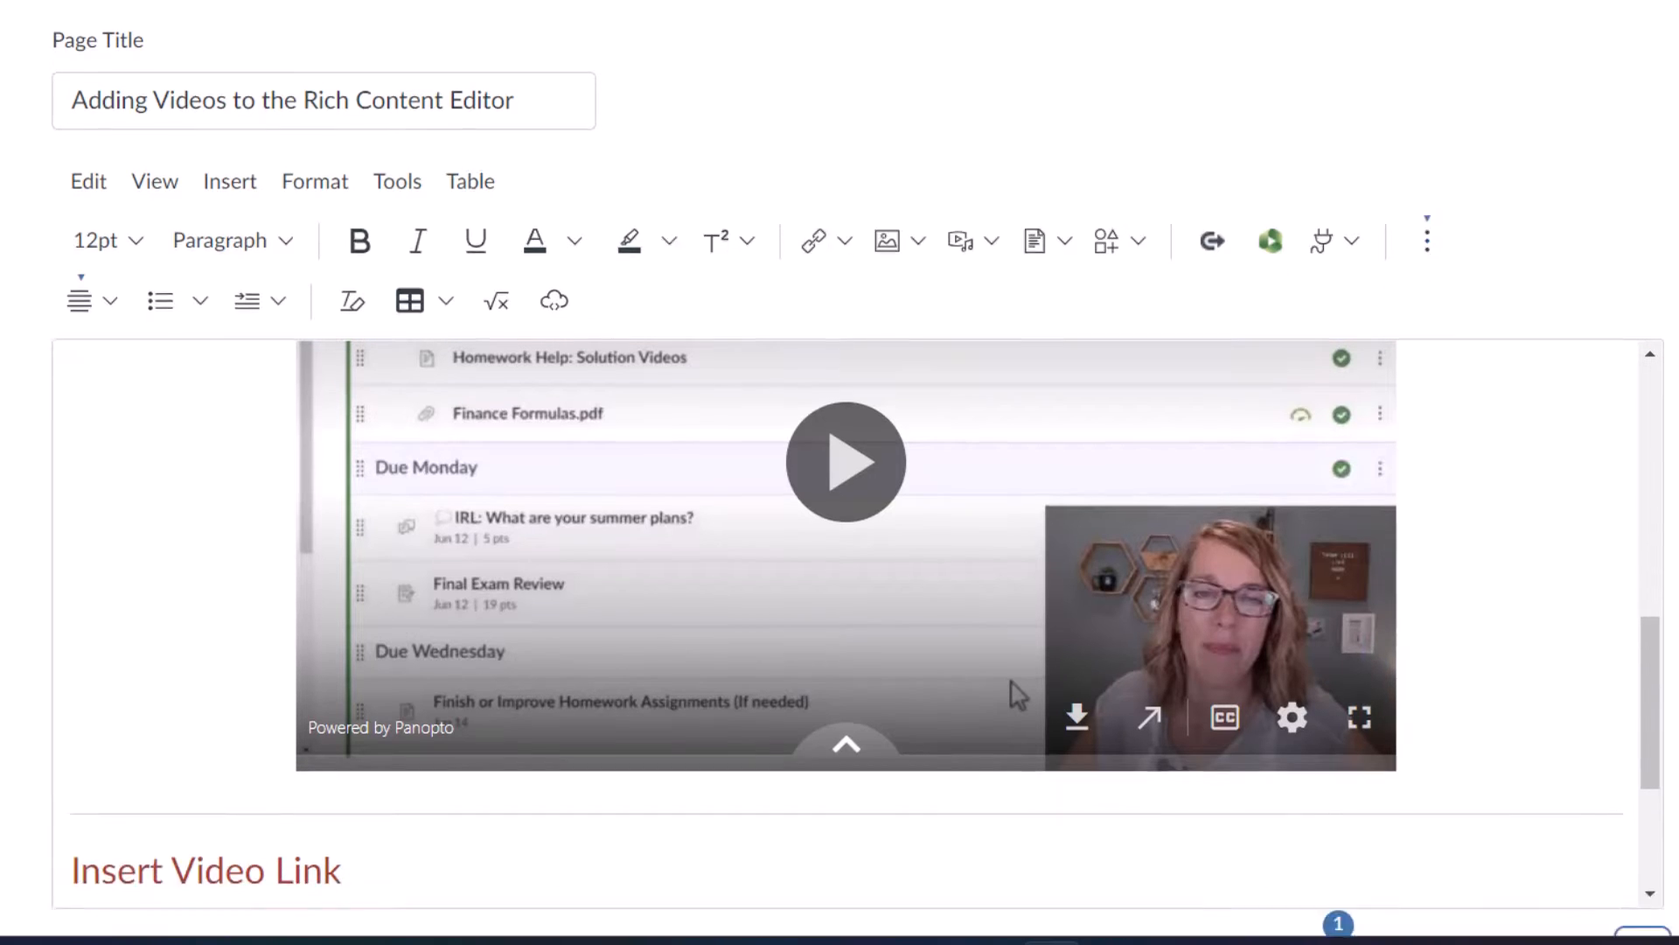
pyautogui.scroll(-3)
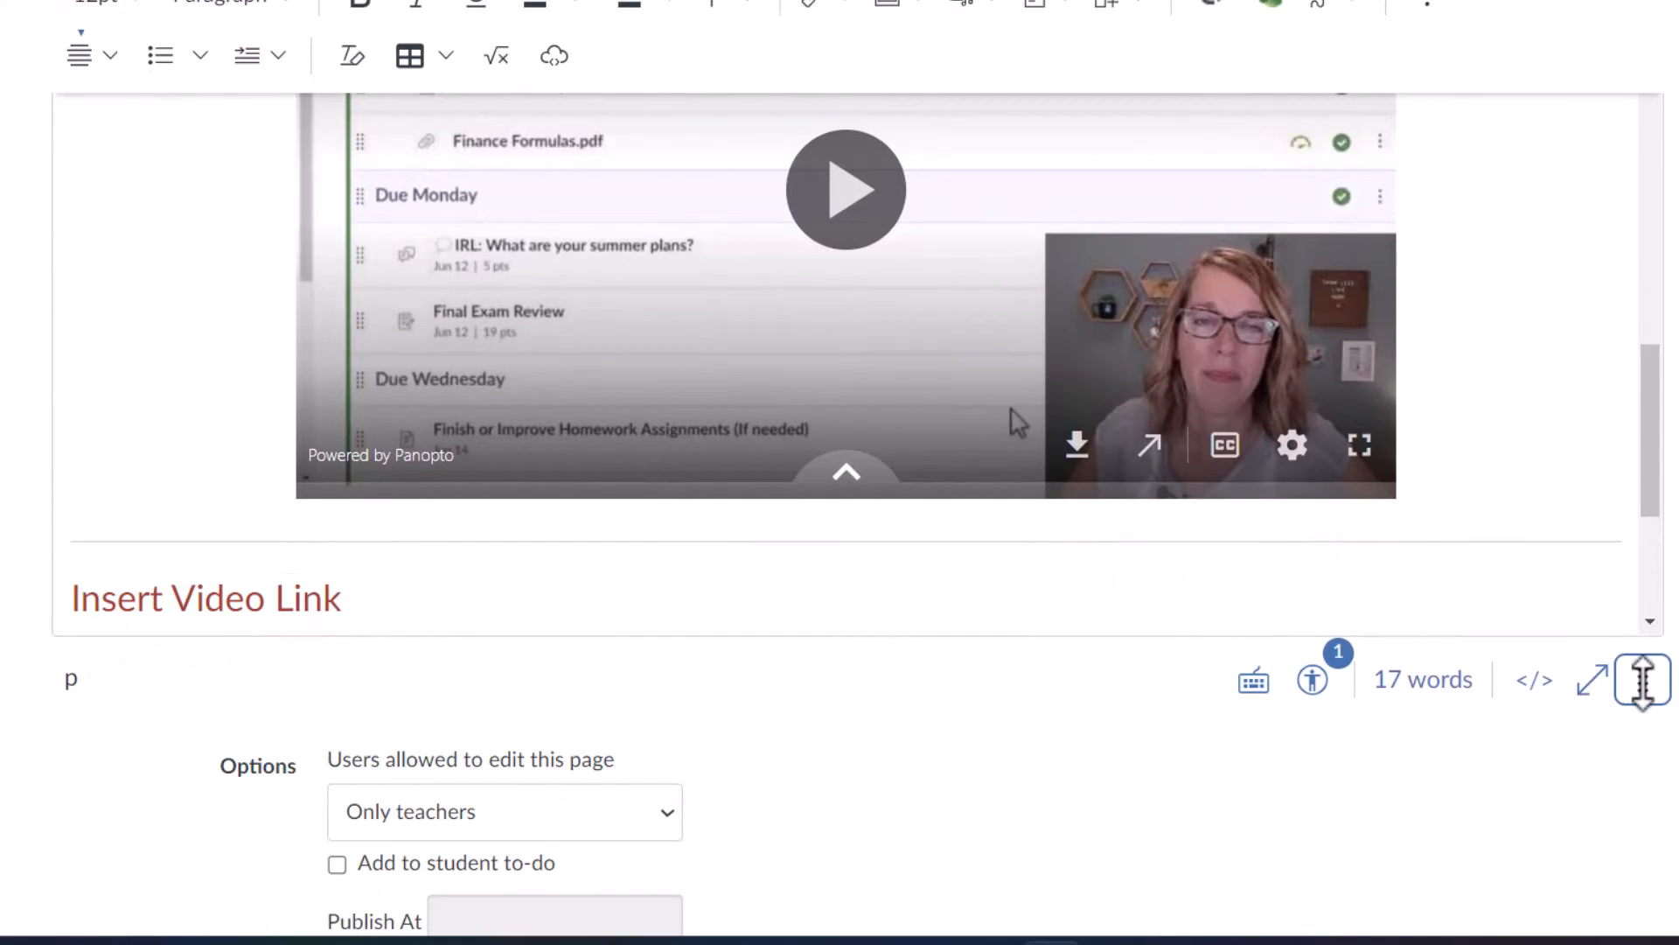
pyautogui.scroll(-3)
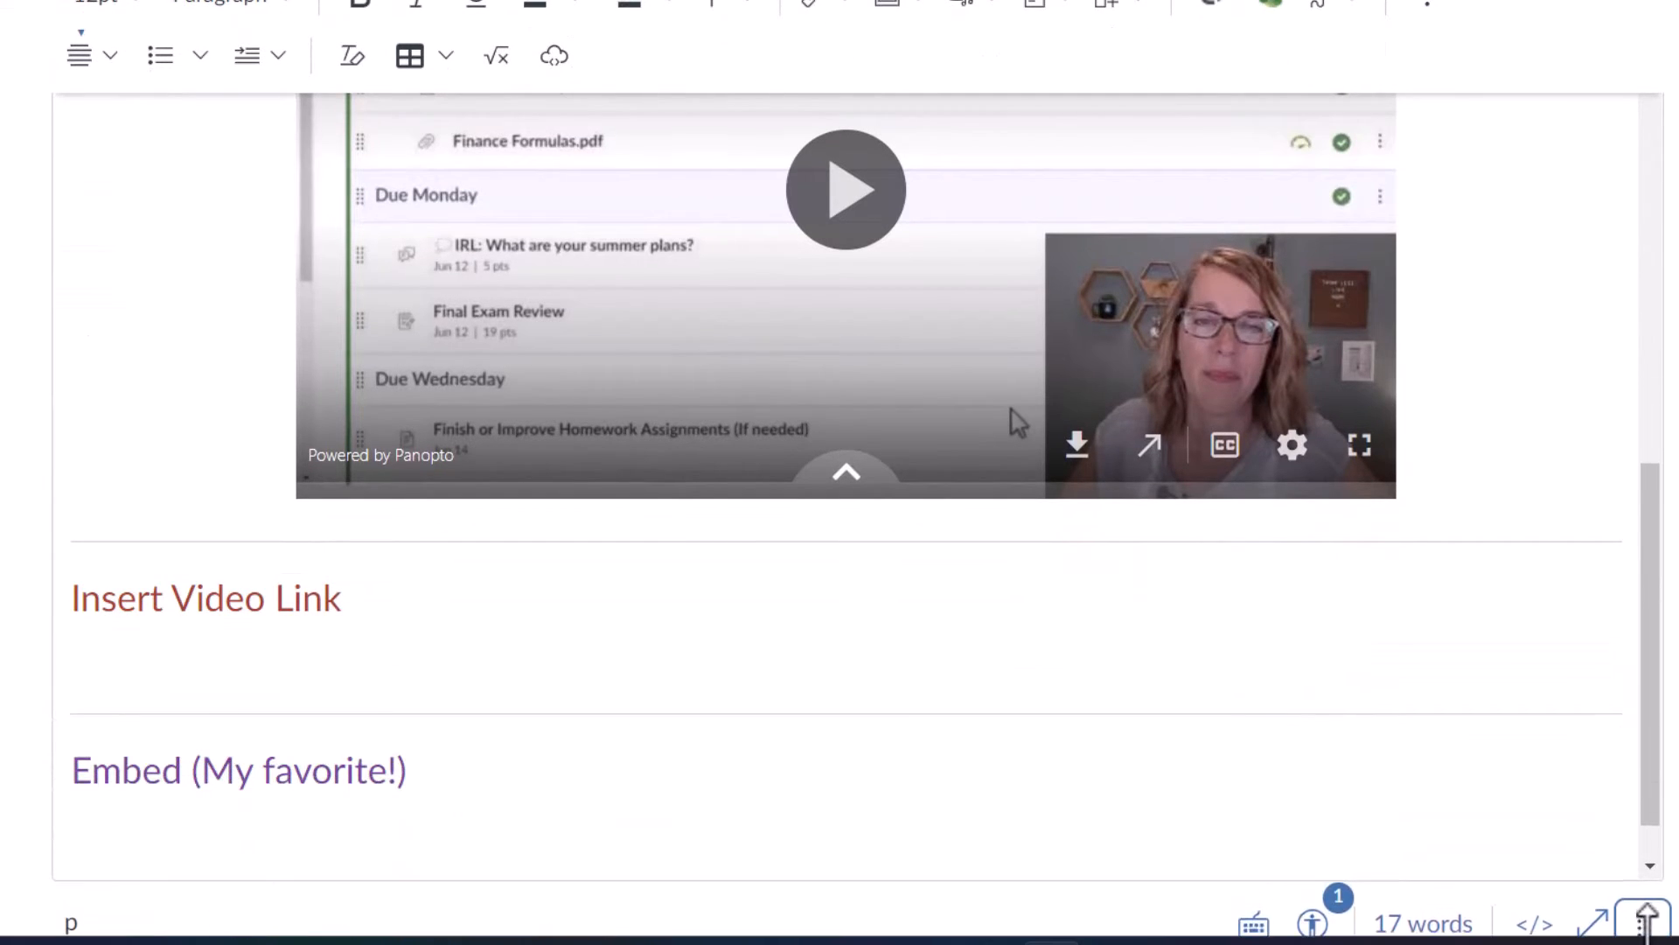
pyautogui.scroll(-3)
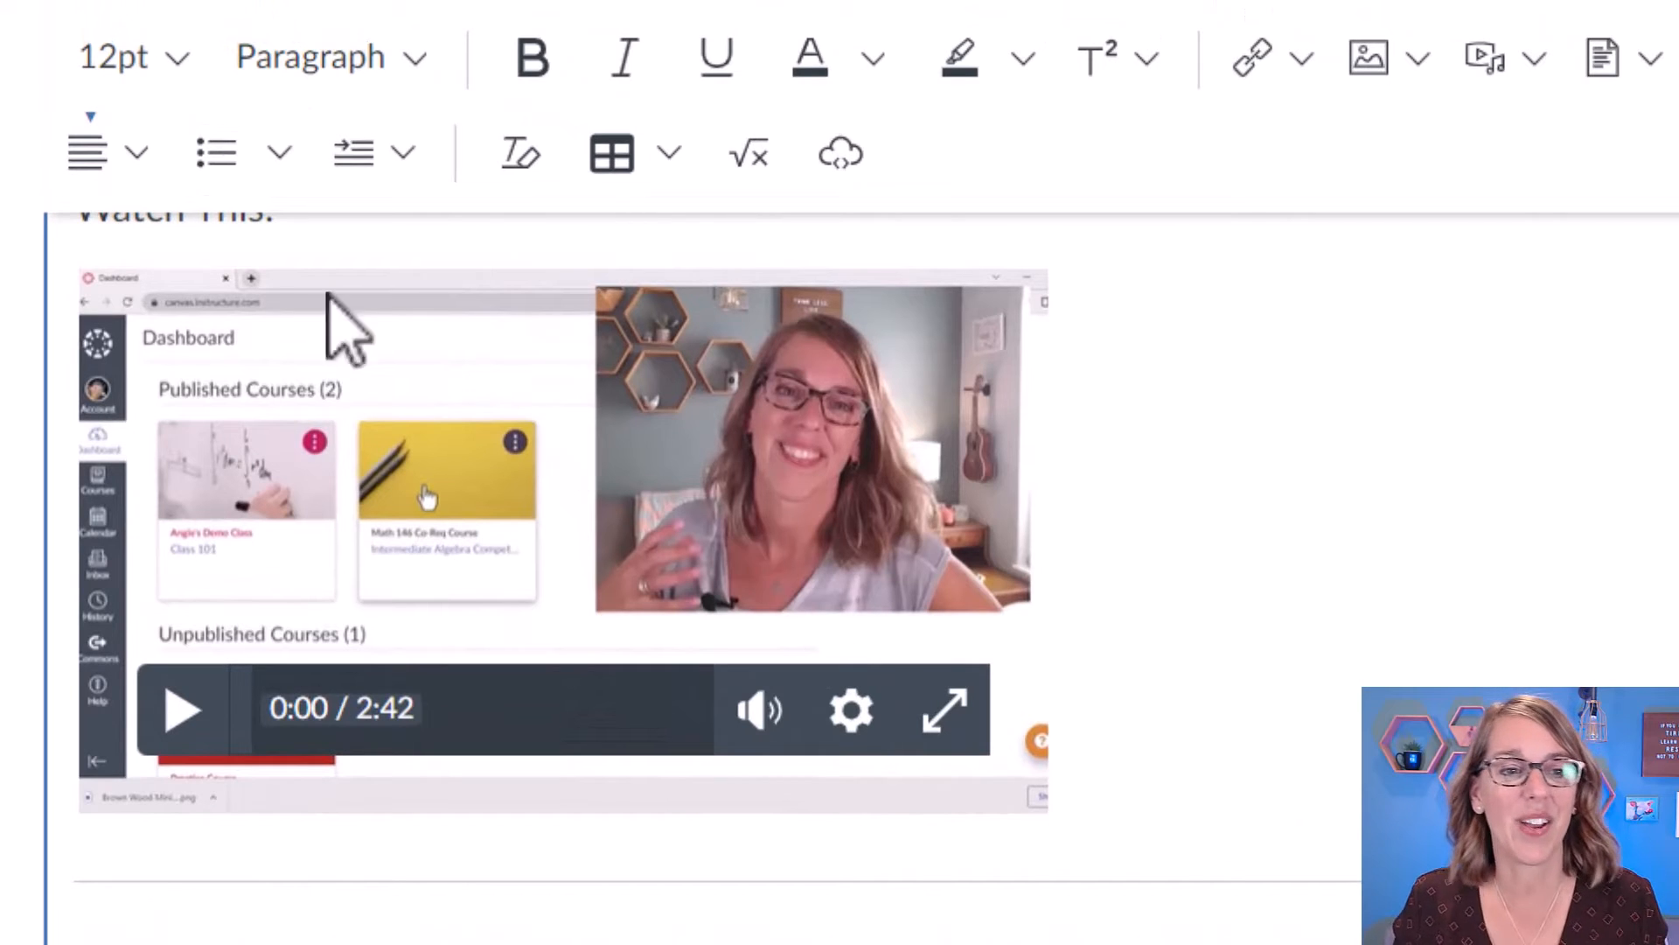
# - Center-align the uploaded 2:42 video beneath 'Watch This!'
pyautogui.click(87, 152)
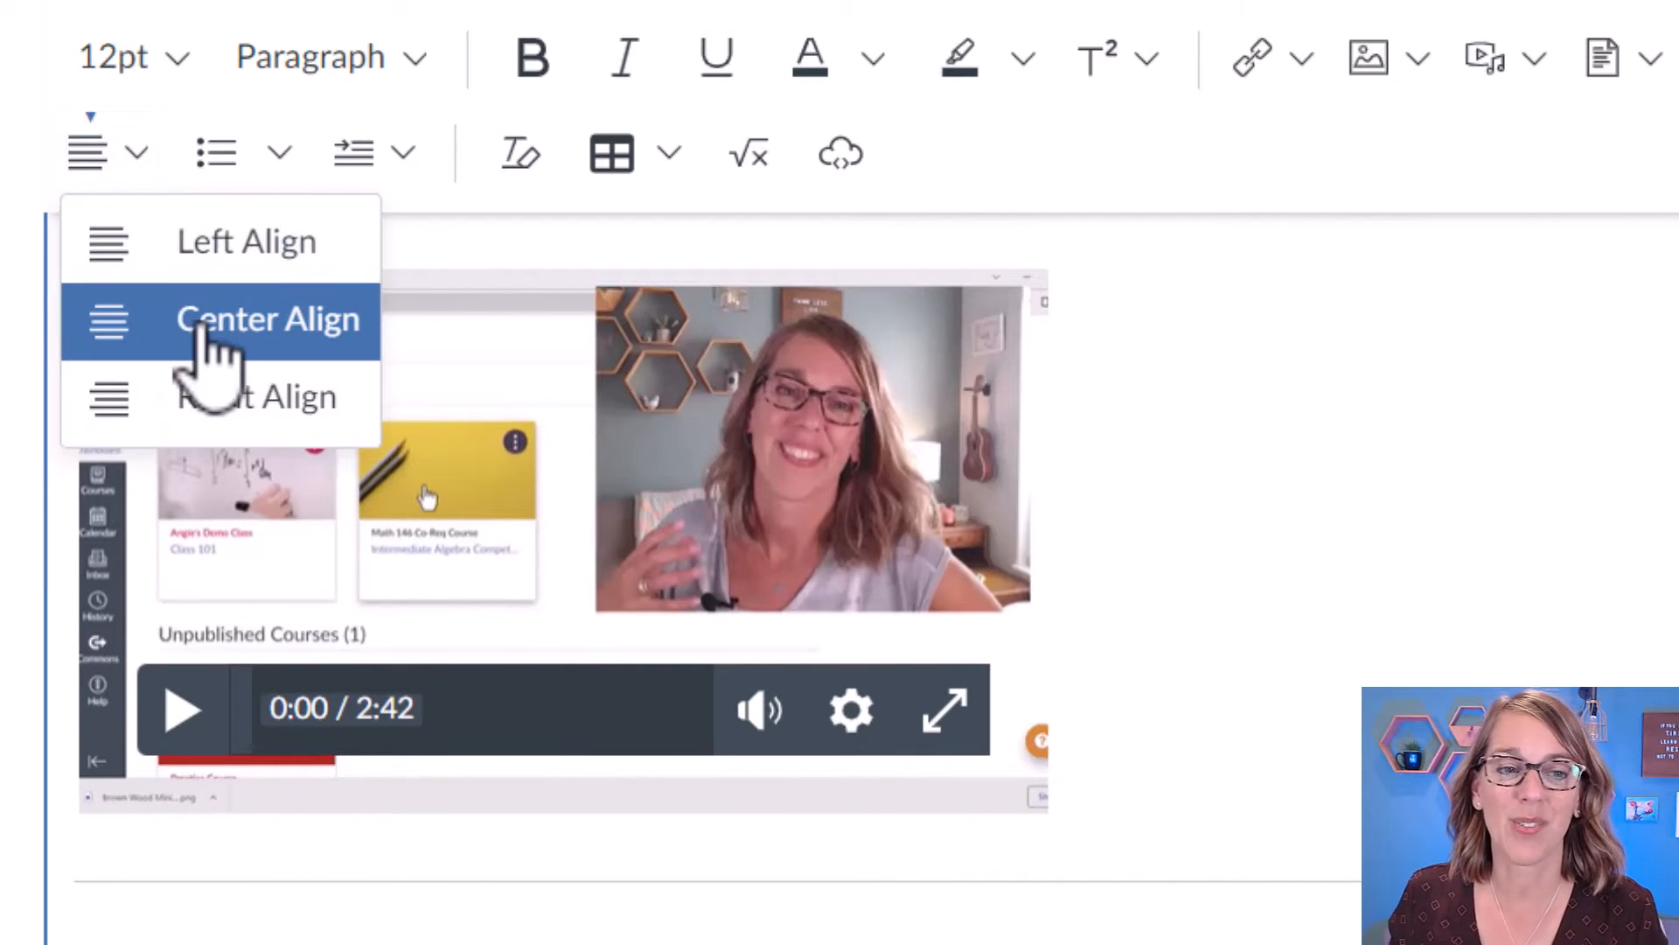
pyautogui.click(268, 318)
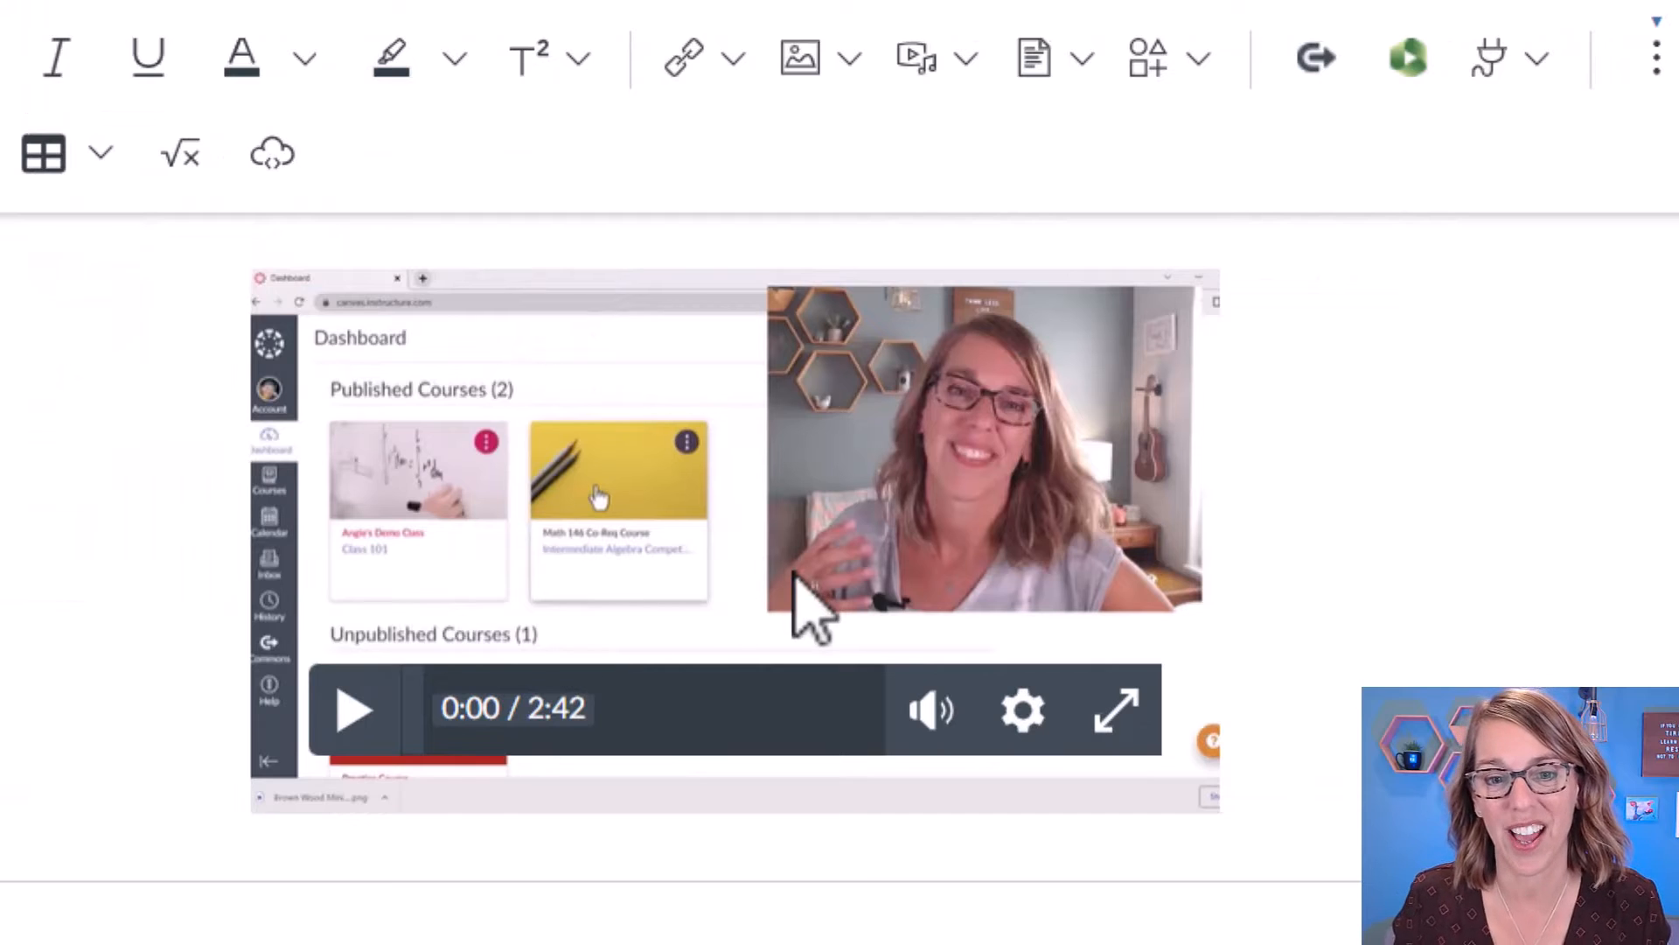
pyautogui.moveTo(824, 535)
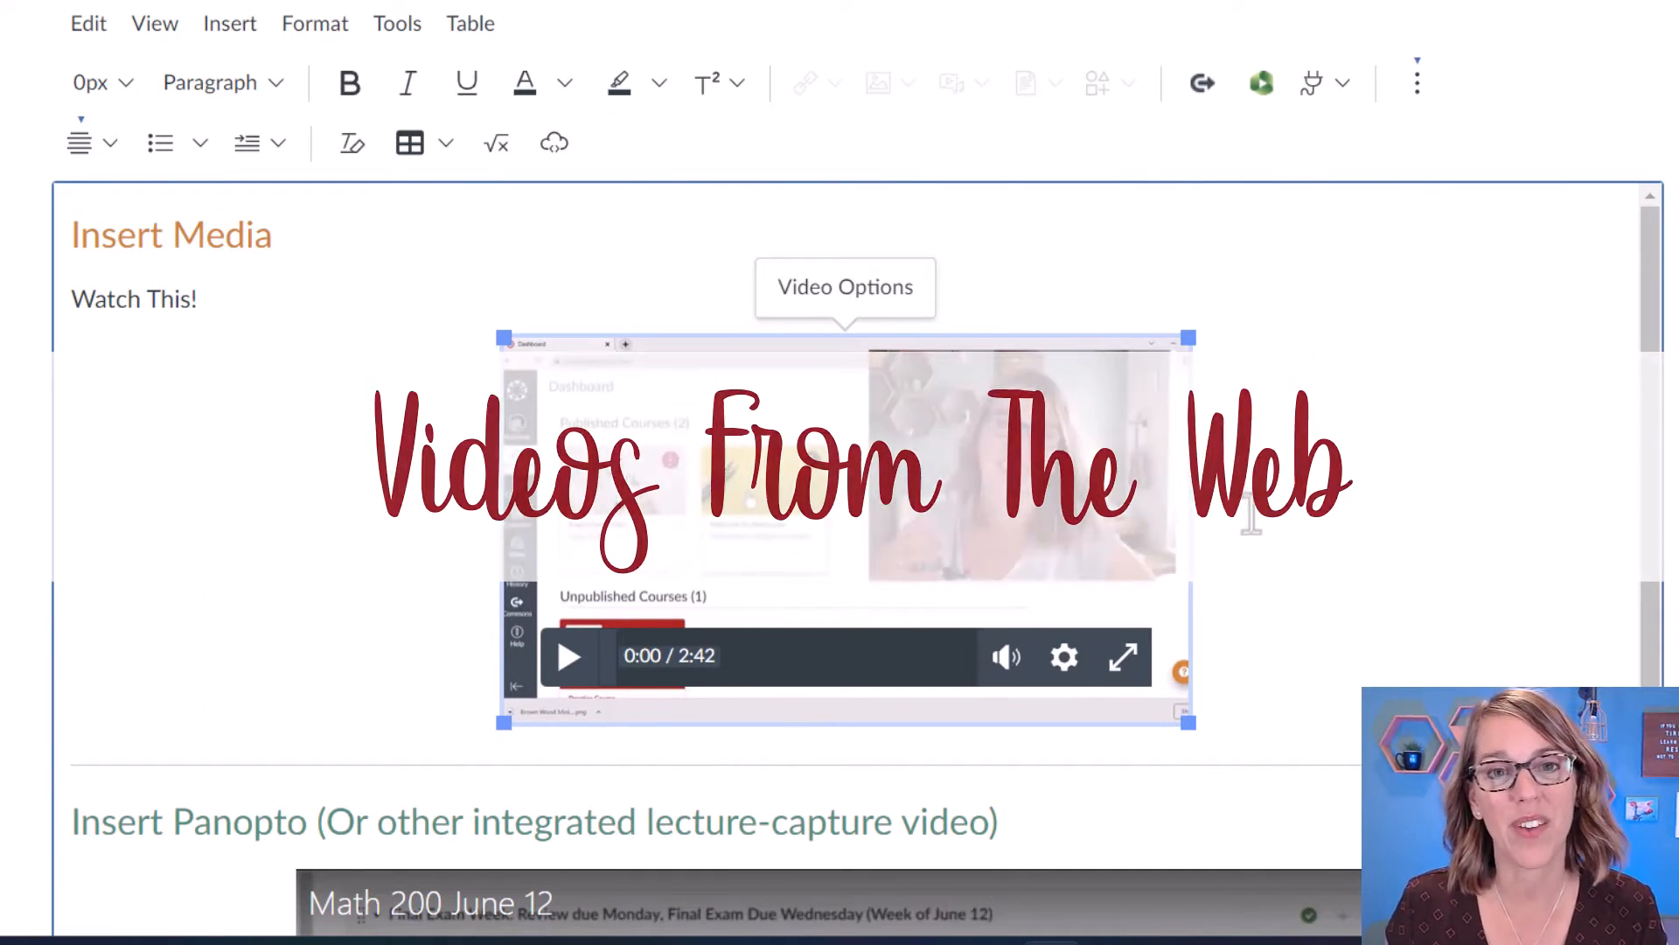
pyautogui.scroll(-3)
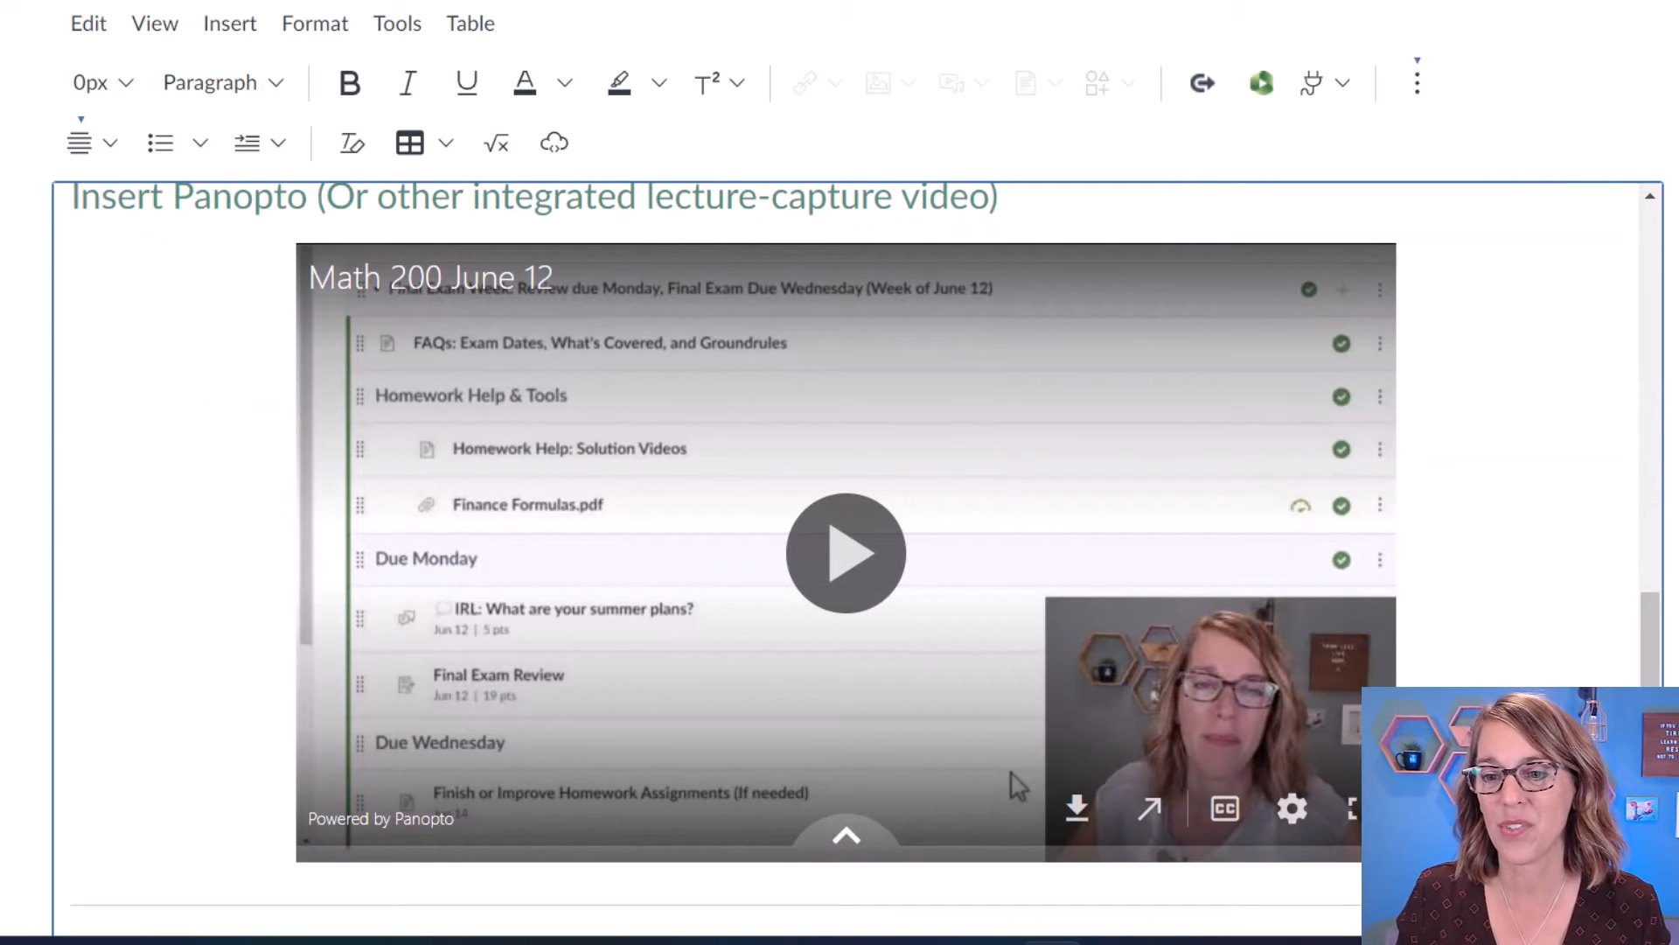
pyautogui.scroll(-3)
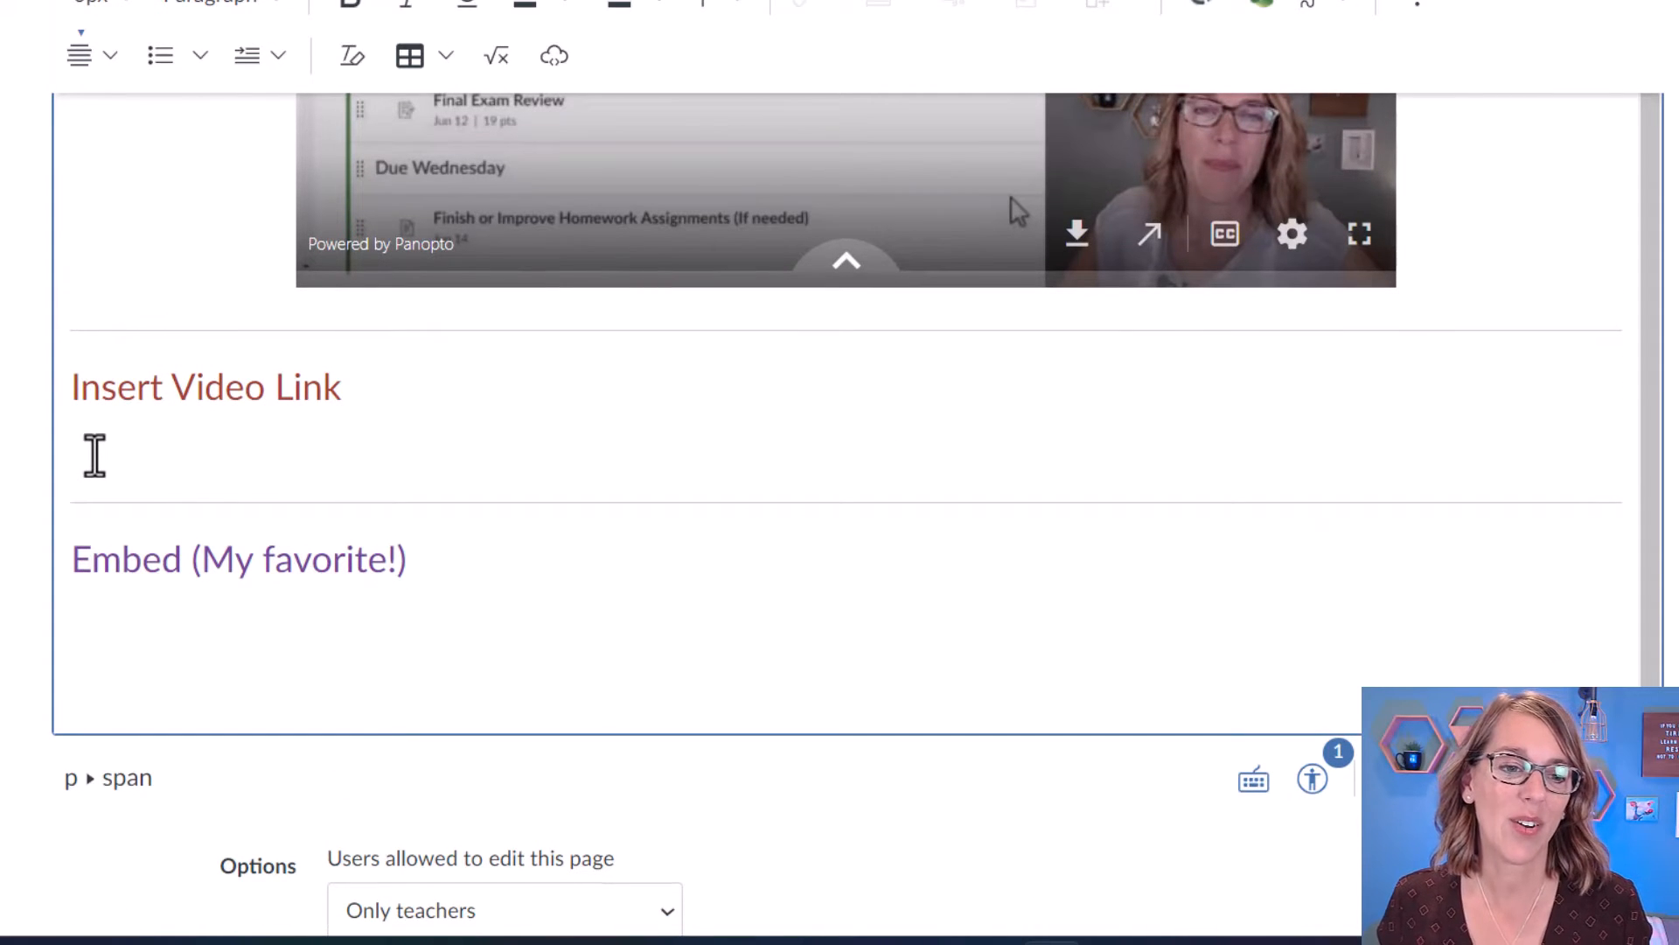
pyautogui.click(118, 434)
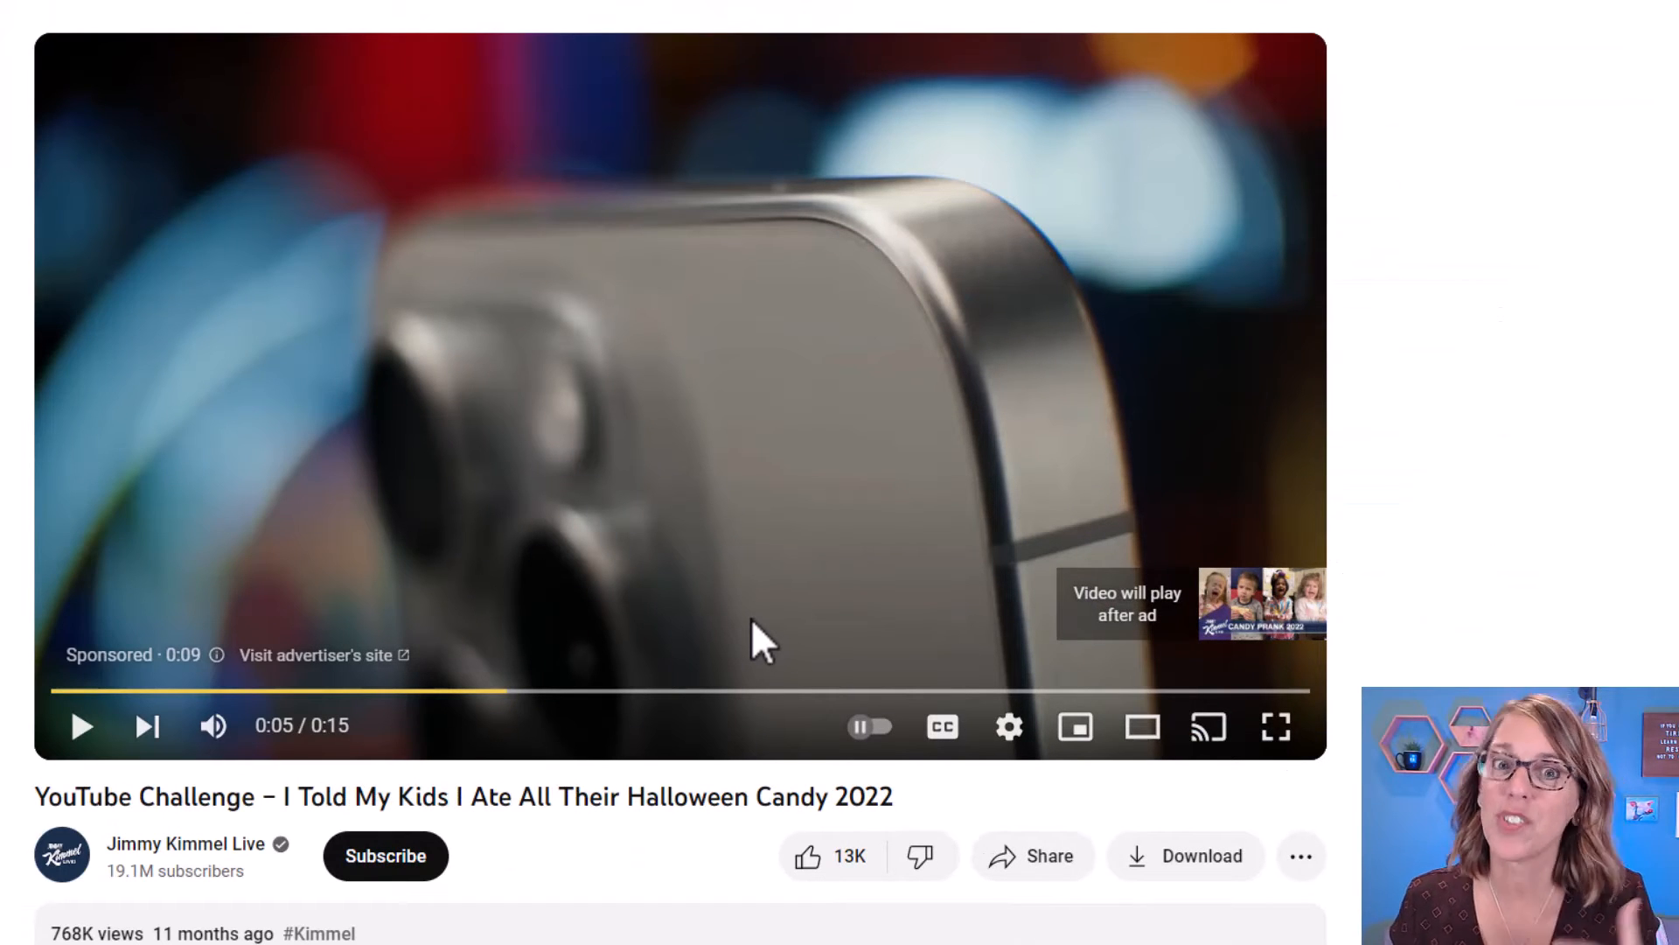
pyautogui.moveTo(1032, 856)
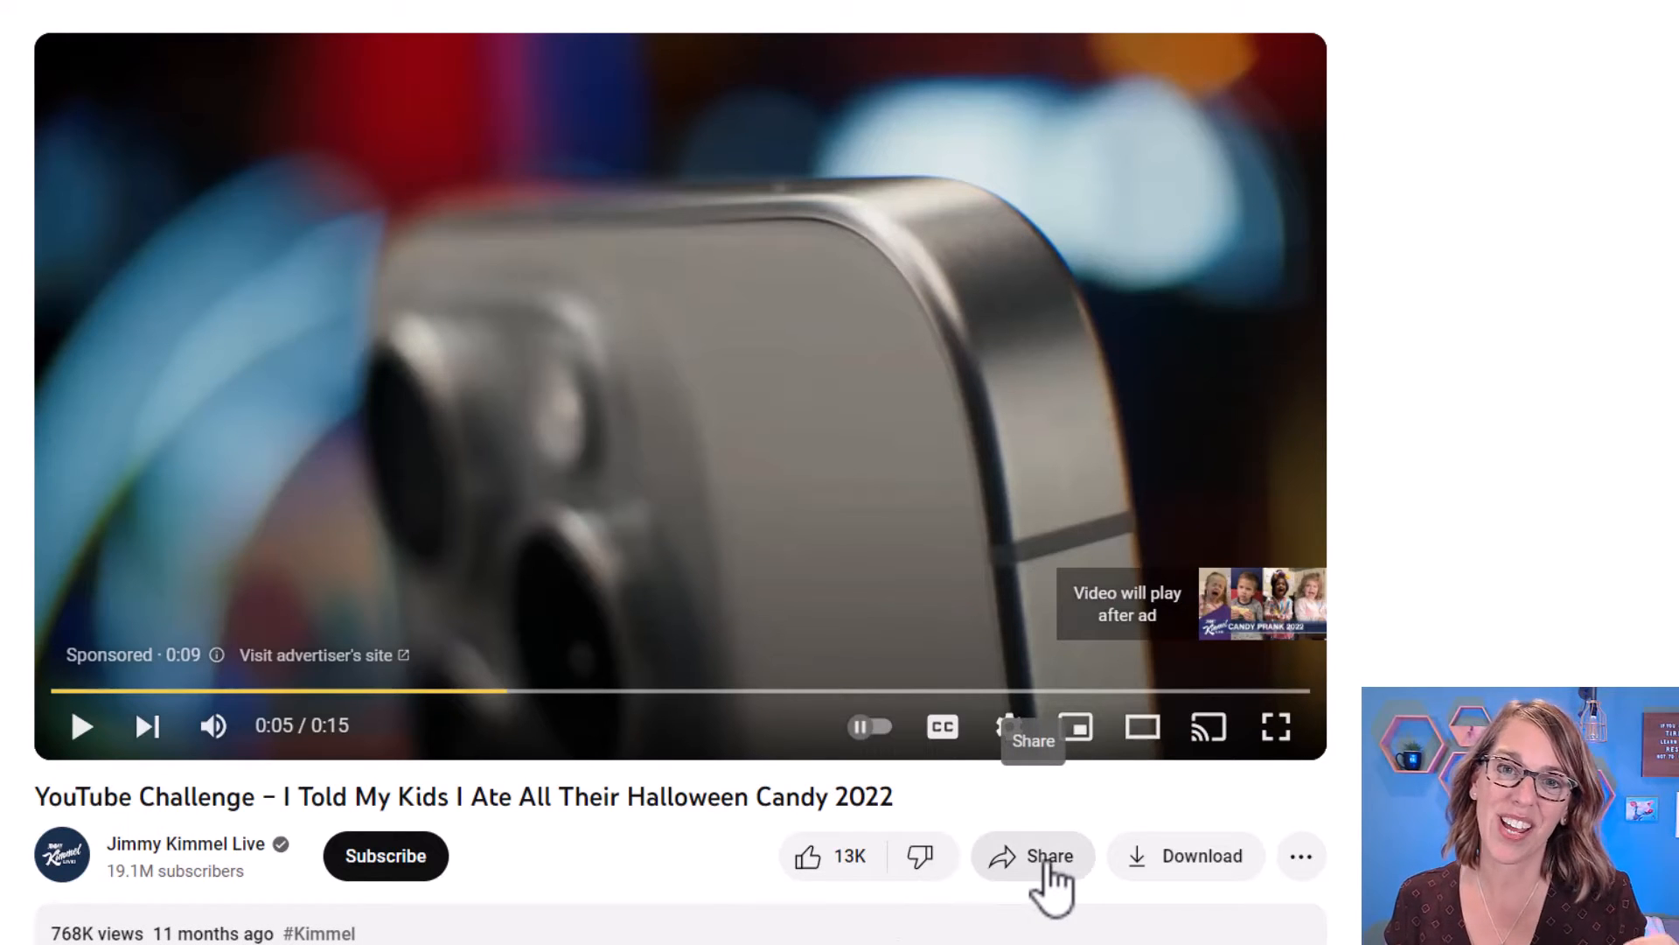
# - Copy the Halloween candy video's youtu.be share link and return to Canvas
pyautogui.click(1033, 855)
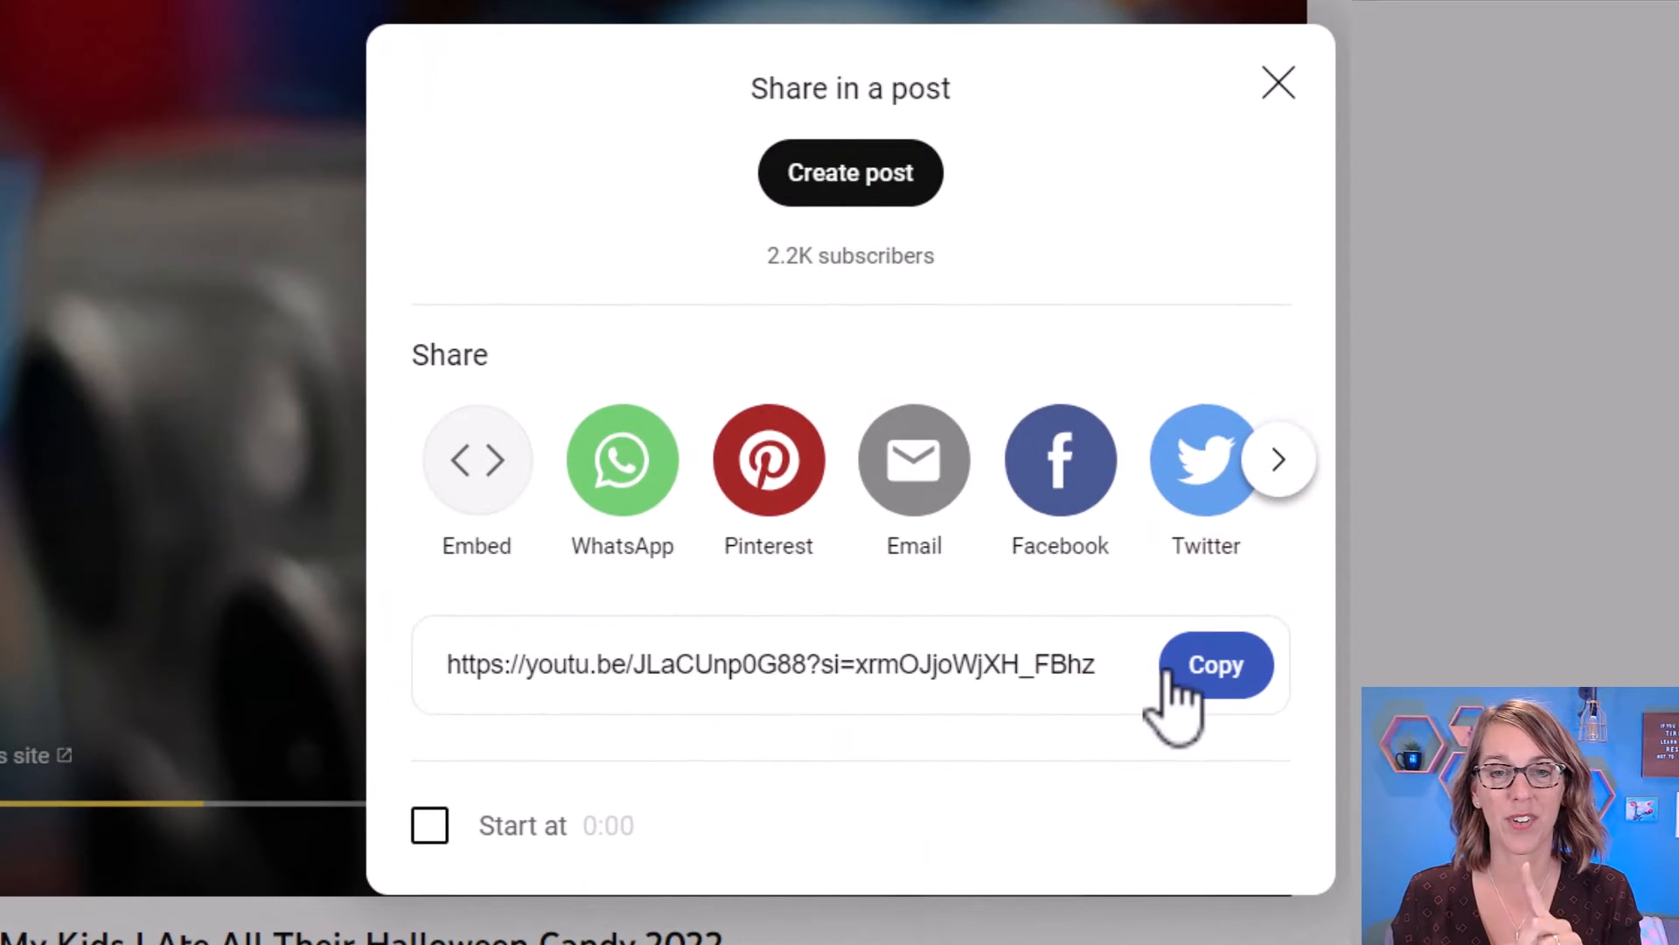
pyautogui.click(1214, 664)
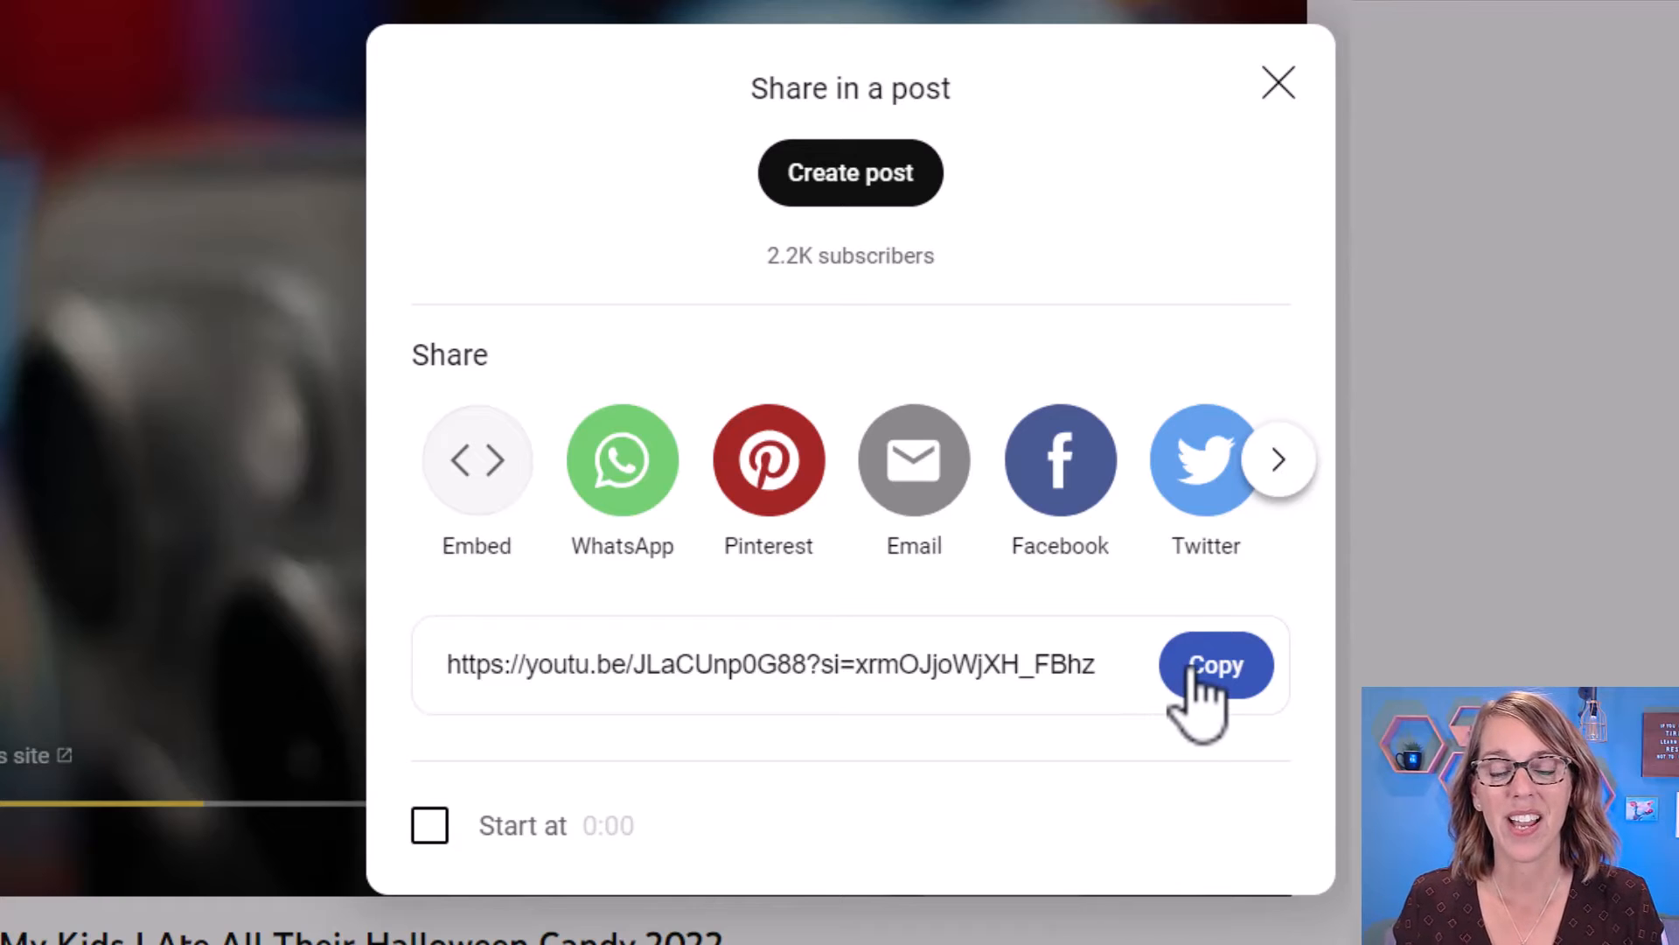
pyautogui.click(1216, 664)
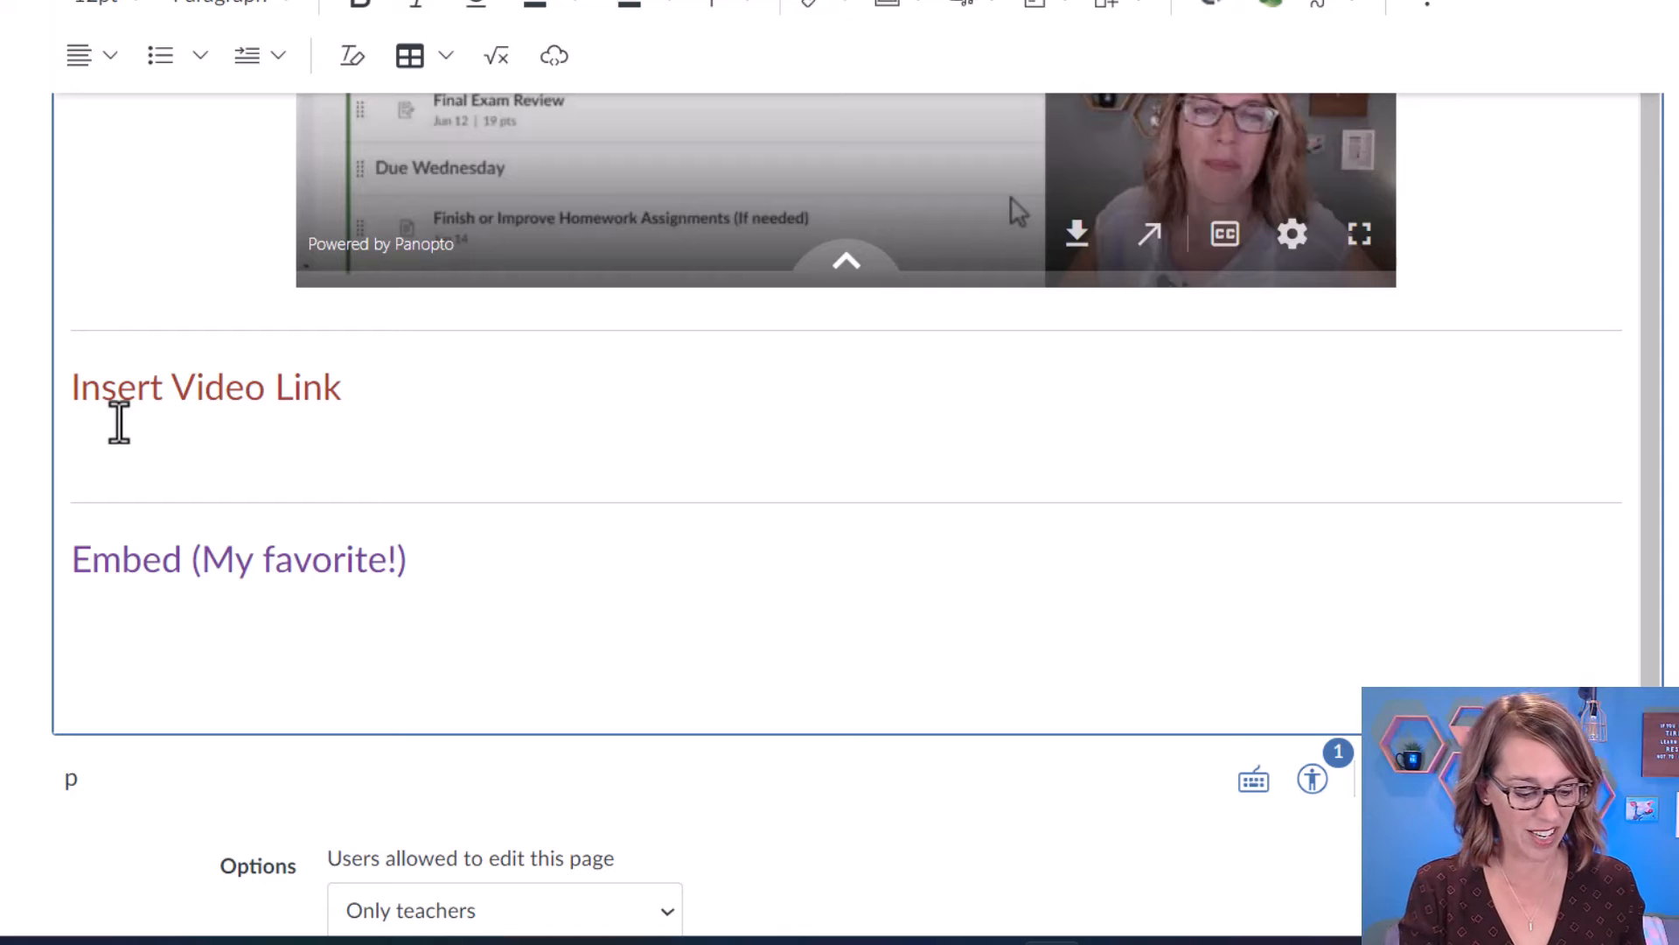
pyautogui.write('https://youtu.be/JLaCUnp0G88?si=xrmOJjoWjXH_FBhz')
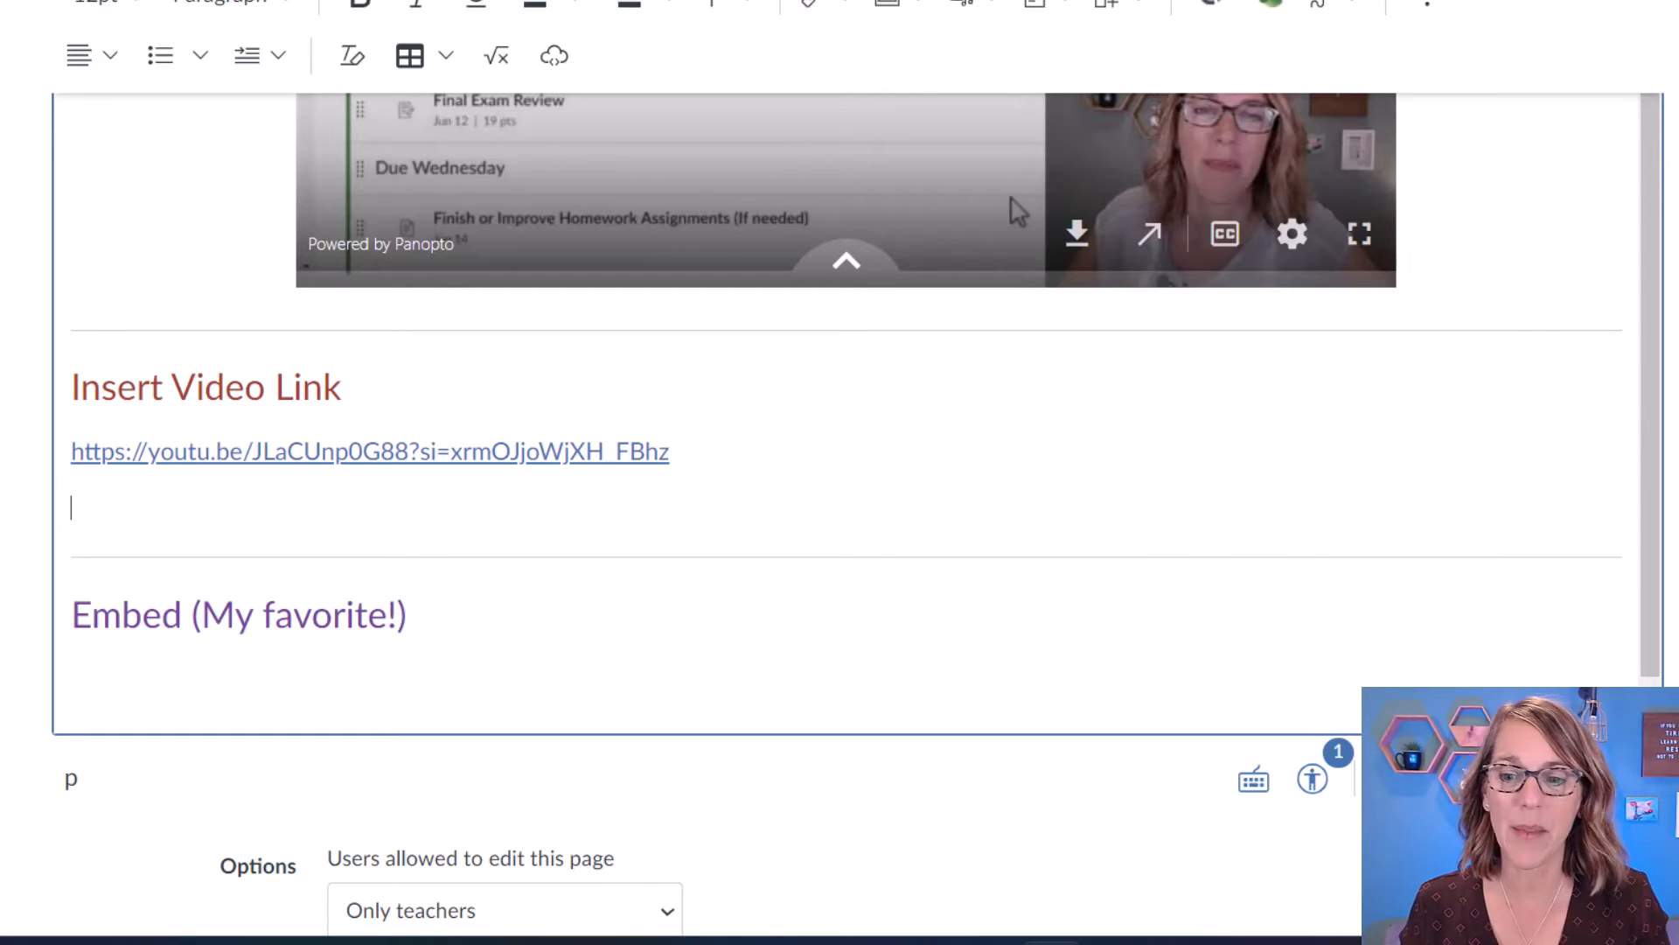
pyautogui.scroll(-3)
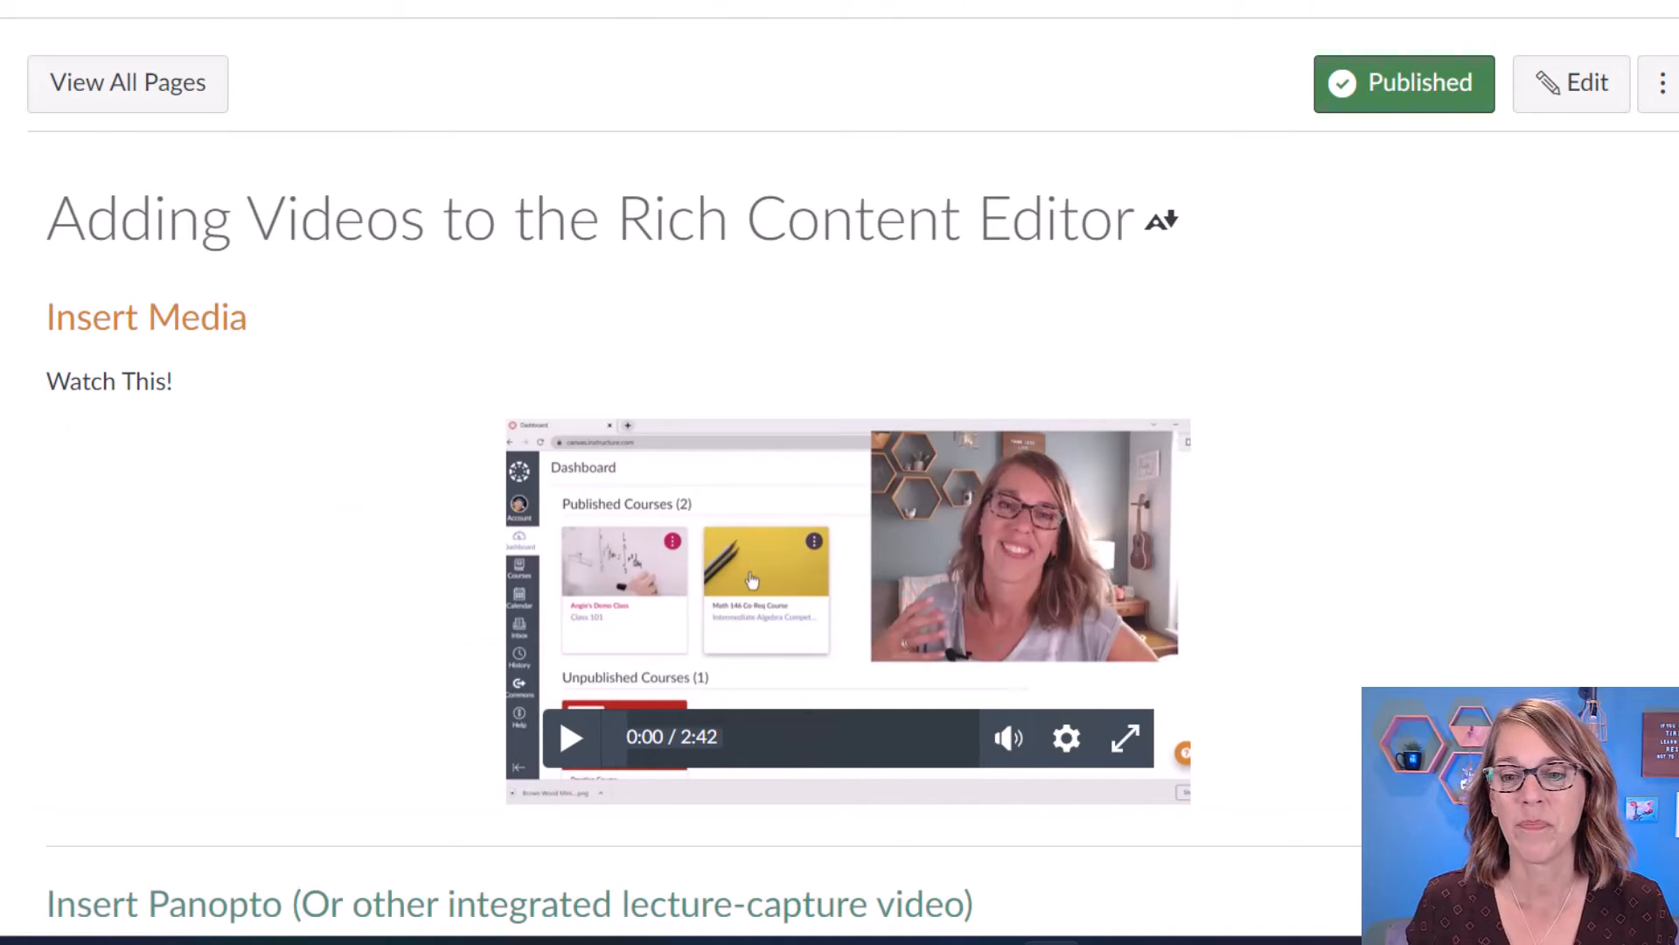
# - Expand the YouTube link into an inline player, play and pause it, then switch to Screencastify
pyautogui.scroll(-3)
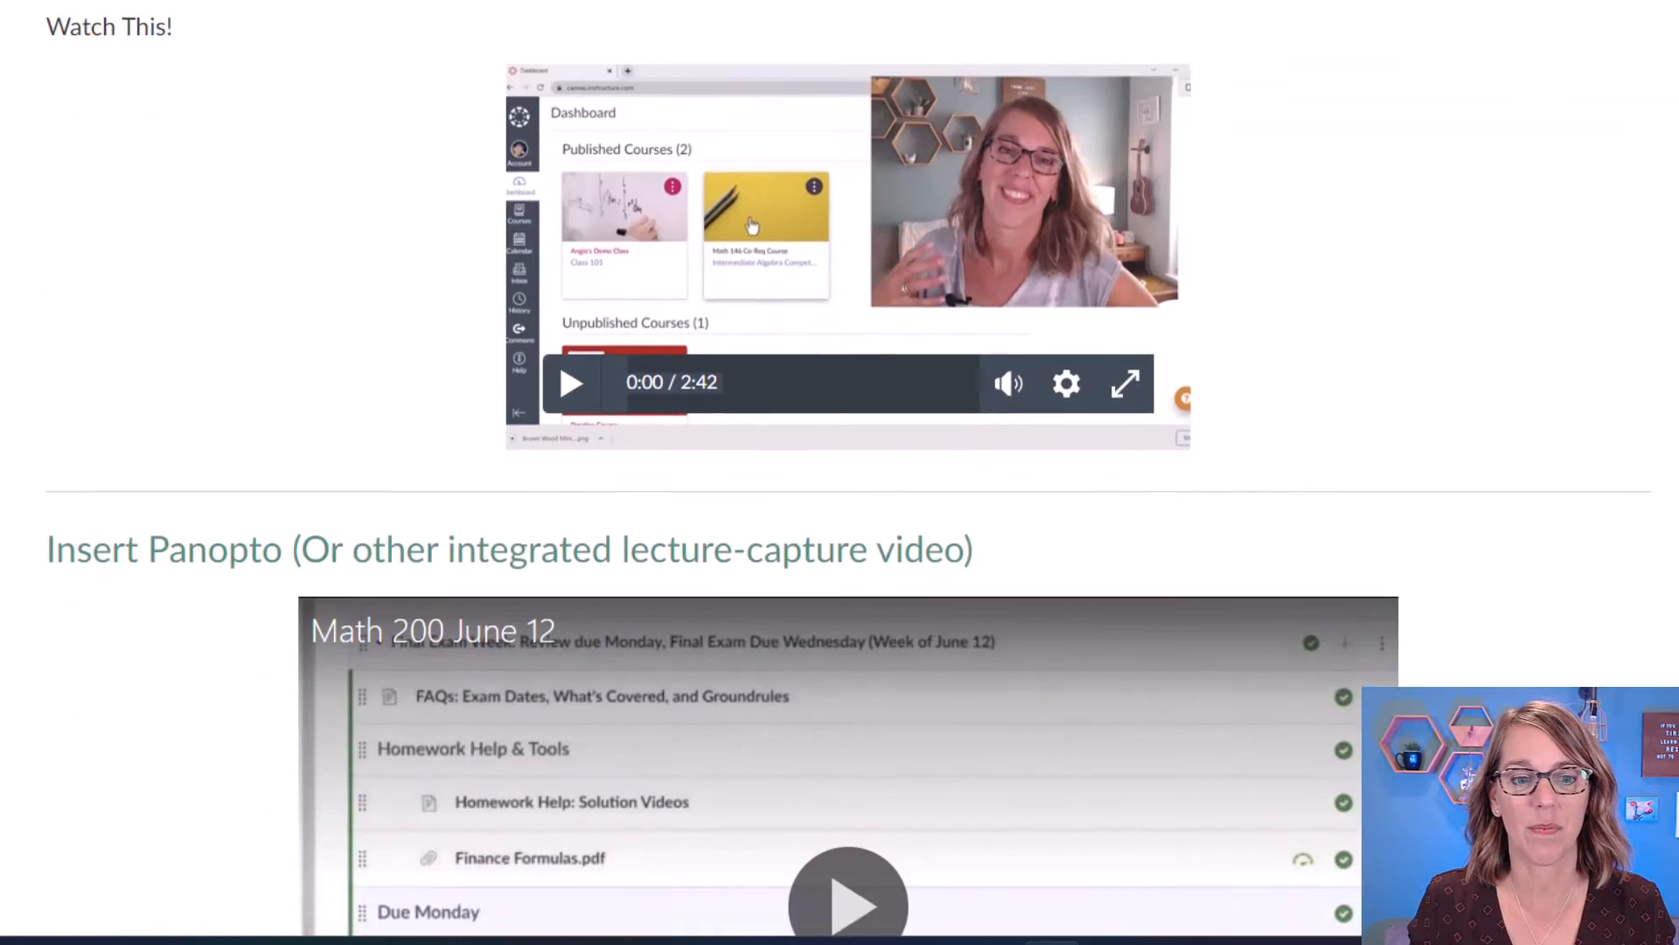
pyautogui.scroll(-3)
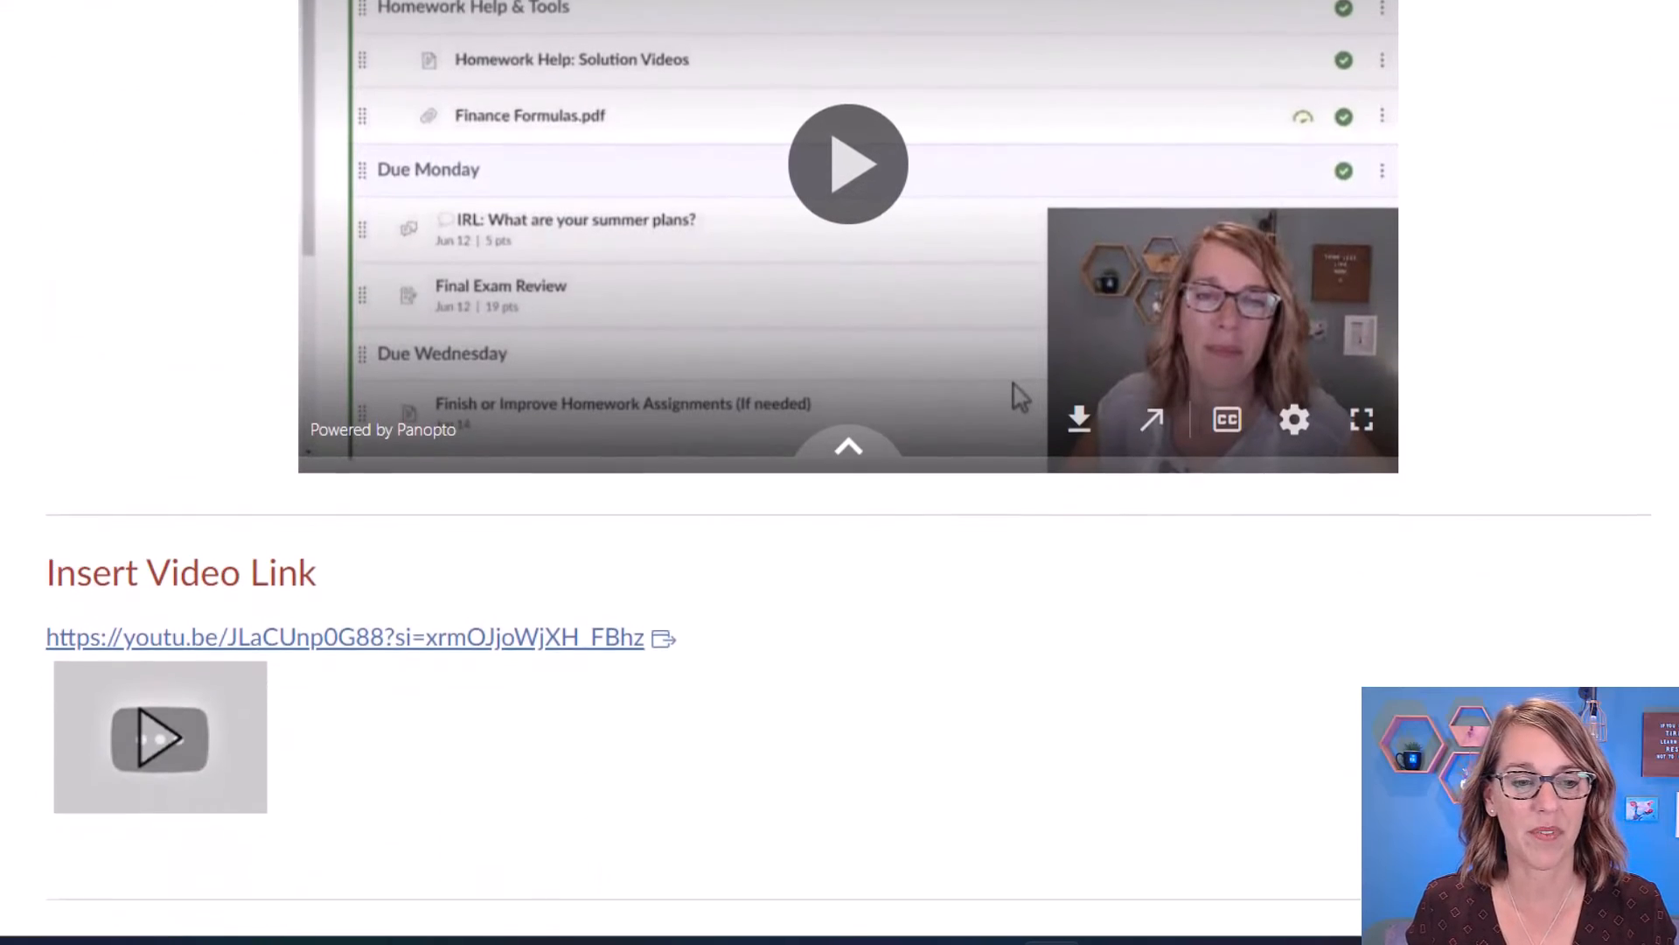
pyautogui.scroll(-3)
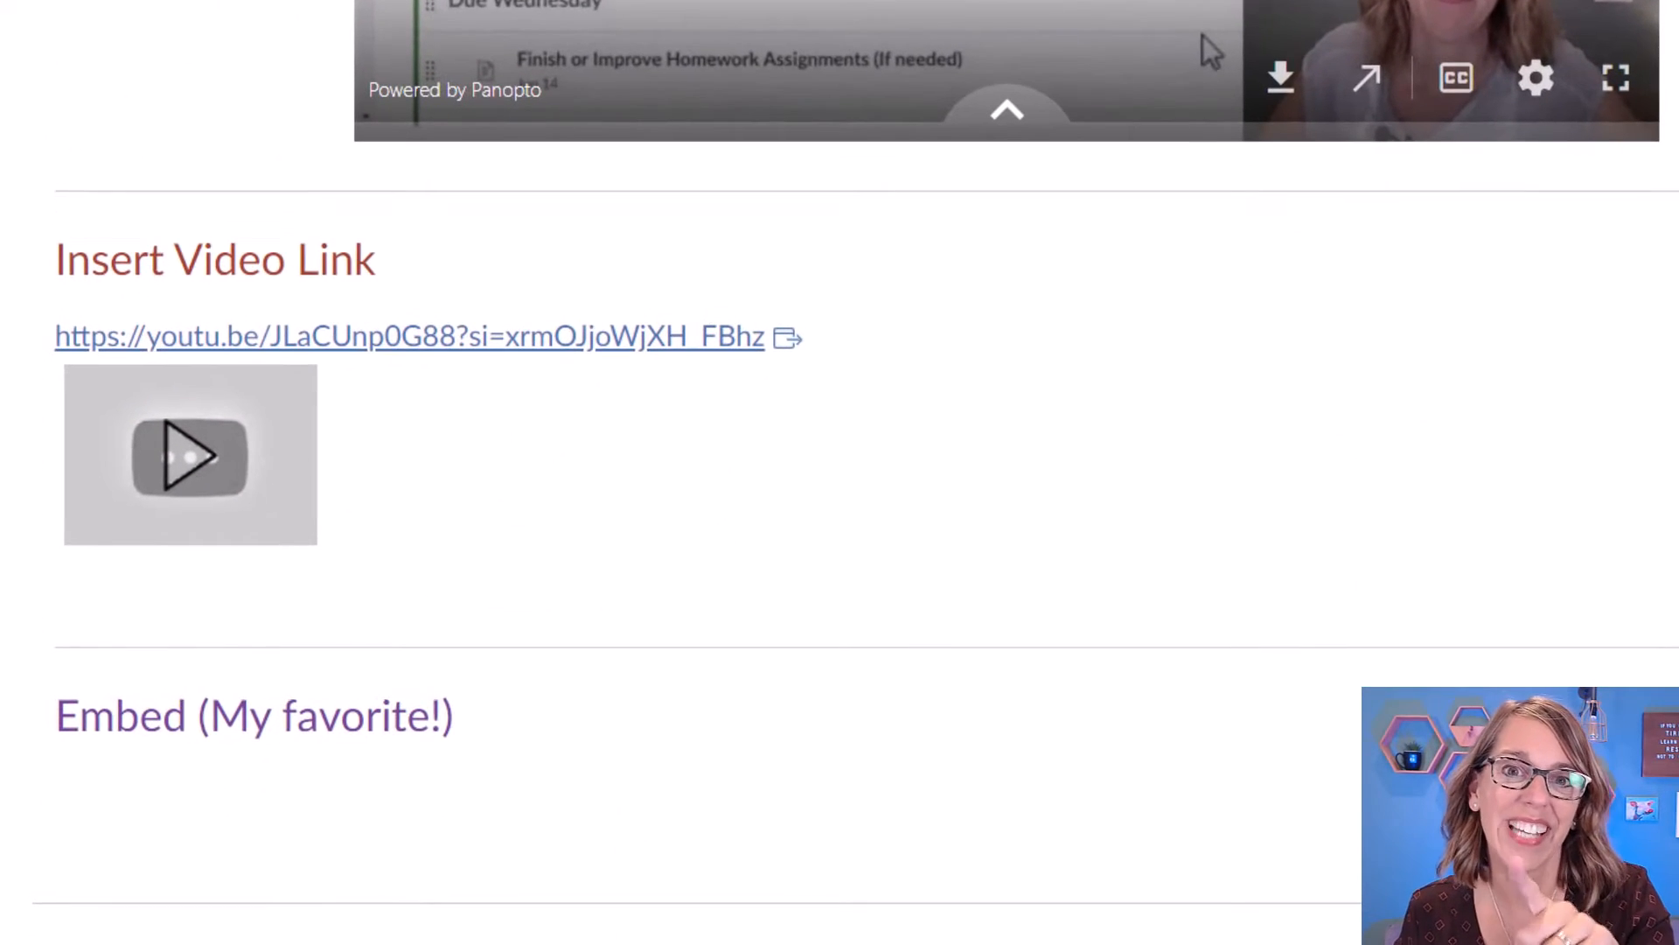
pyautogui.moveTo(1002, 561)
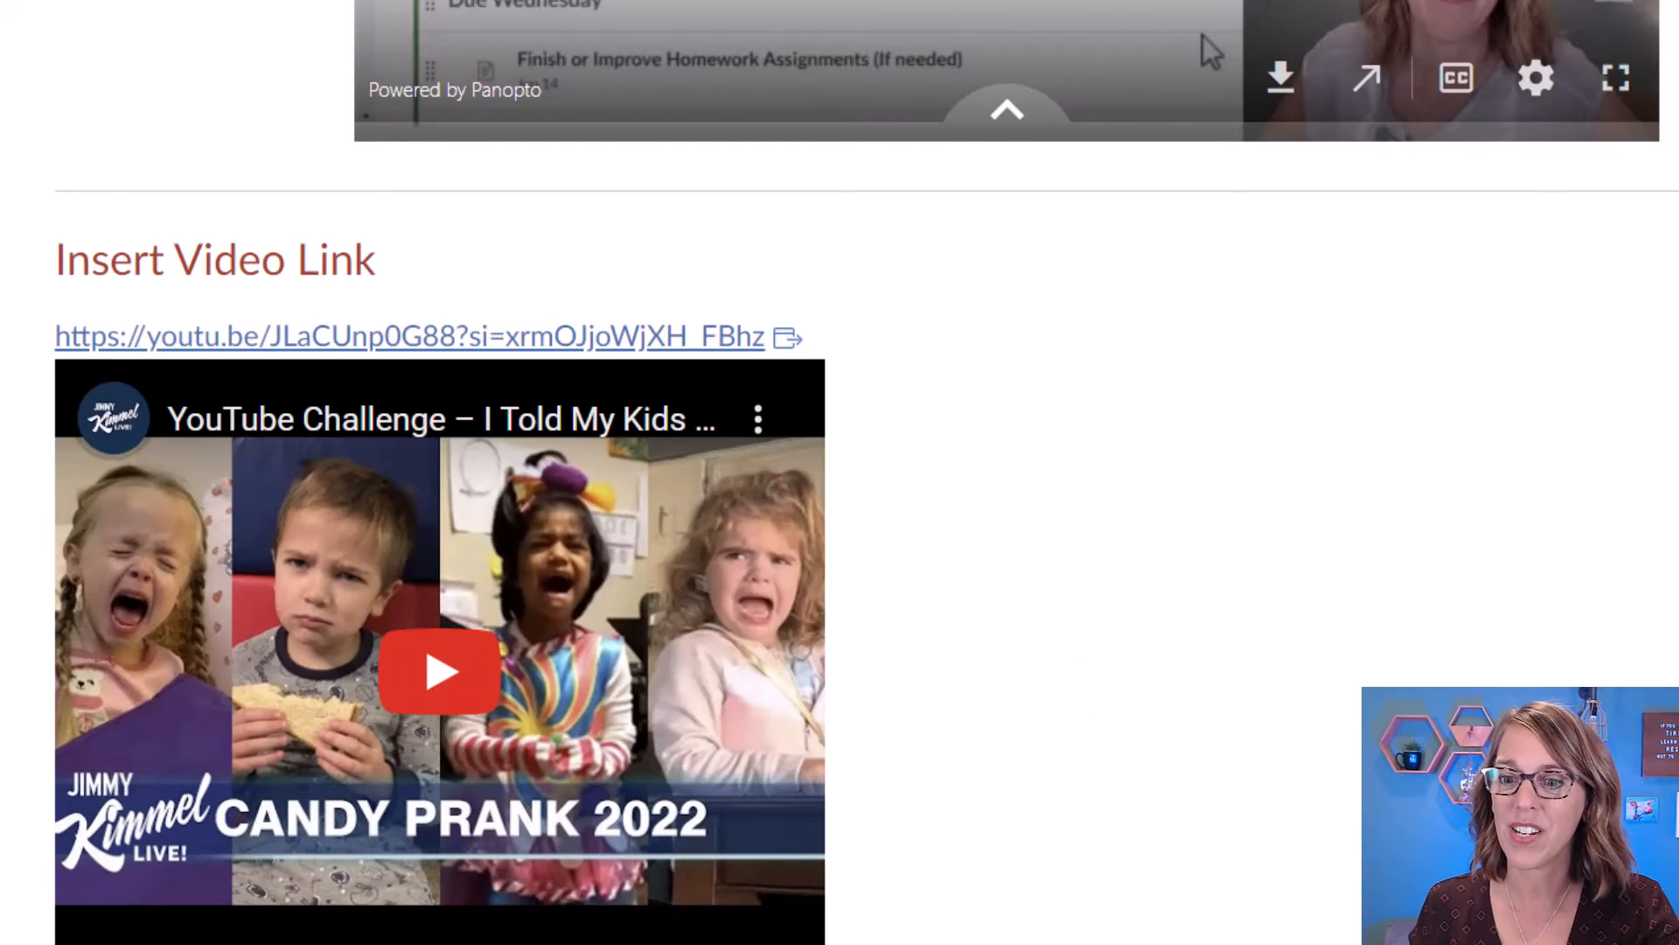
pyautogui.scroll(-3)
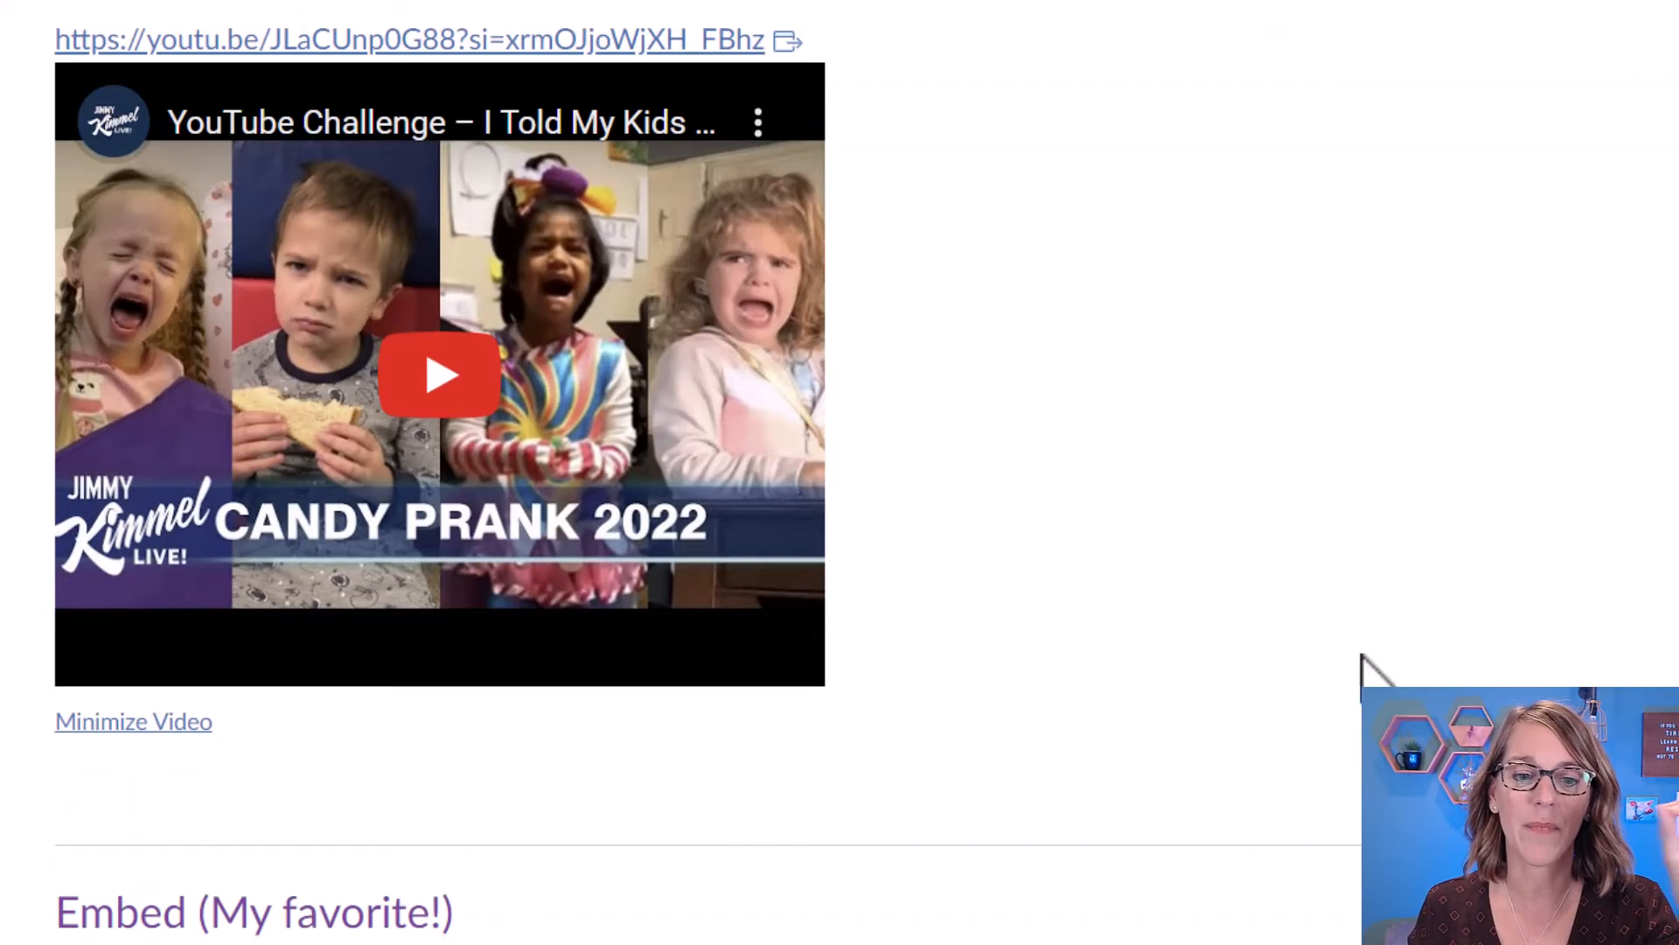
pyautogui.click(437, 375)
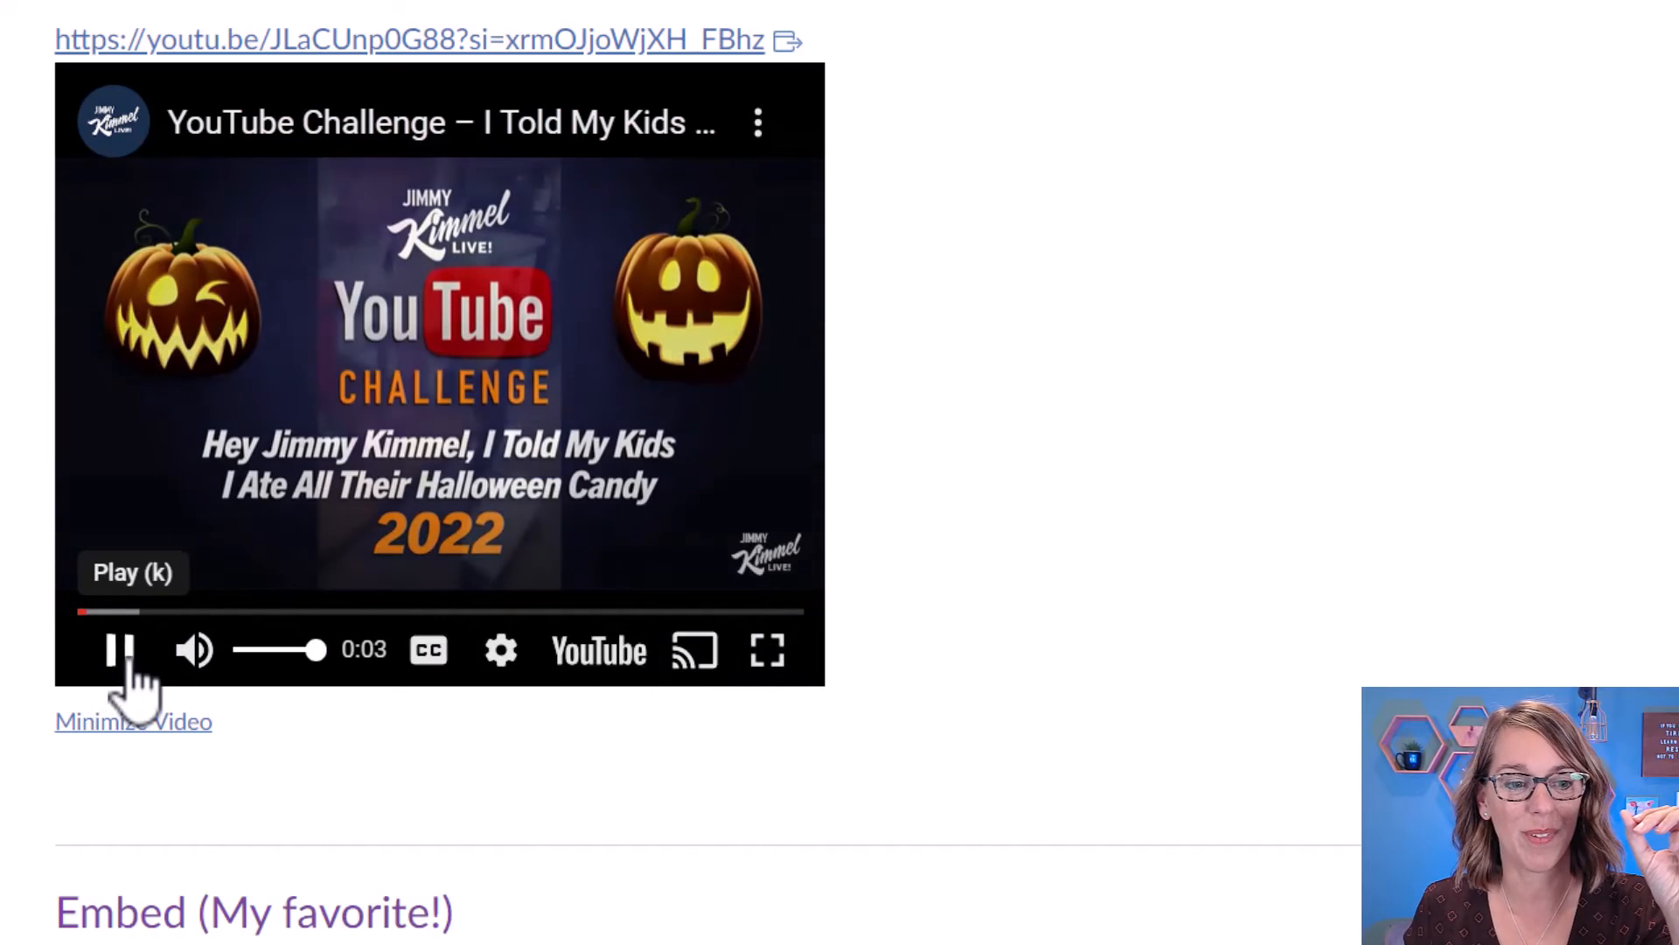
pyautogui.click(120, 649)
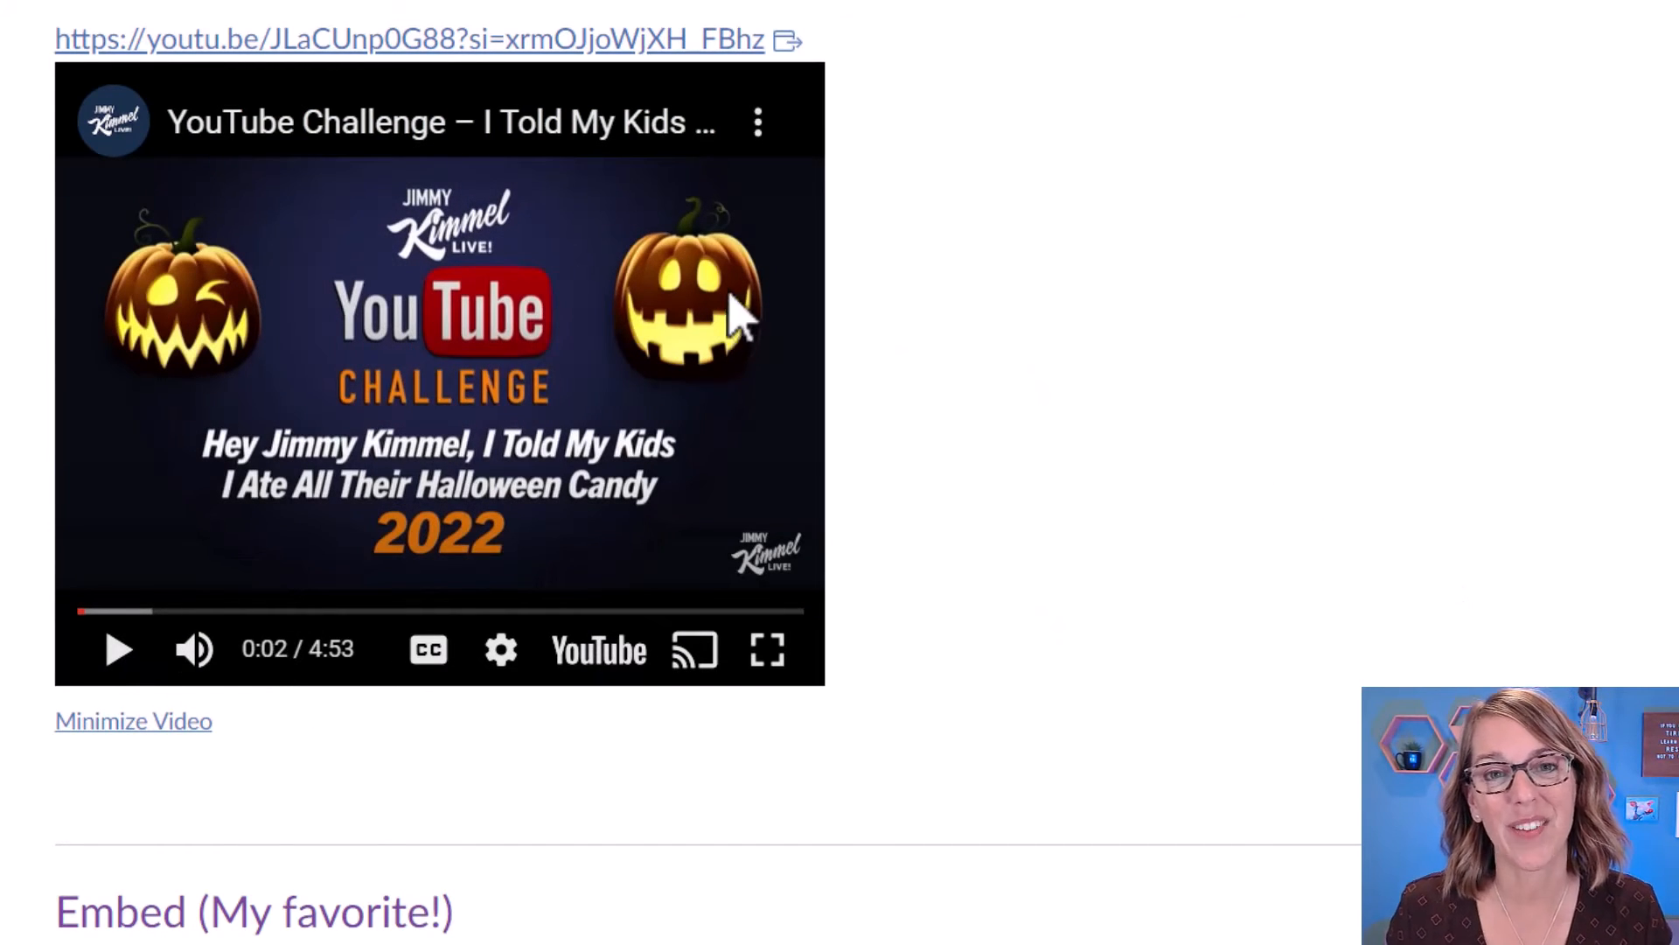
pyautogui.click(397, 15)
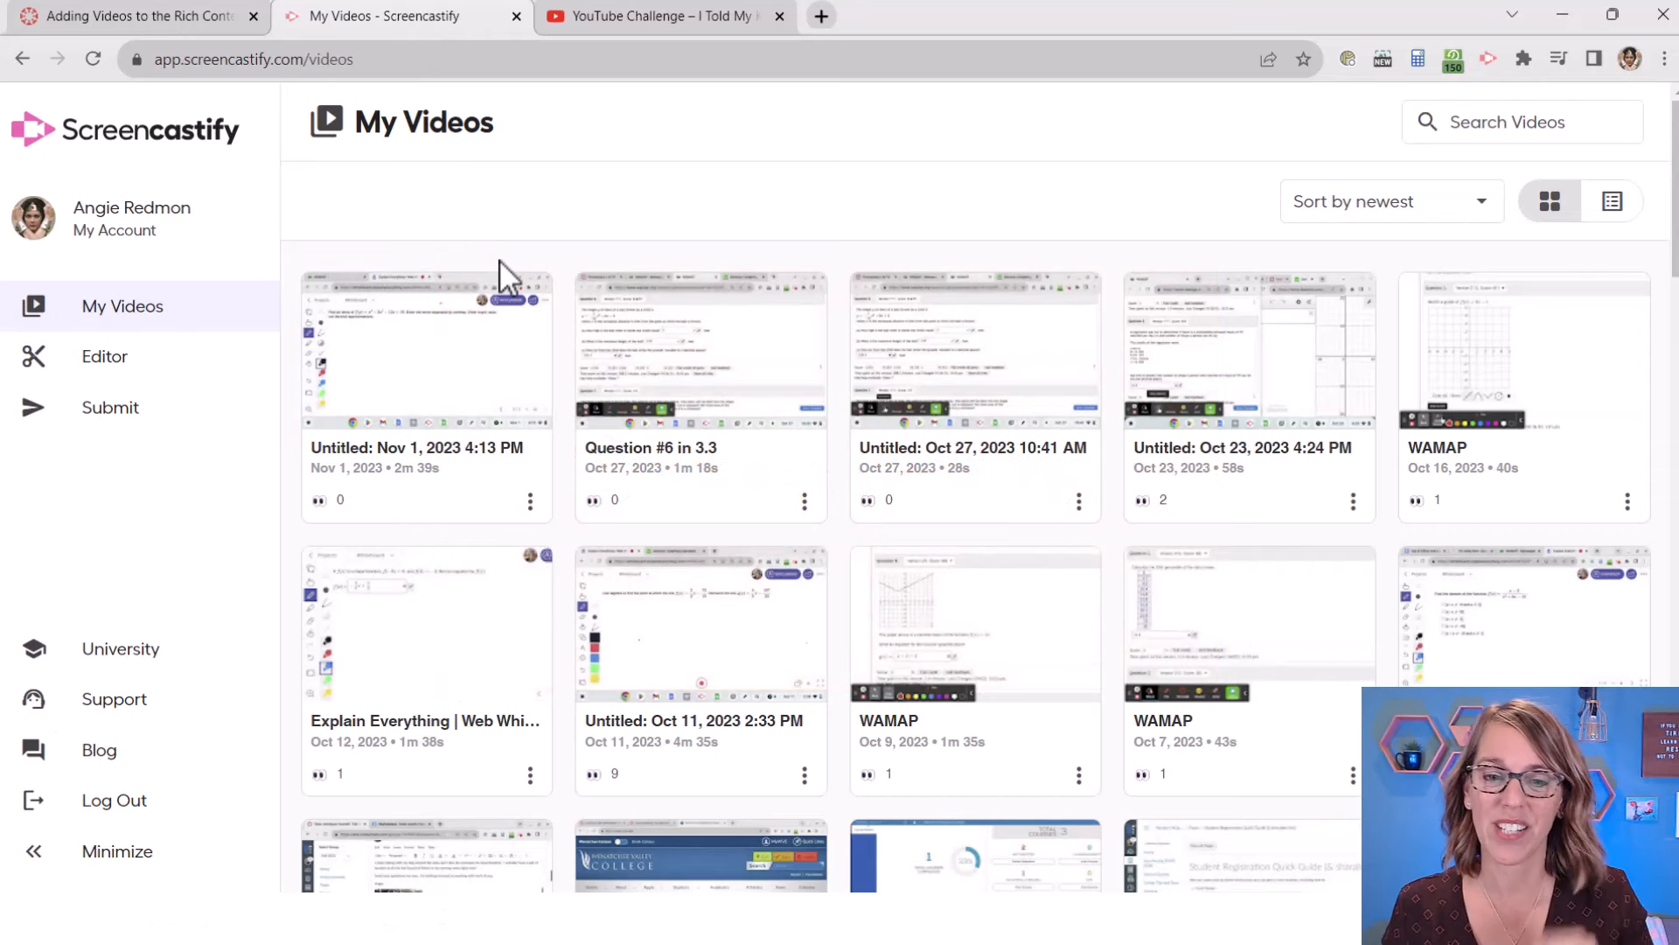
pyautogui.moveTo(973, 385)
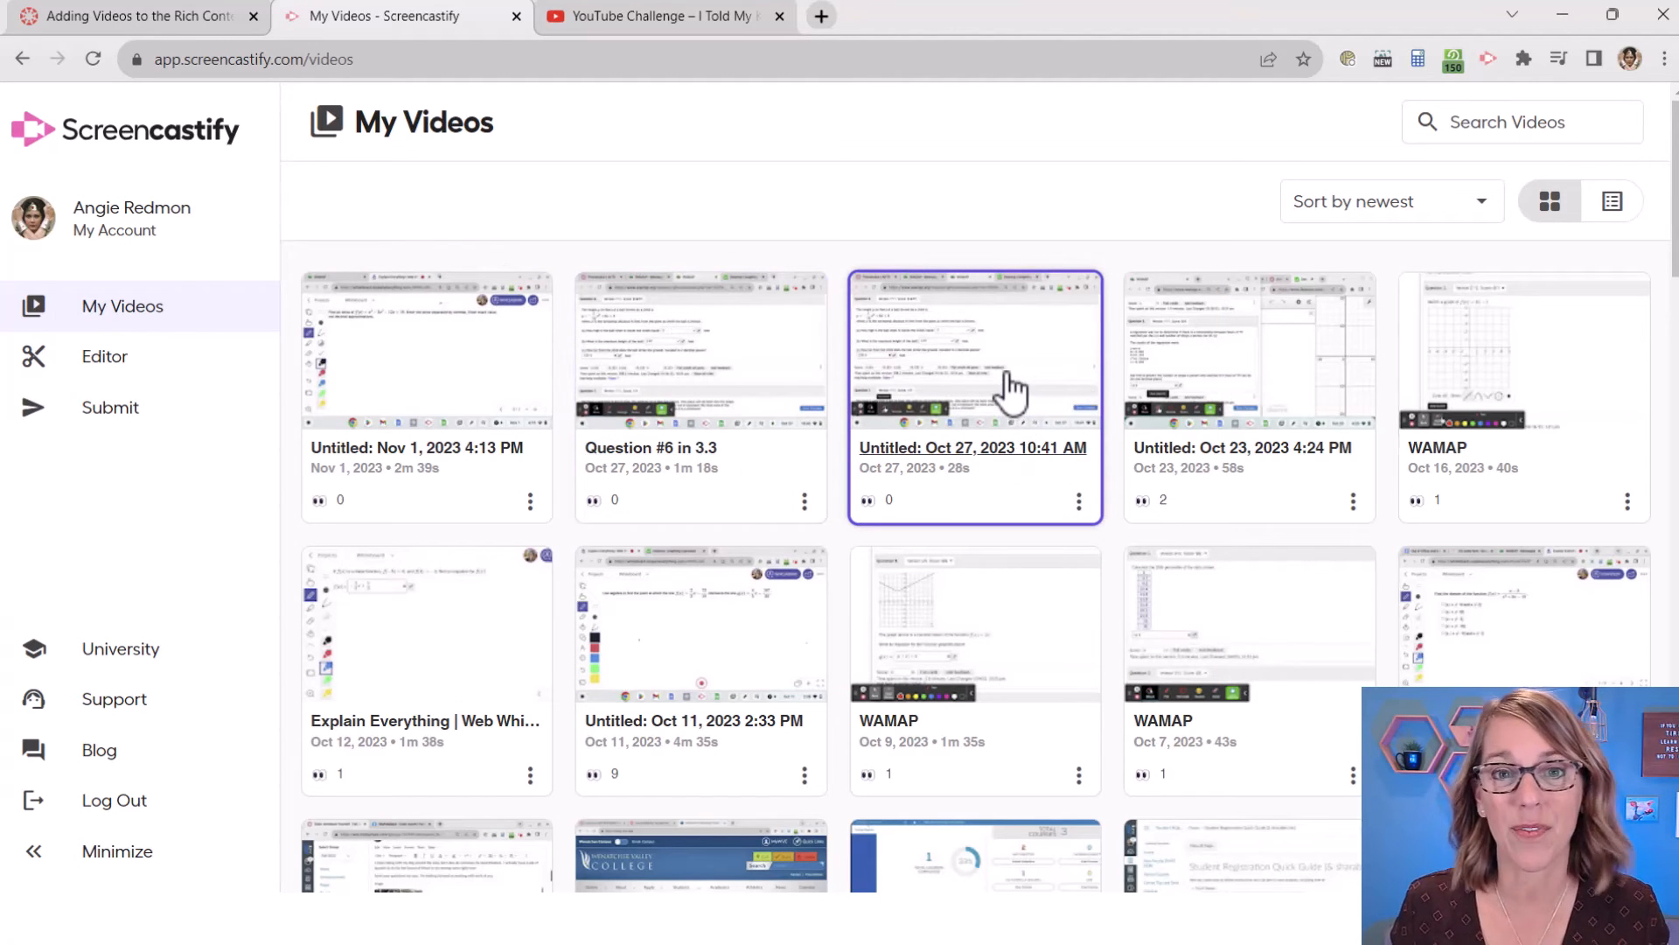
# - Copy the share link of the 'Untitled: Oct 27, 2023 10:41 AM' recording and return to Canvas
pyautogui.click(973, 397)
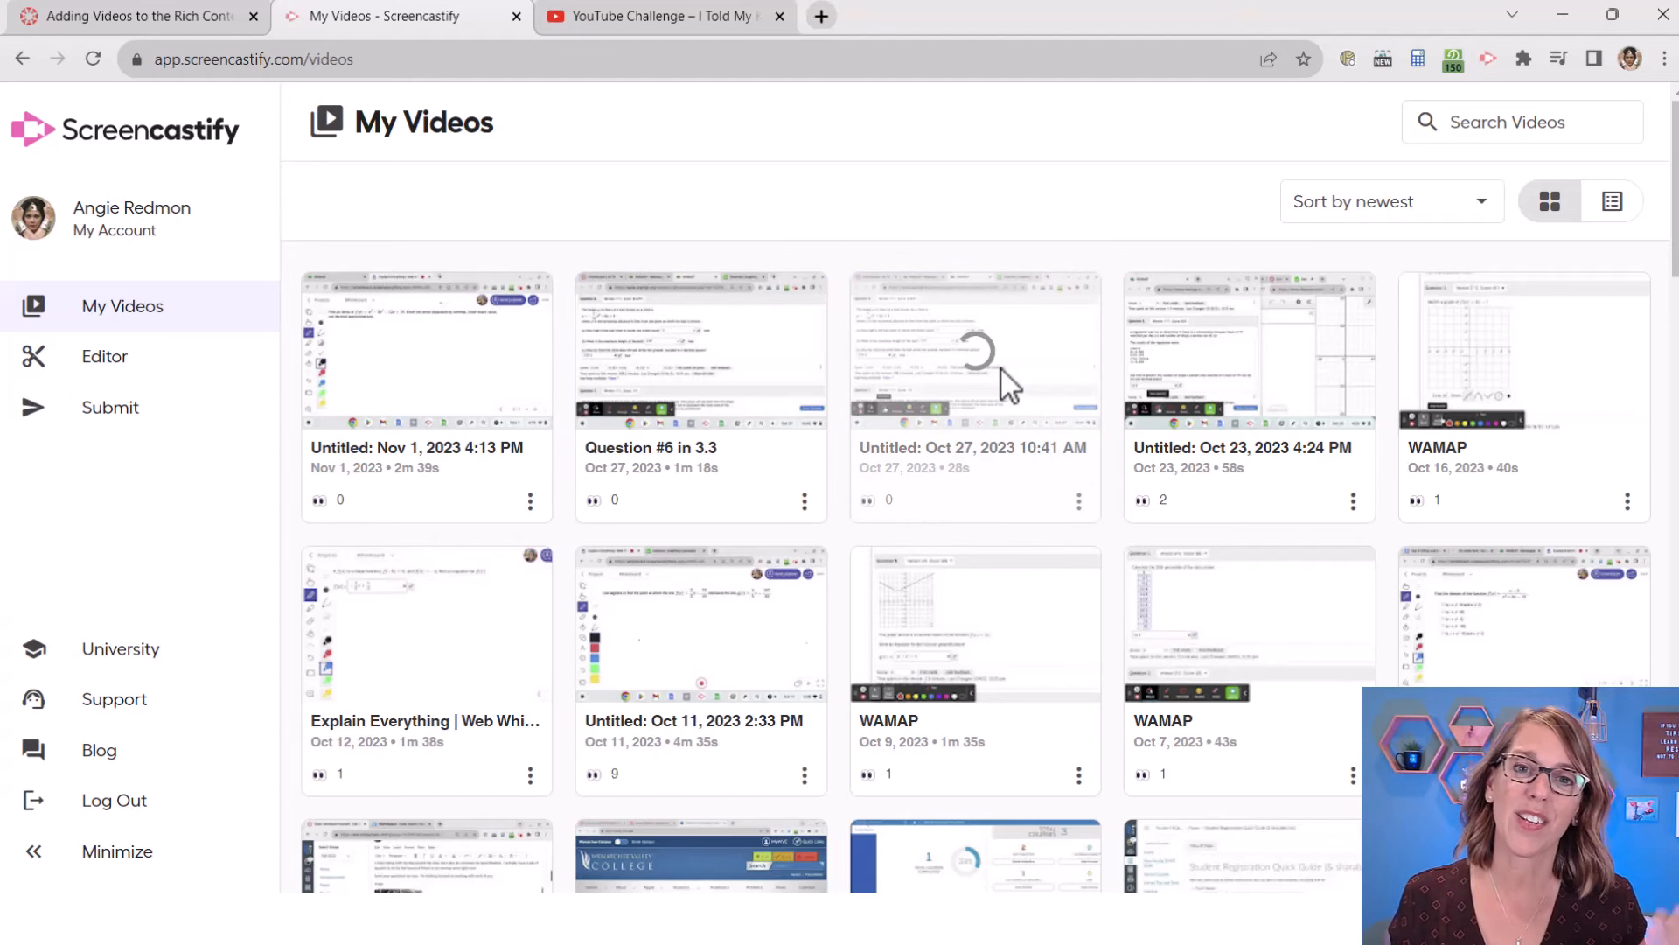
pyautogui.click(973, 350)
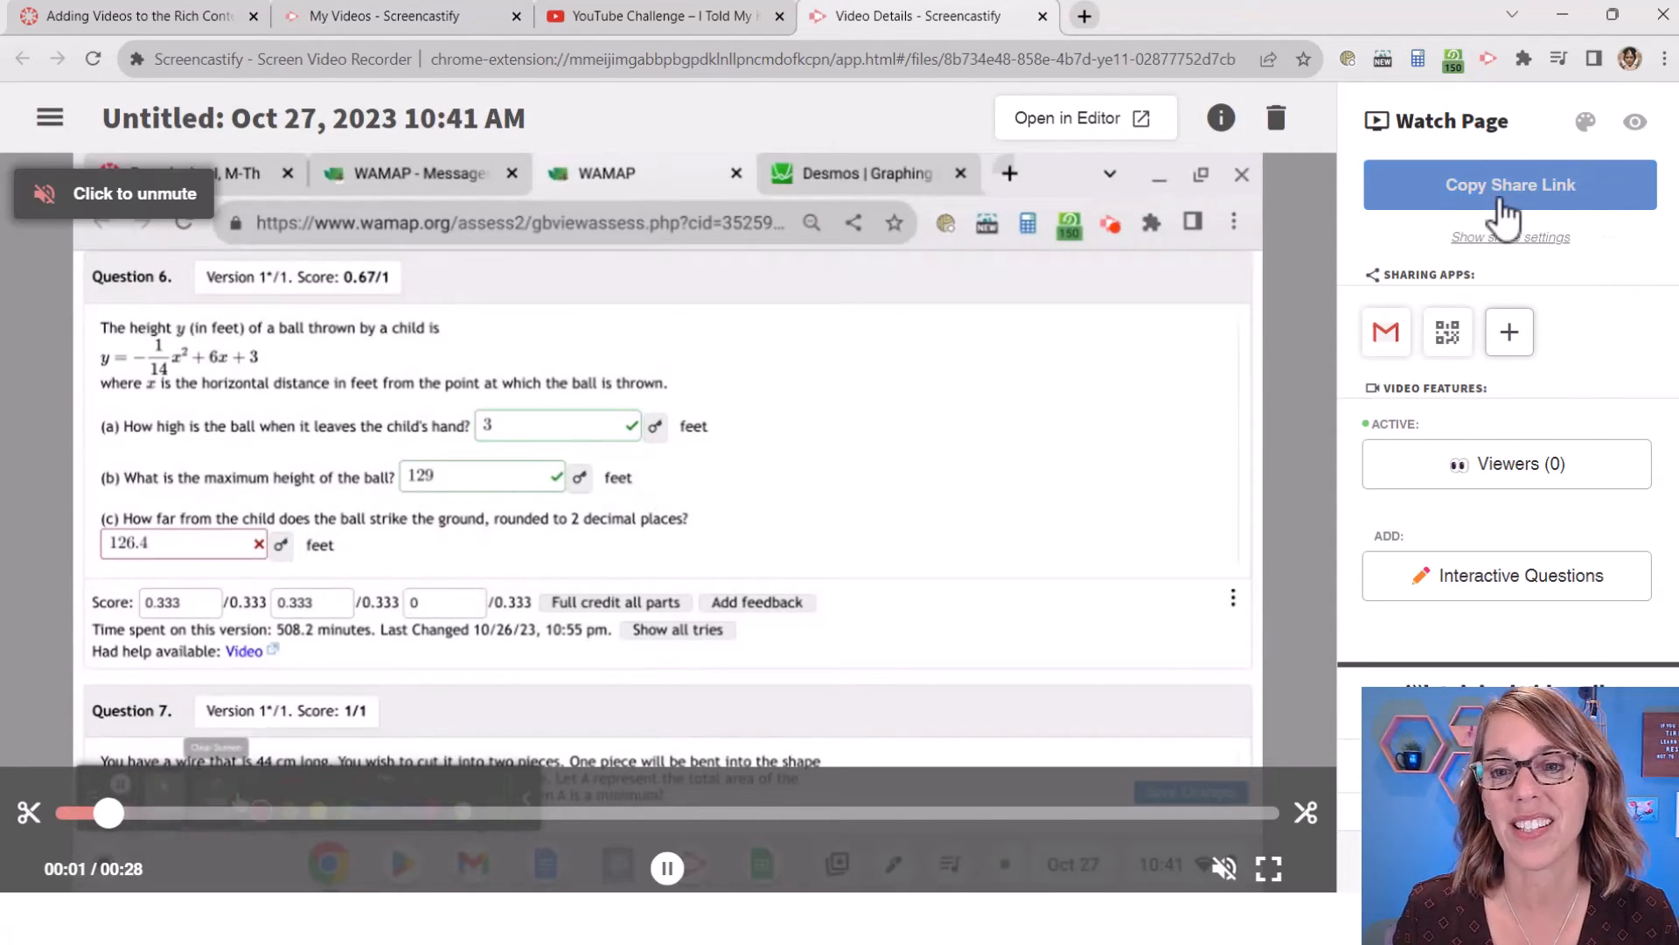
pyautogui.click(1510, 184)
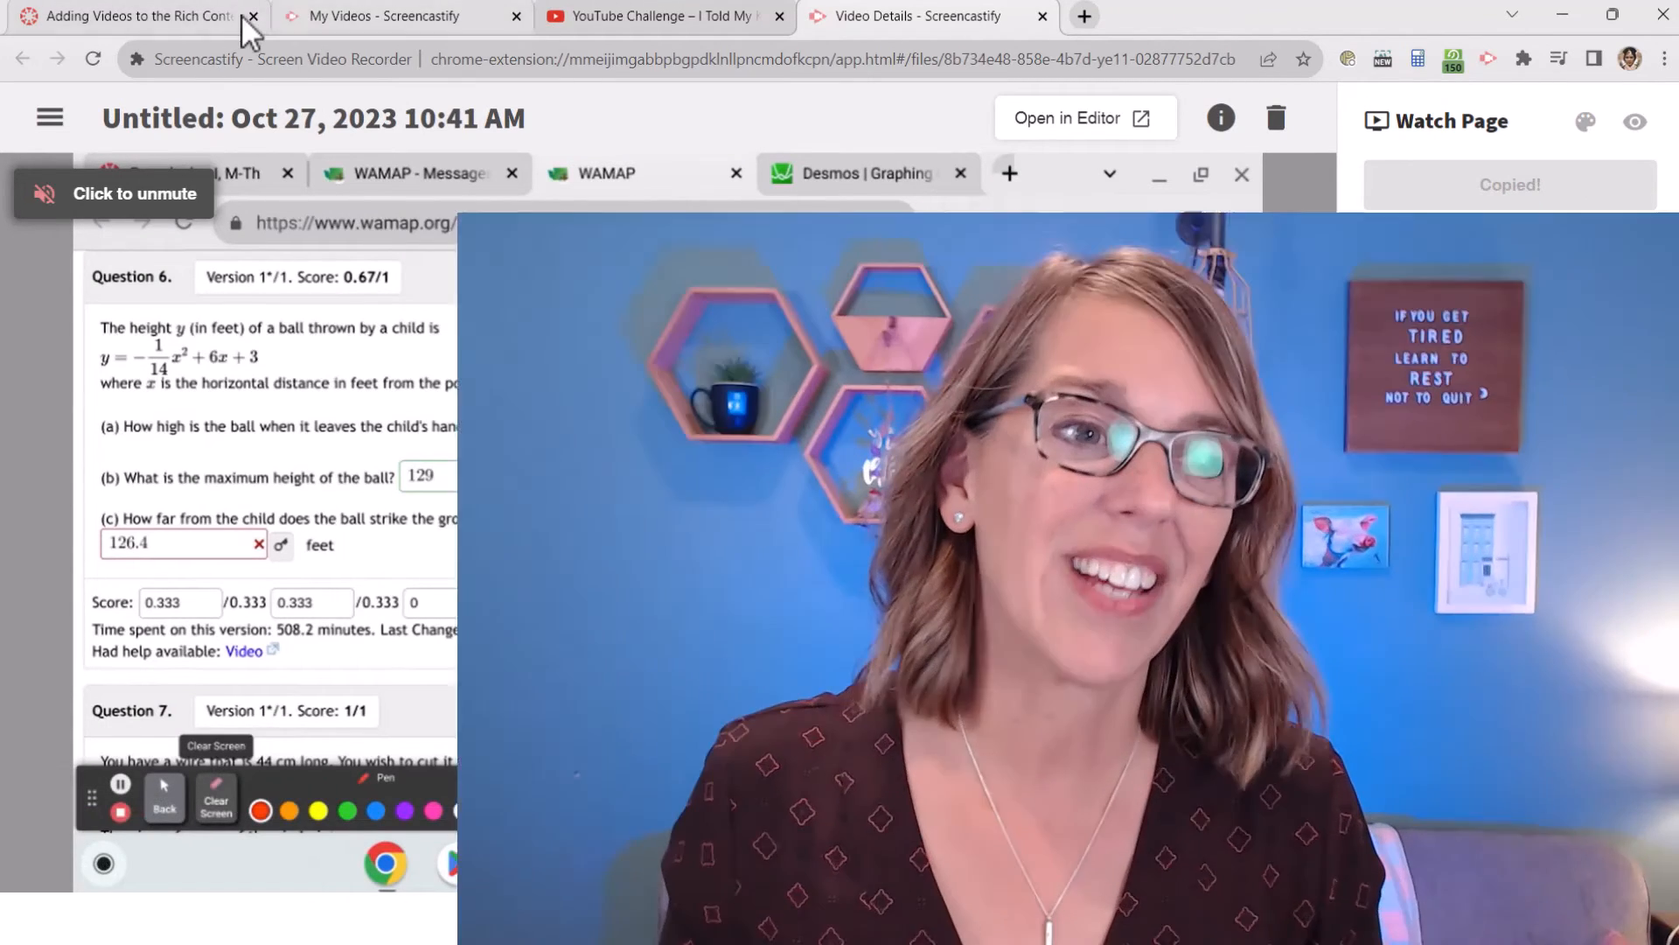
pyautogui.click(128, 16)
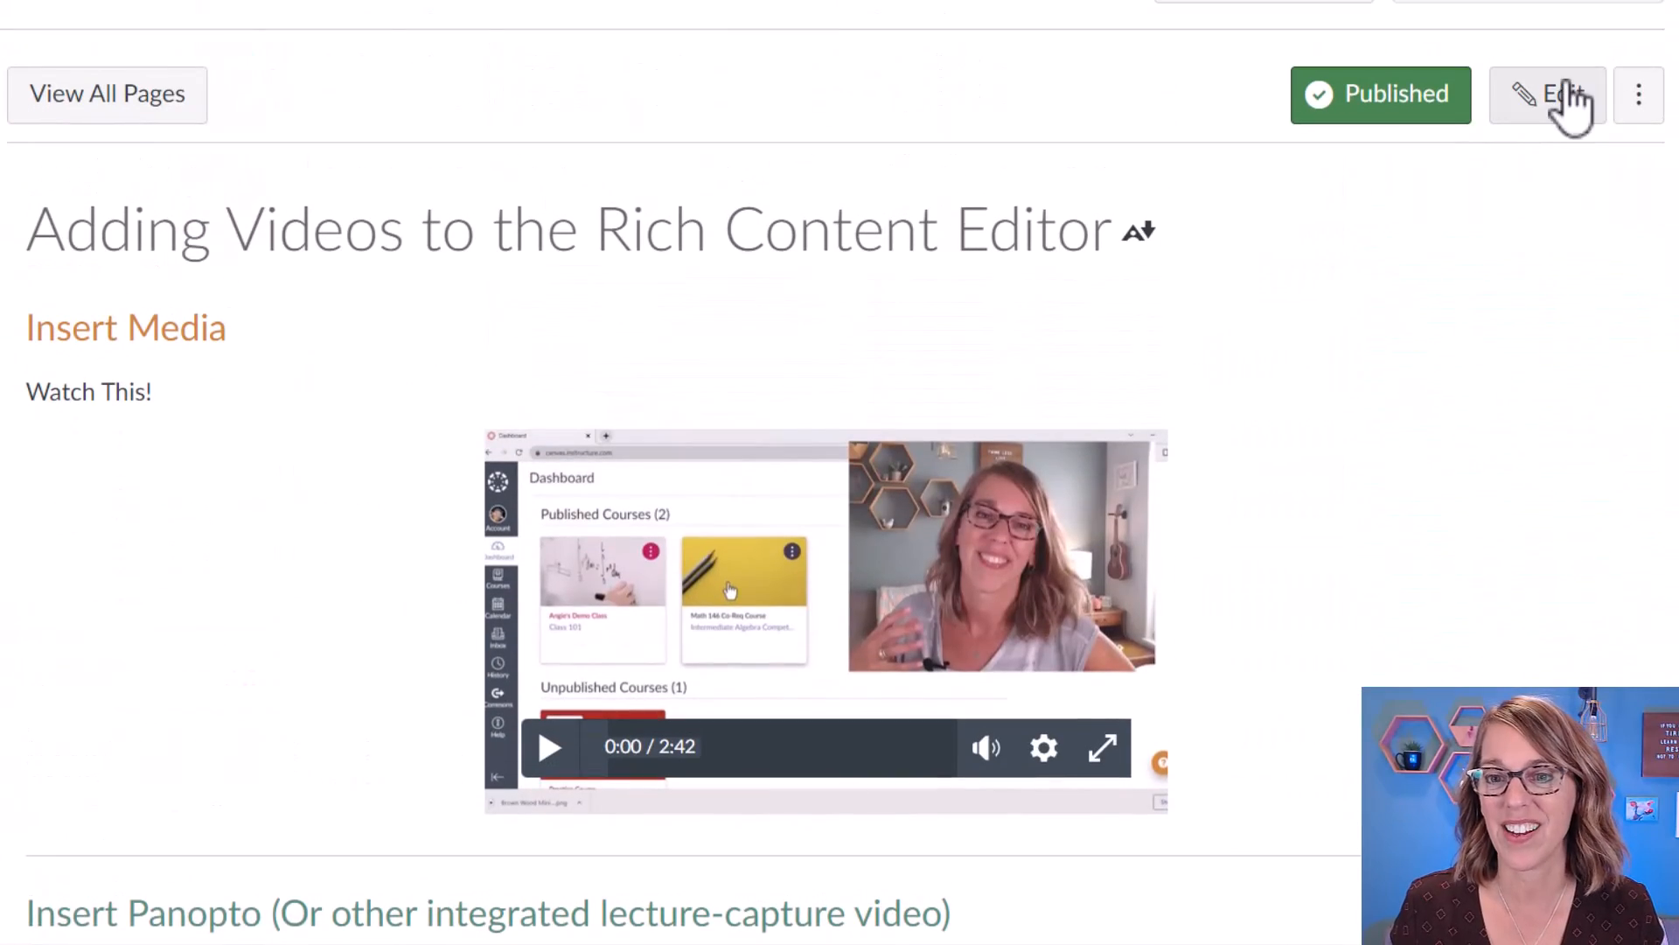
# - Reopen the page in Edit mode and start typing 'Wat' under the Embed (My favorite!) heading
pyautogui.click(1548, 94)
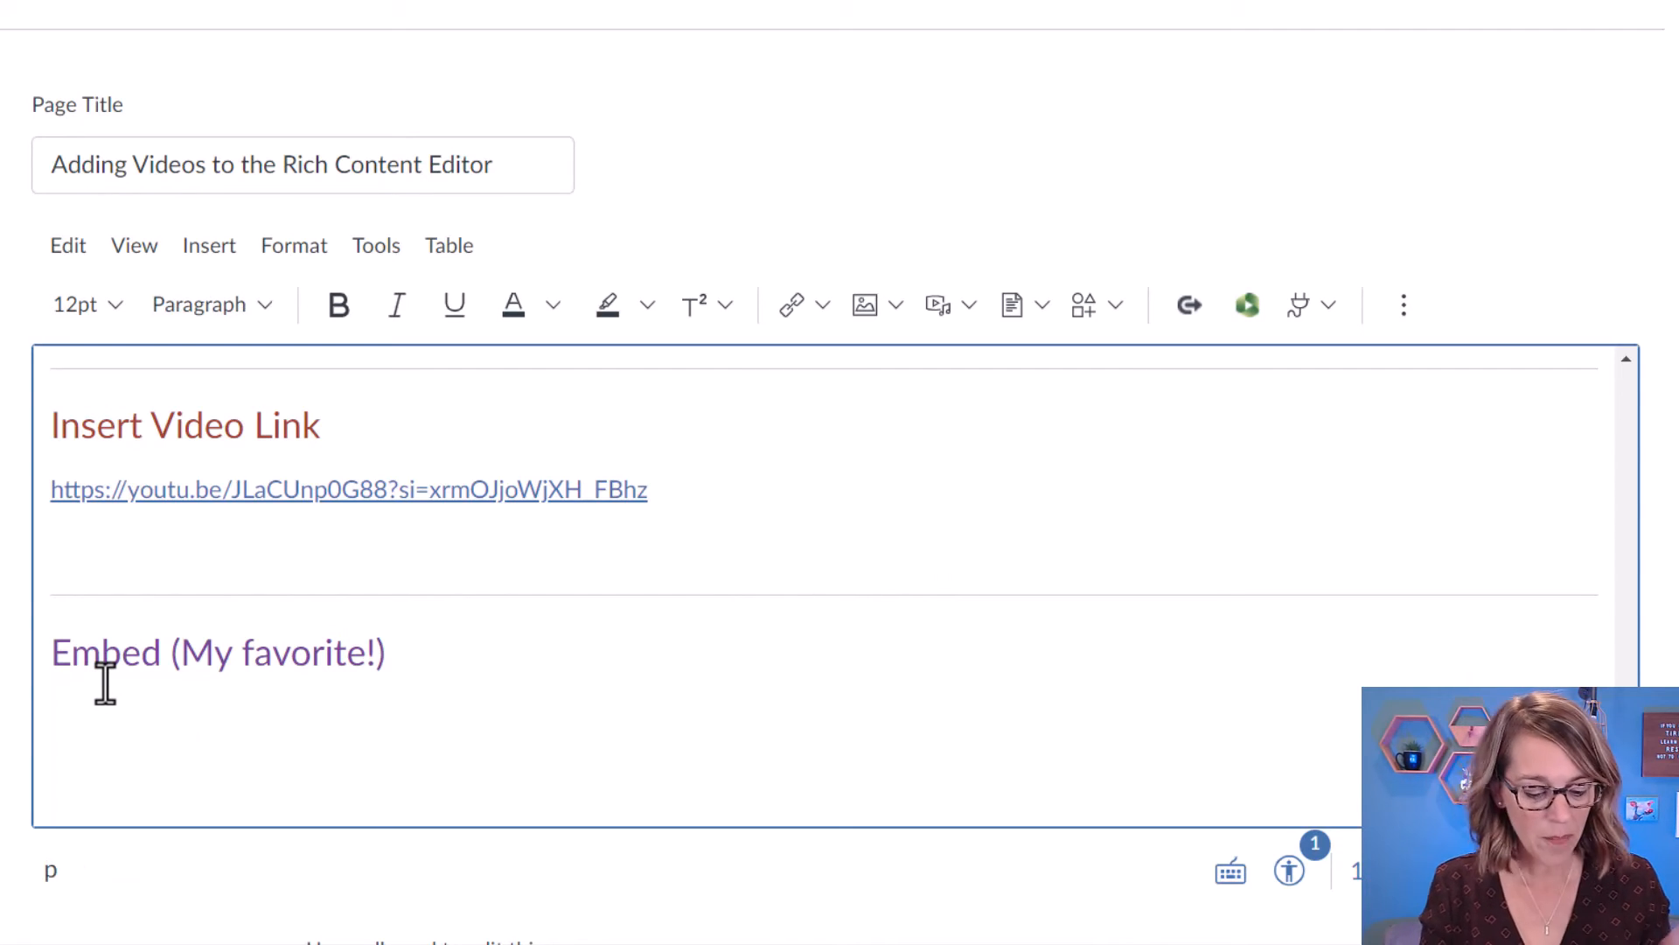
pyautogui.write('Wat')
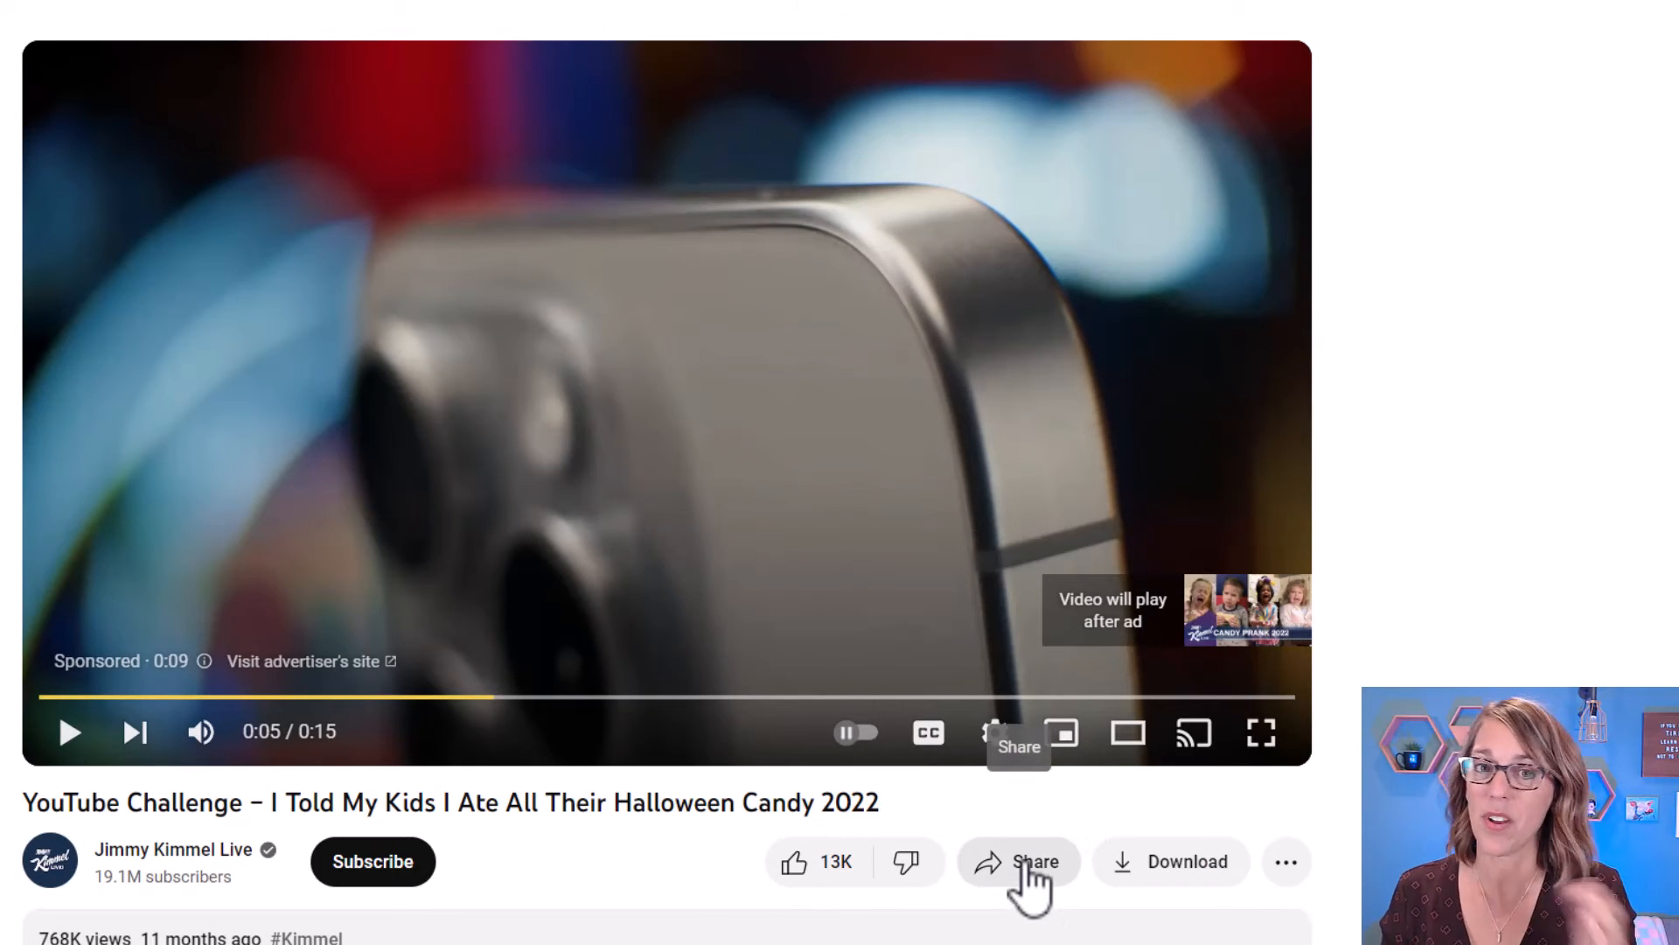
# - Copy the Halloween candy video's Embed code from Share, leaving Start at turned off
pyautogui.click(1018, 861)
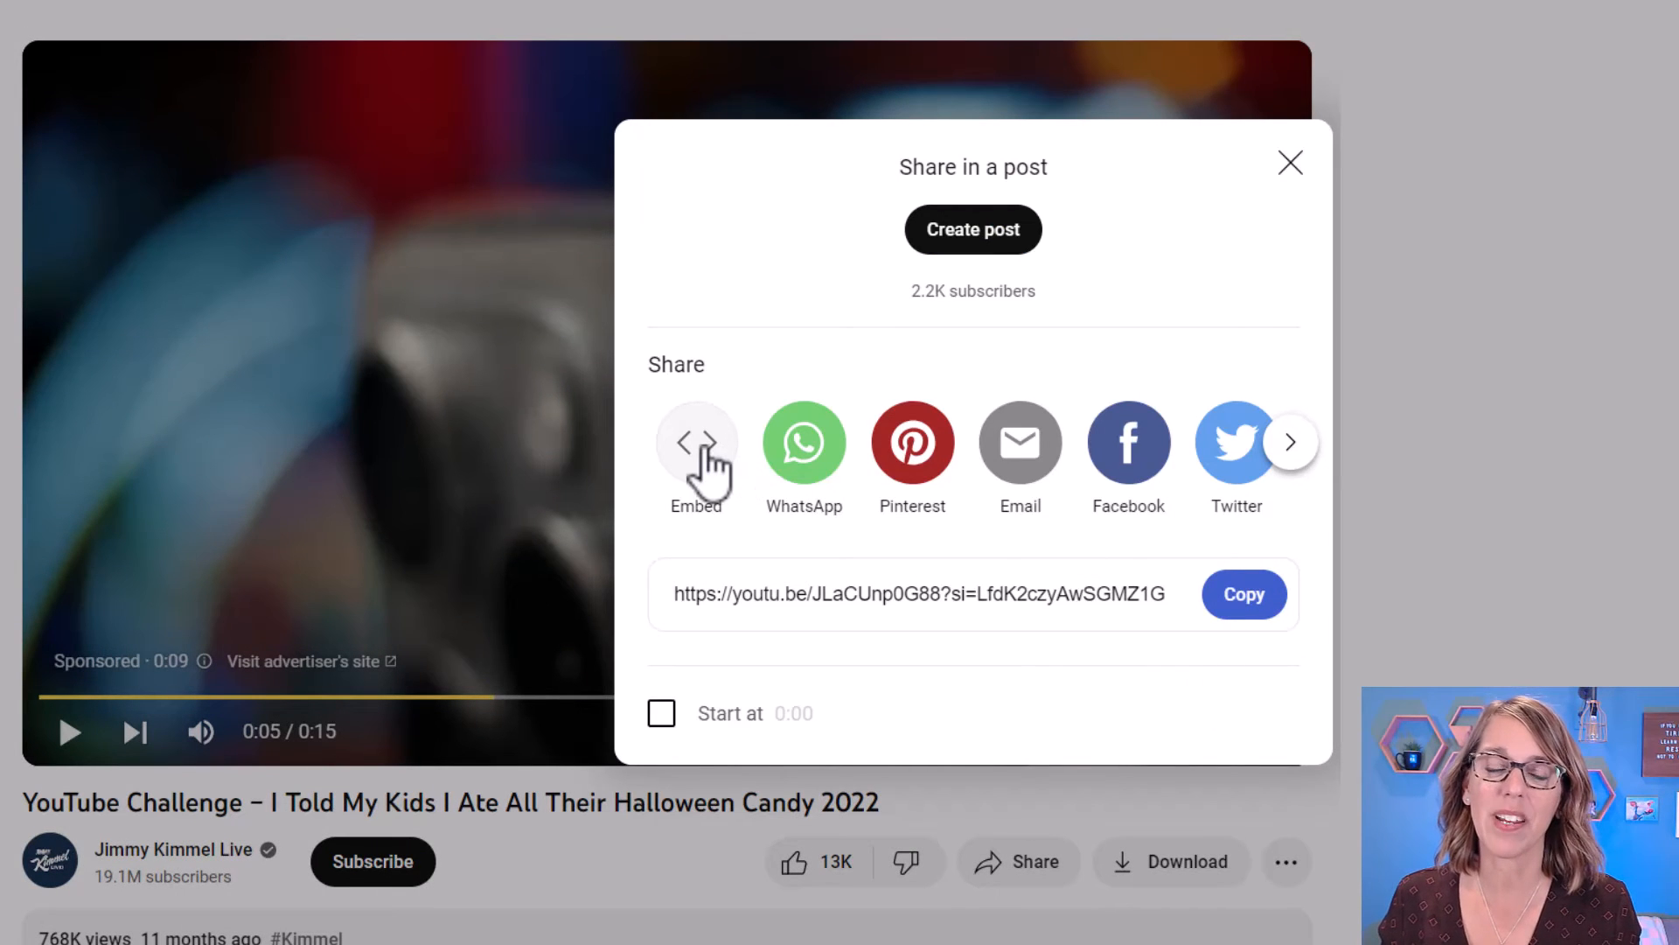
pyautogui.click(696, 441)
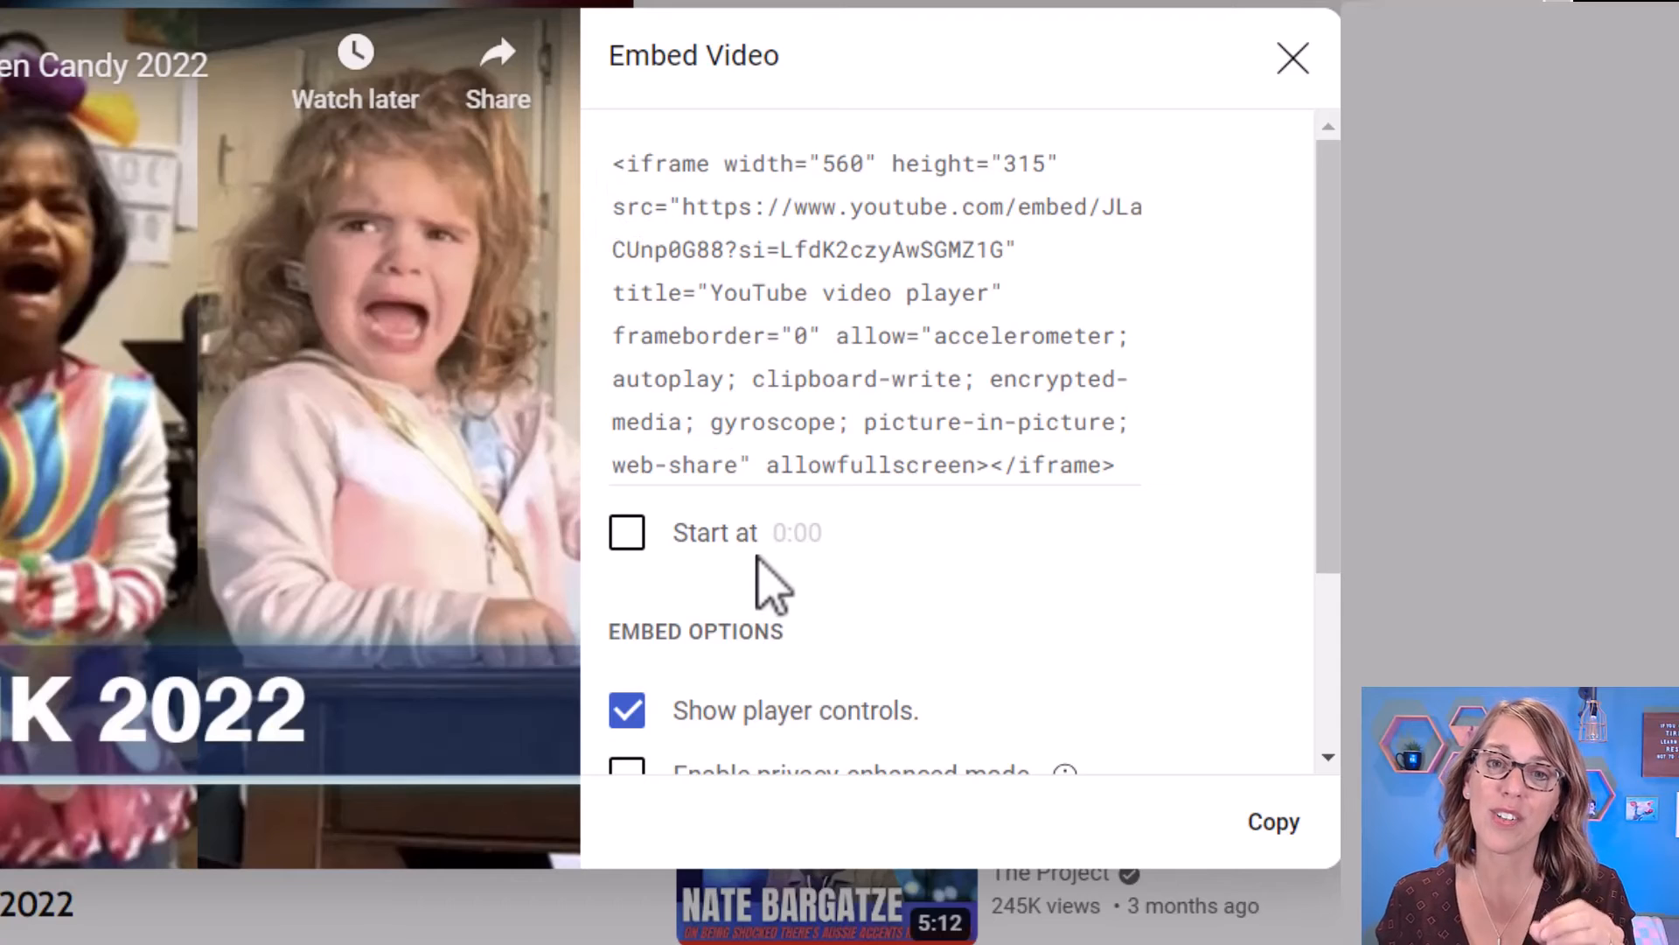
pyautogui.click(626, 532)
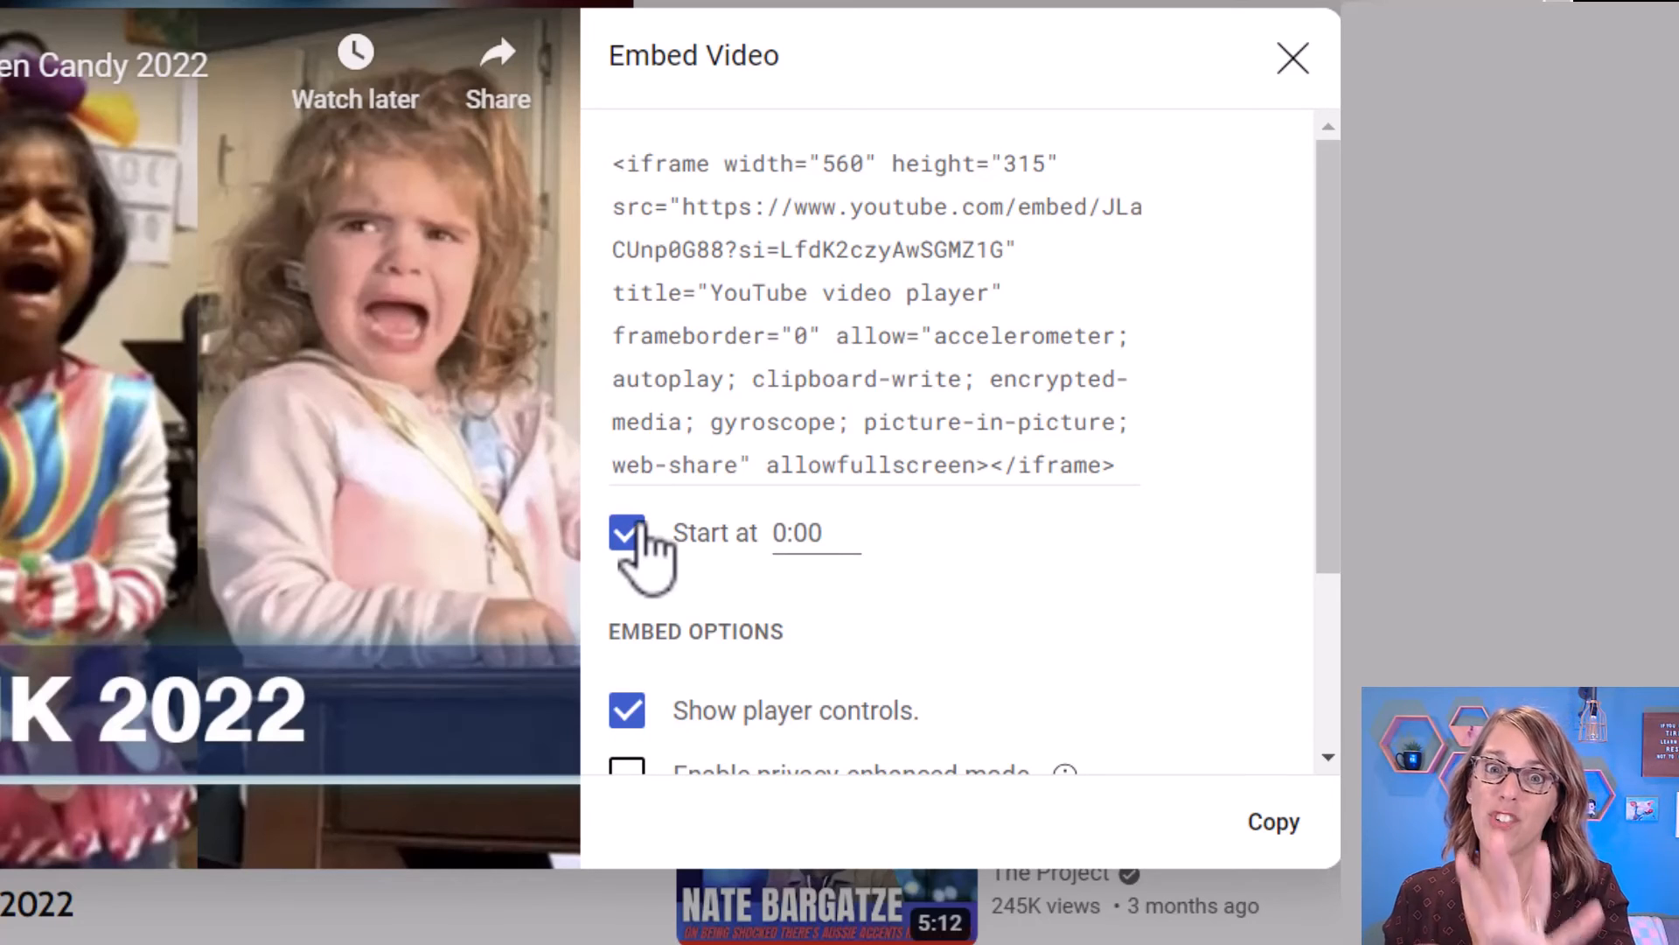
pyautogui.moveTo(651, 145)
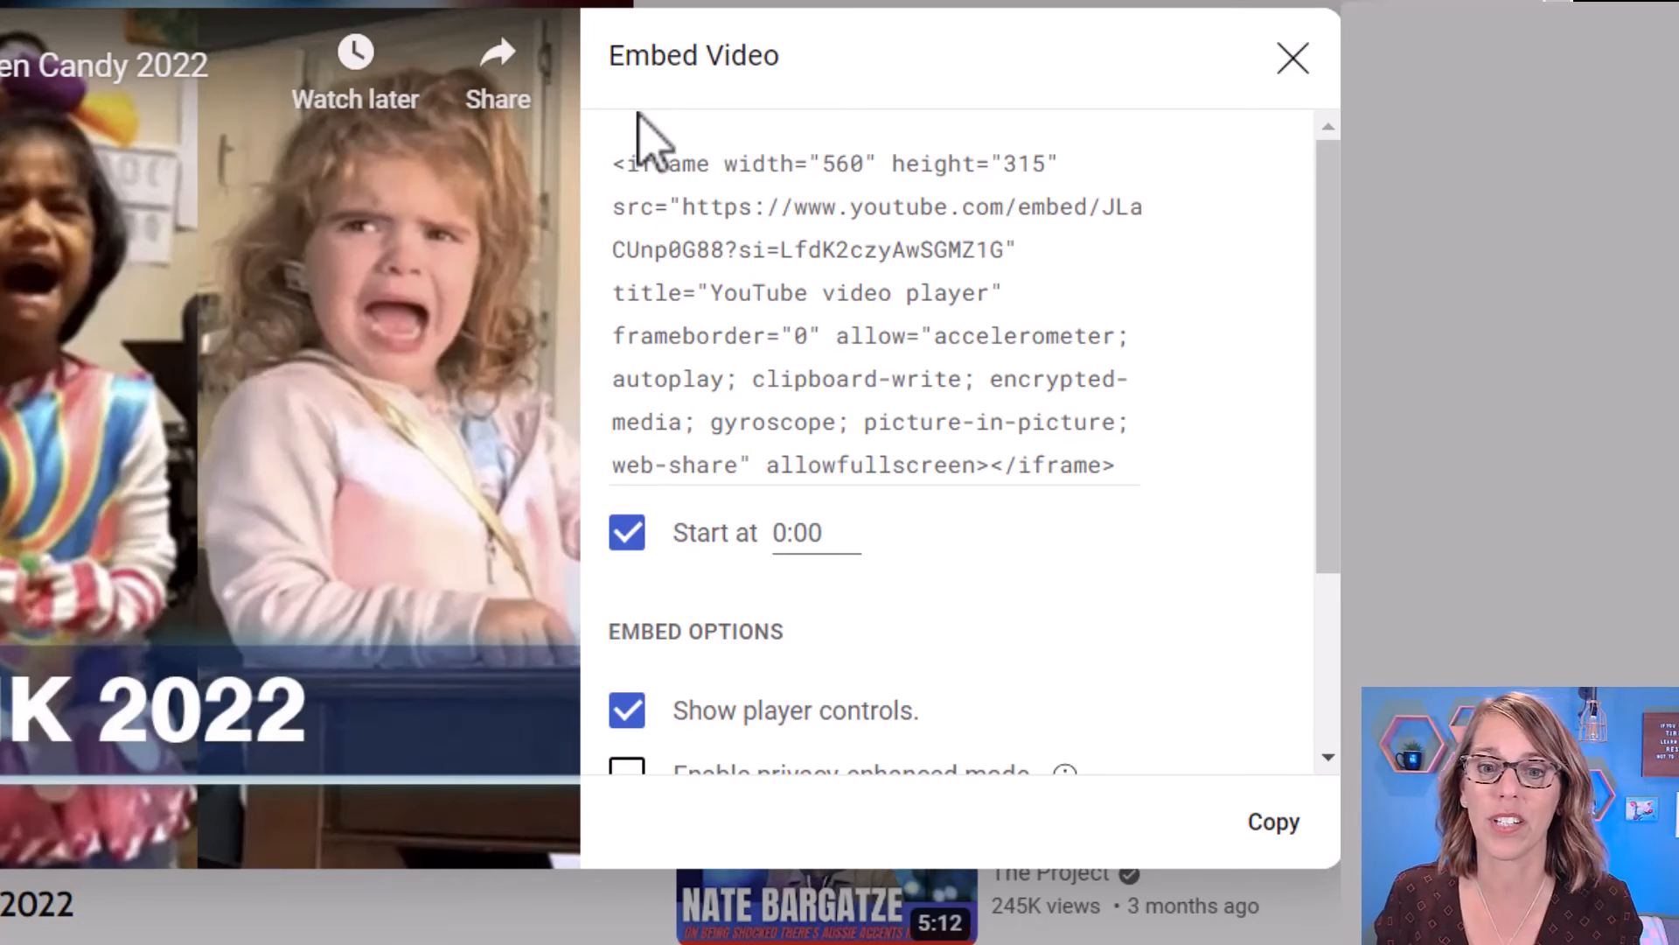
pyautogui.click(626, 532)
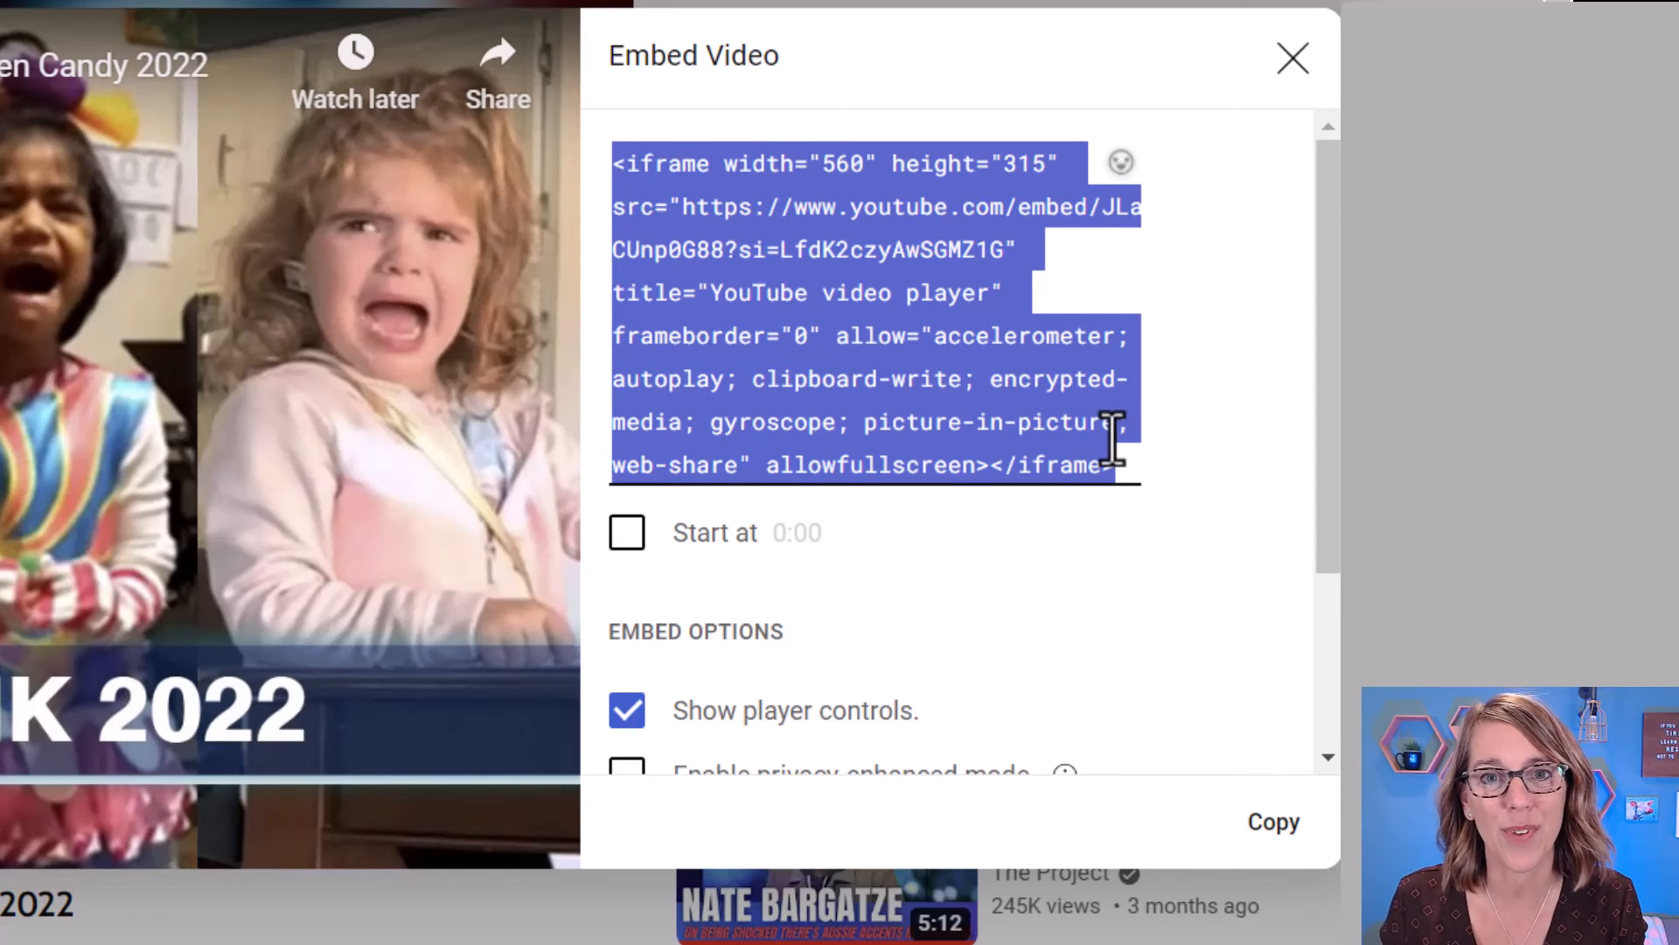
pyautogui.click(1274, 823)
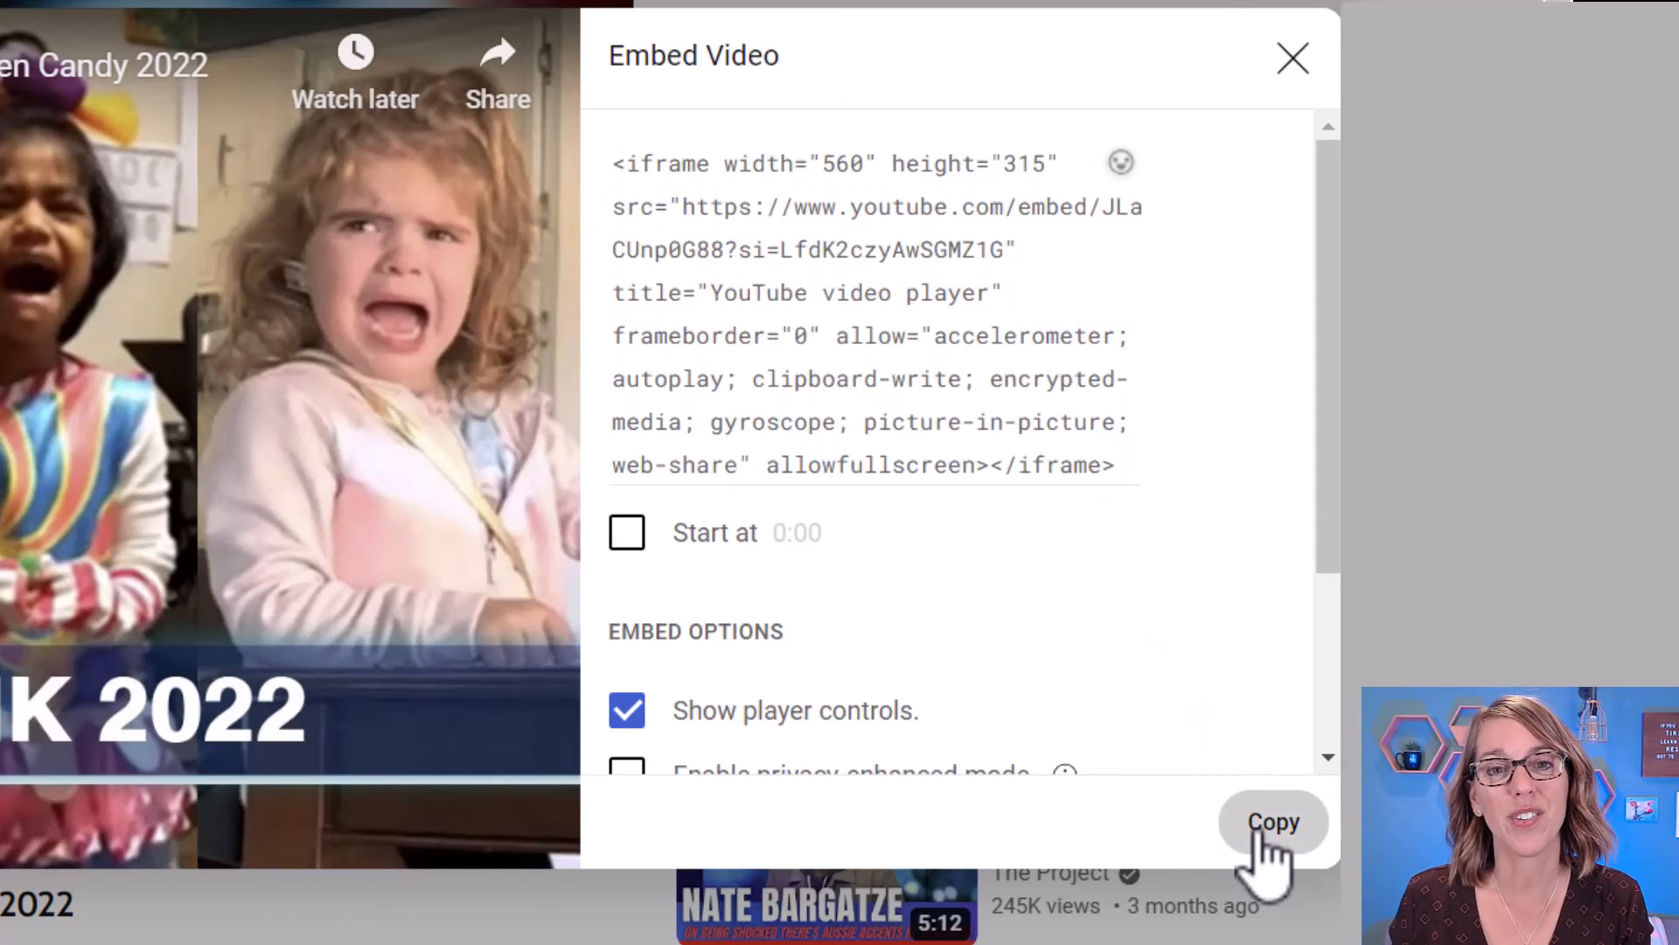
pyautogui.click(1271, 822)
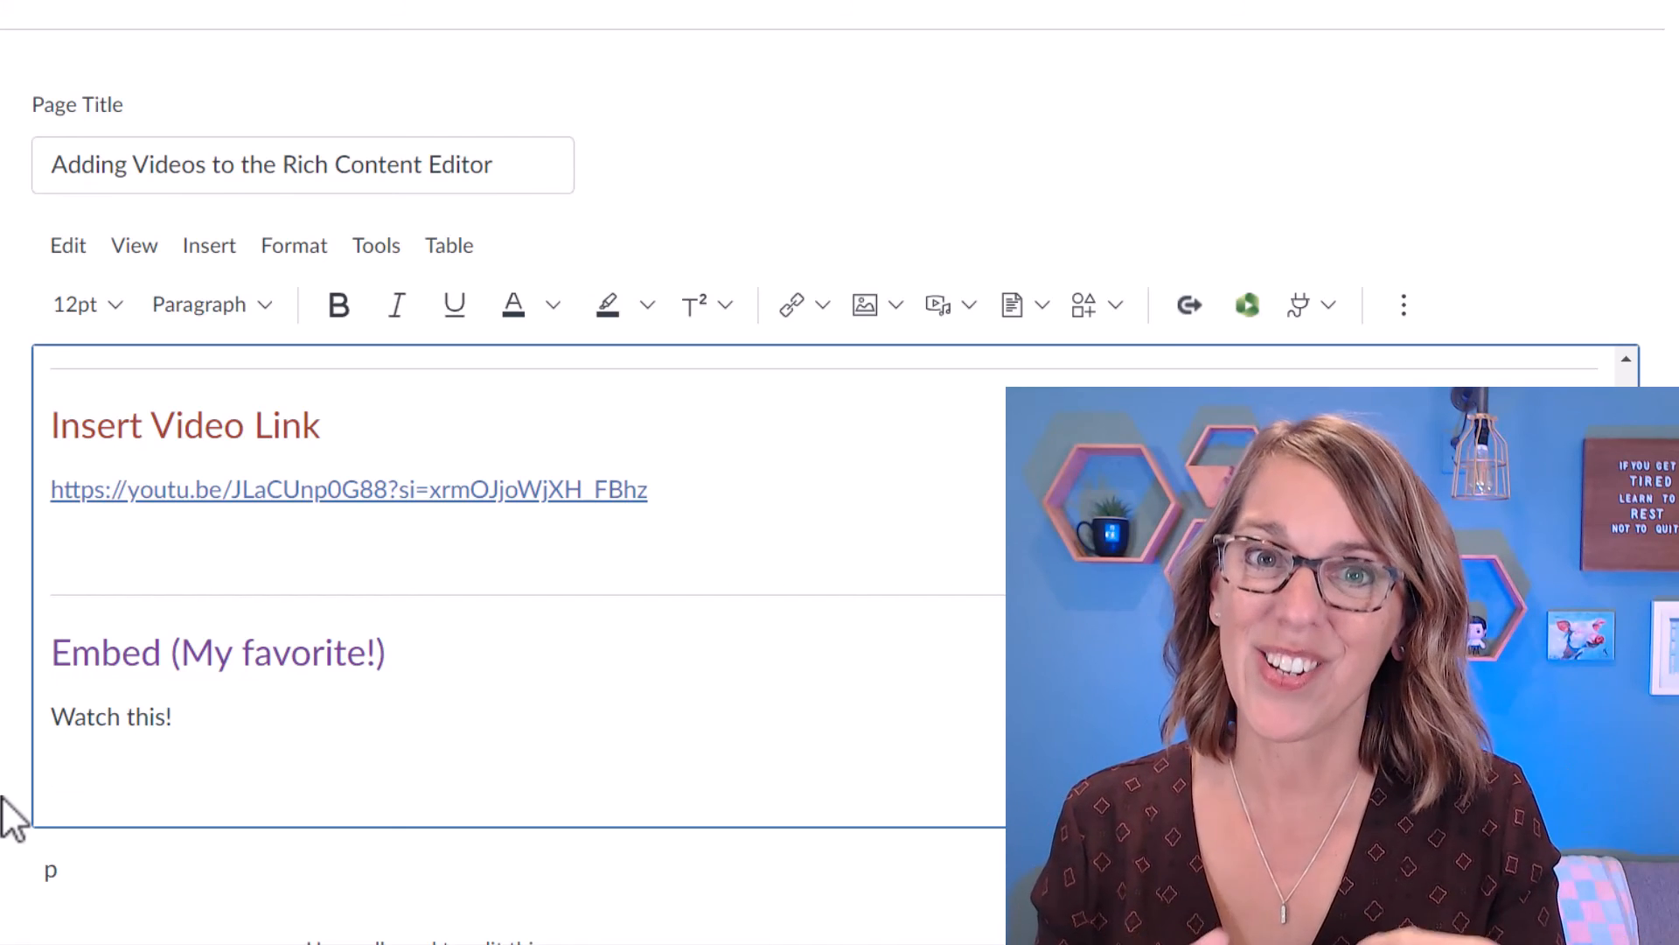
# - Add a new line below 'Watch this!' and paste the iframe into Insert > Embed's Embed Code box
pyautogui.click(51, 772)
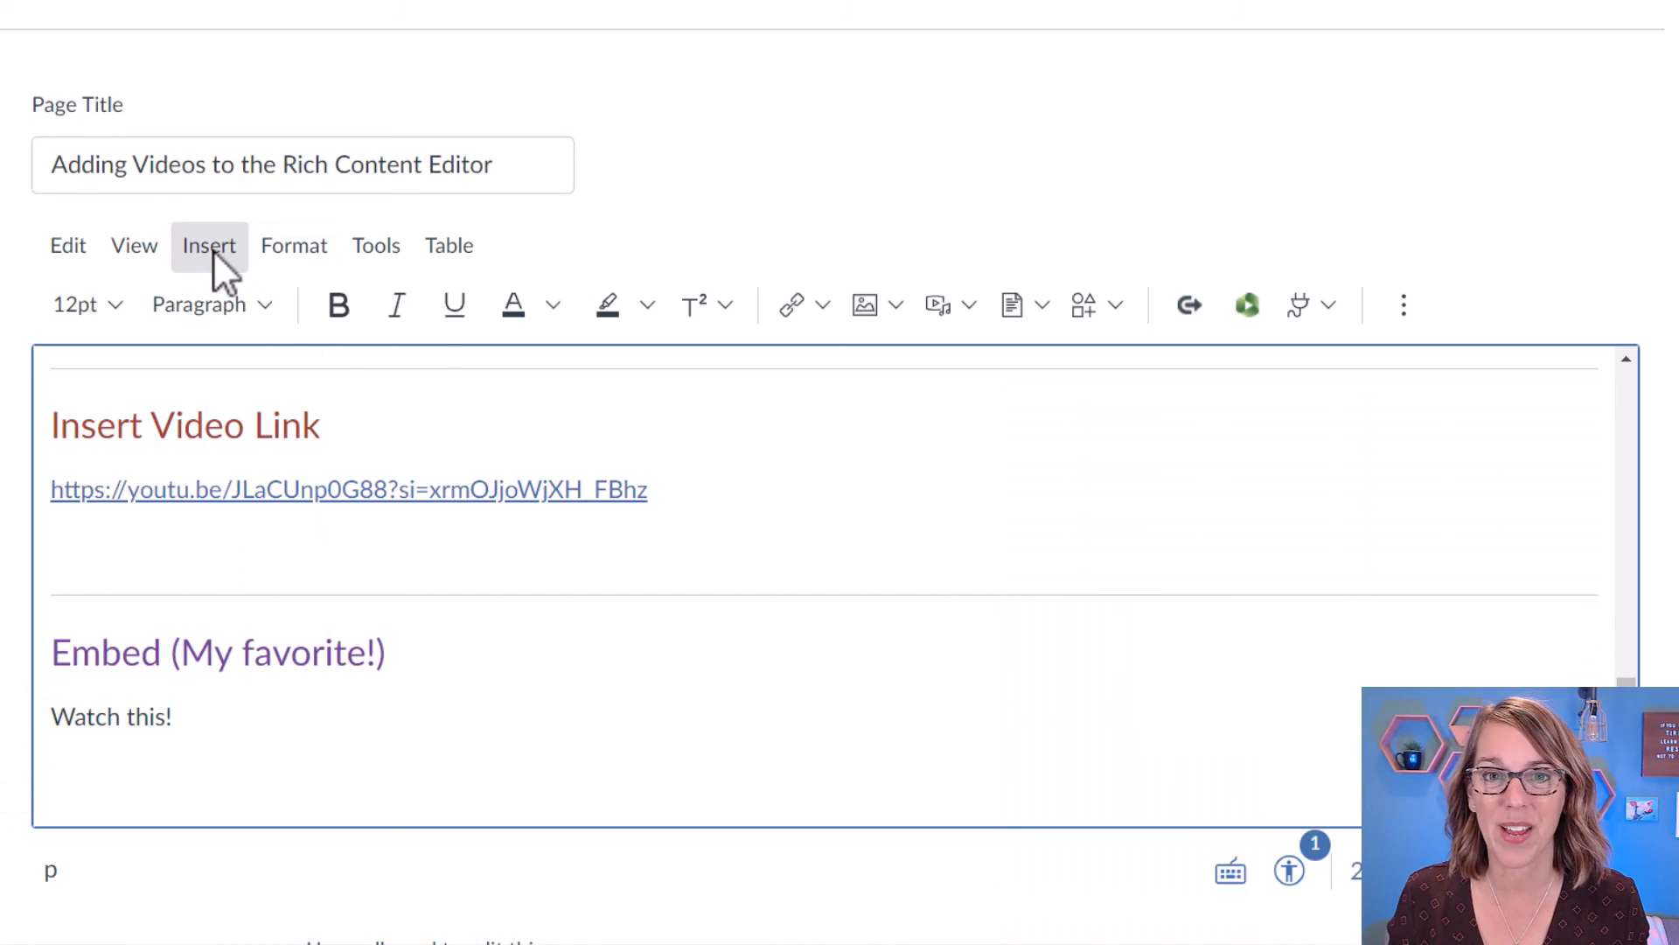
pyautogui.click(209, 245)
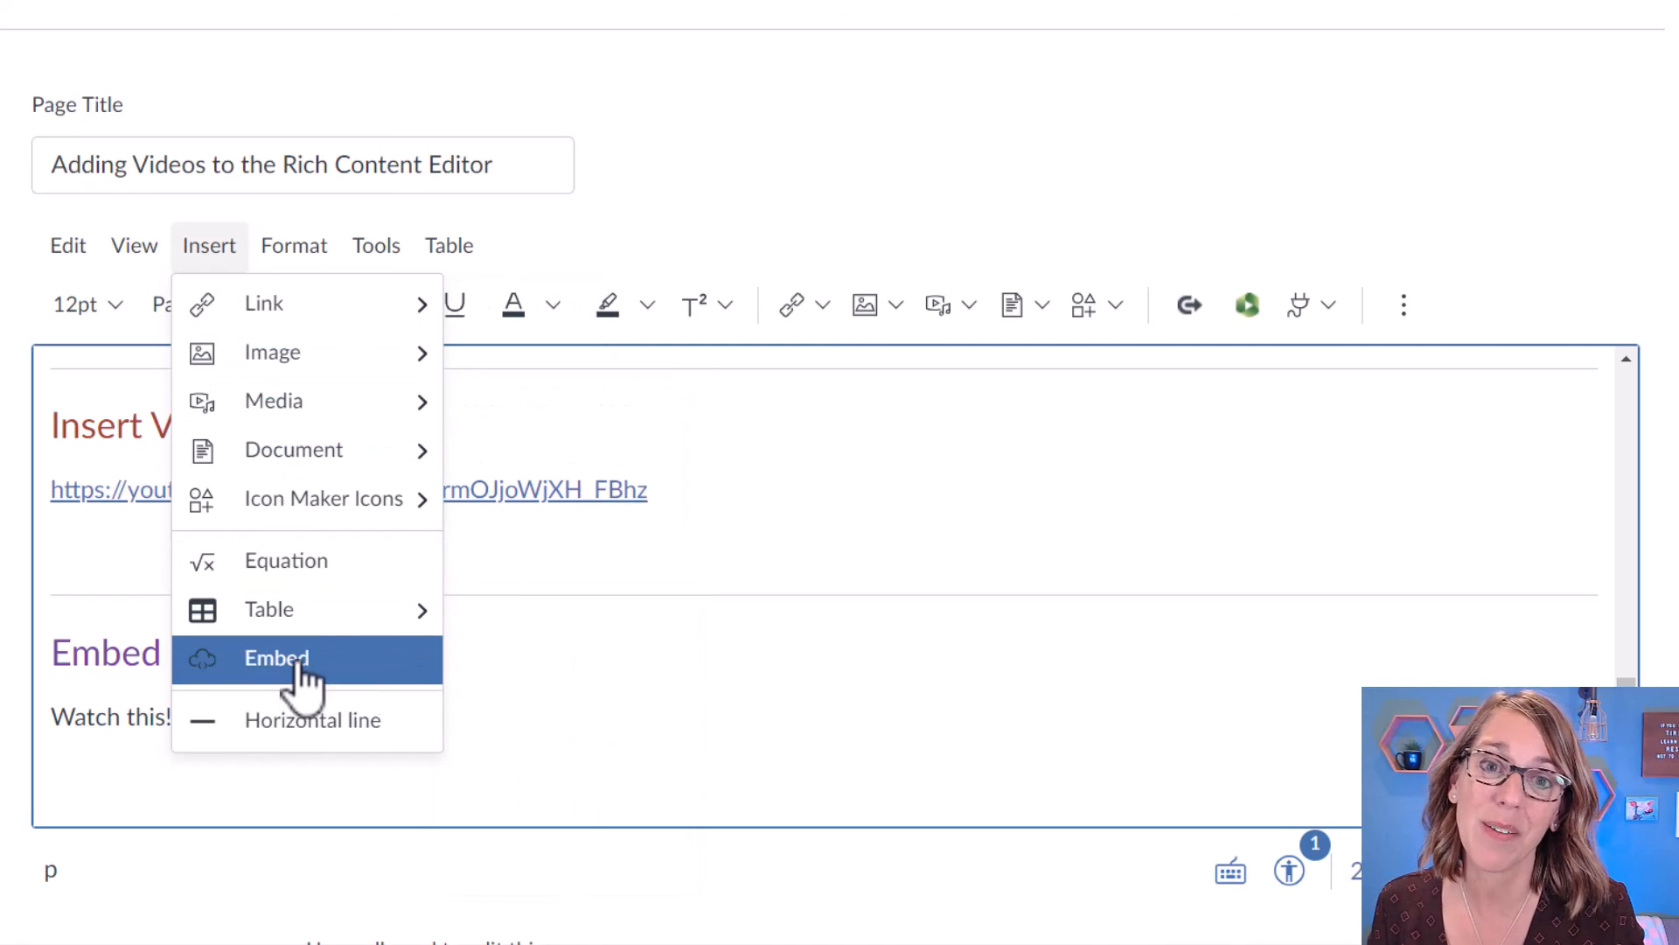
pyautogui.click(276, 658)
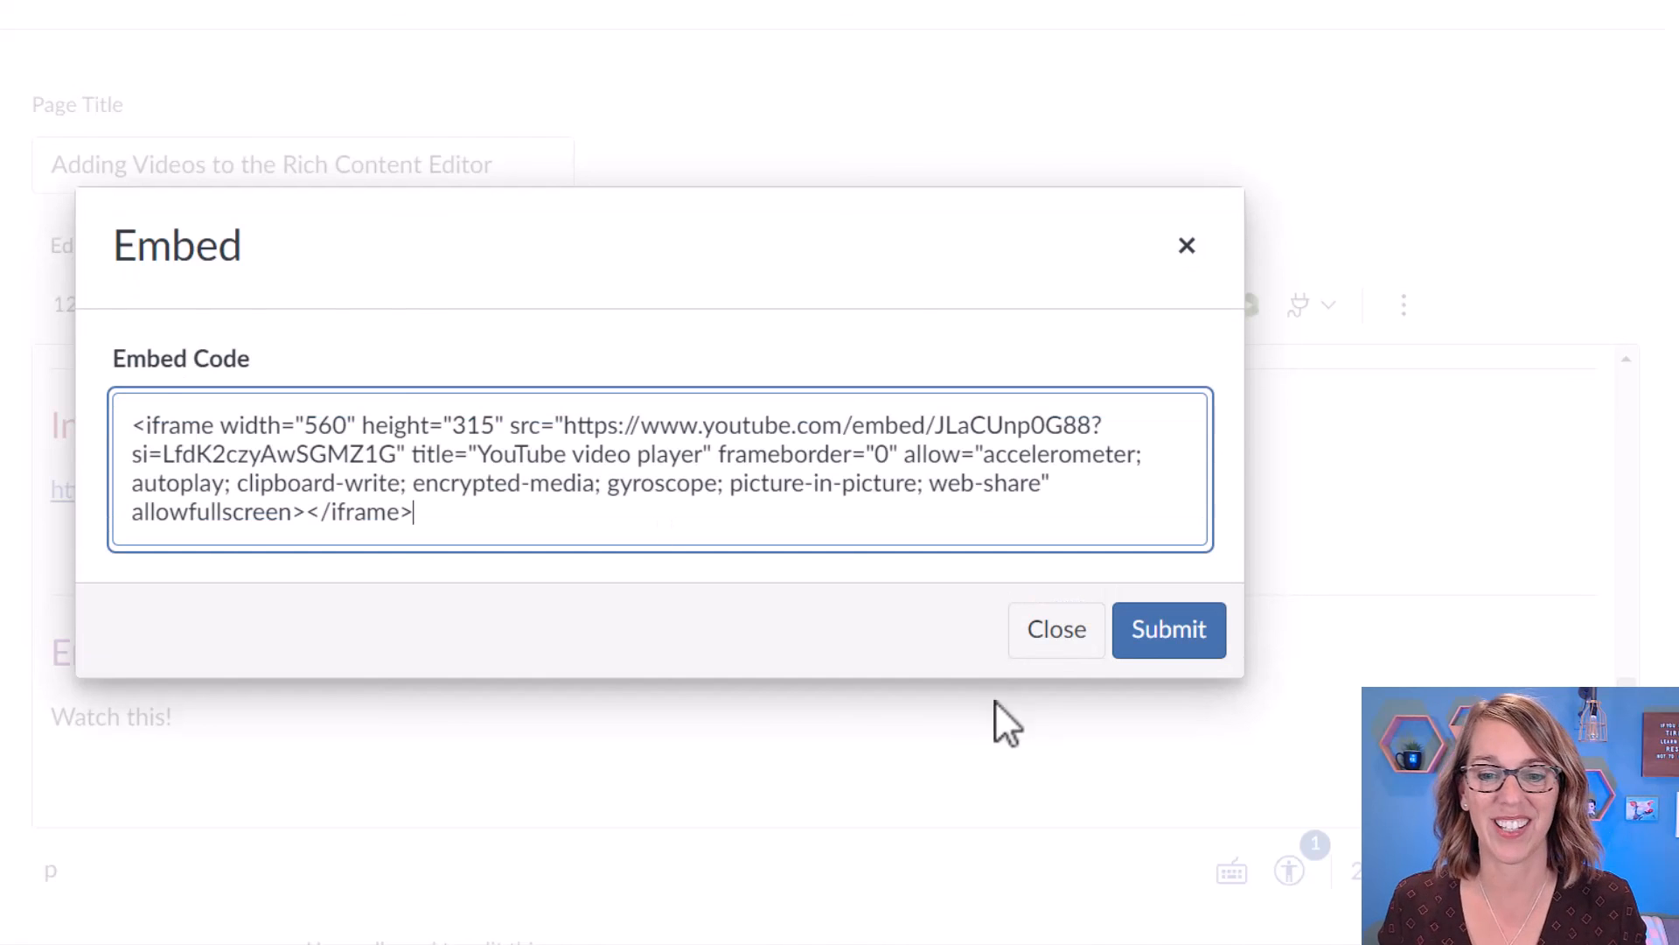
pyautogui.click(1168, 628)
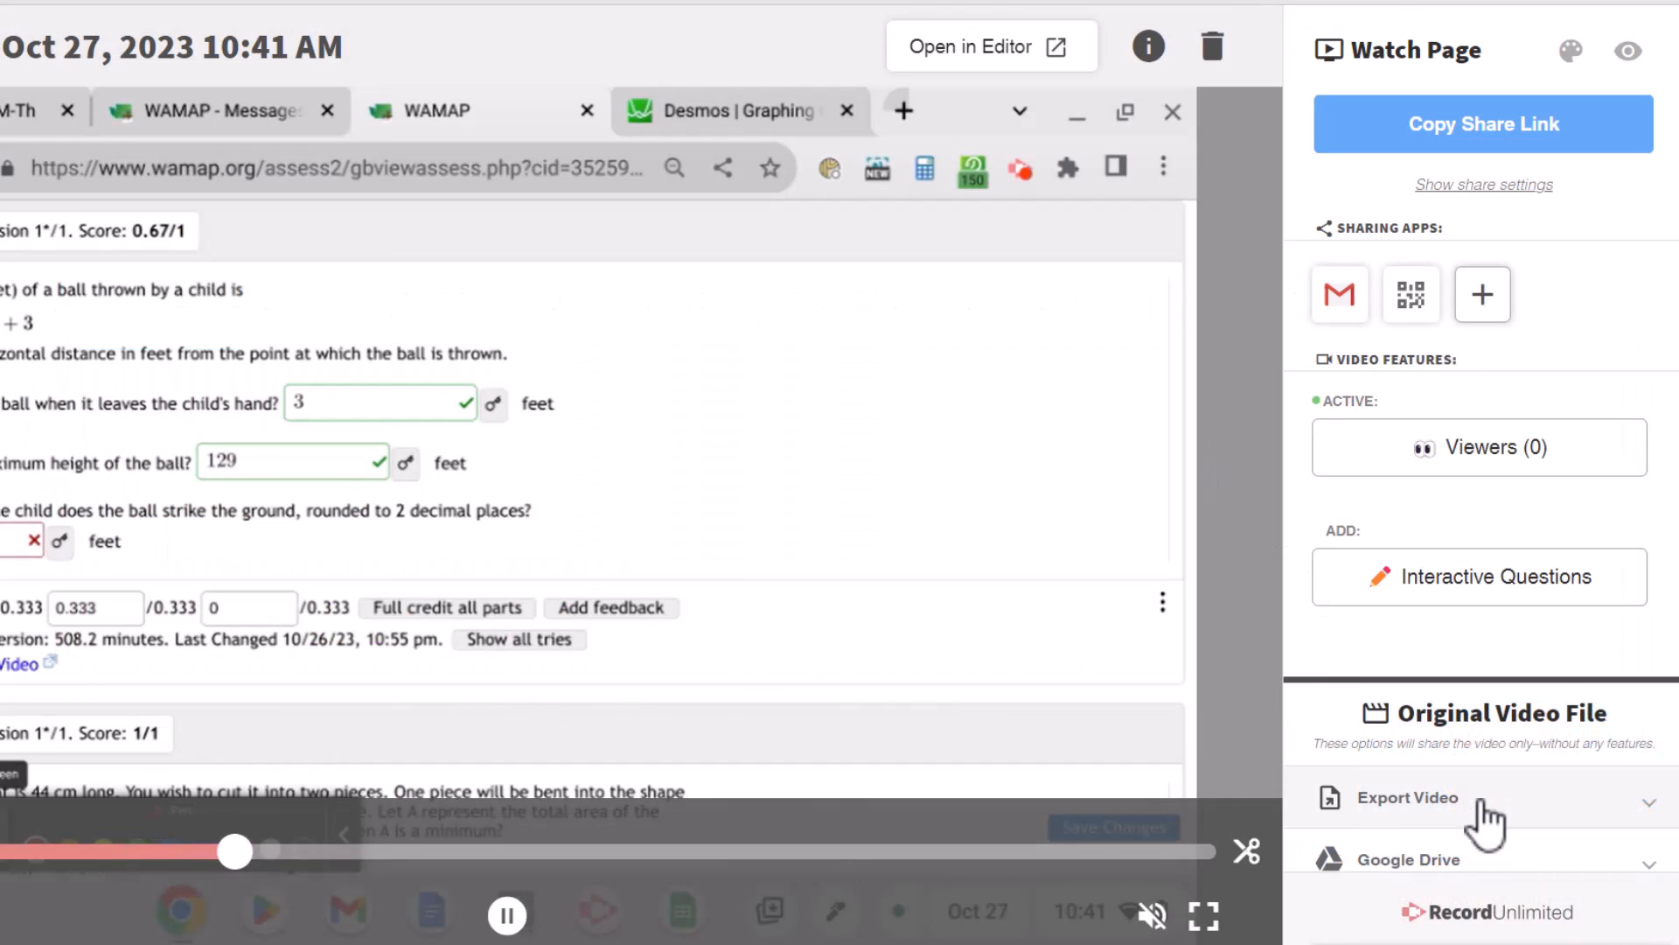
# - Expand Export Video under Original Video File to show Export as MP4
pyautogui.click(1407, 798)
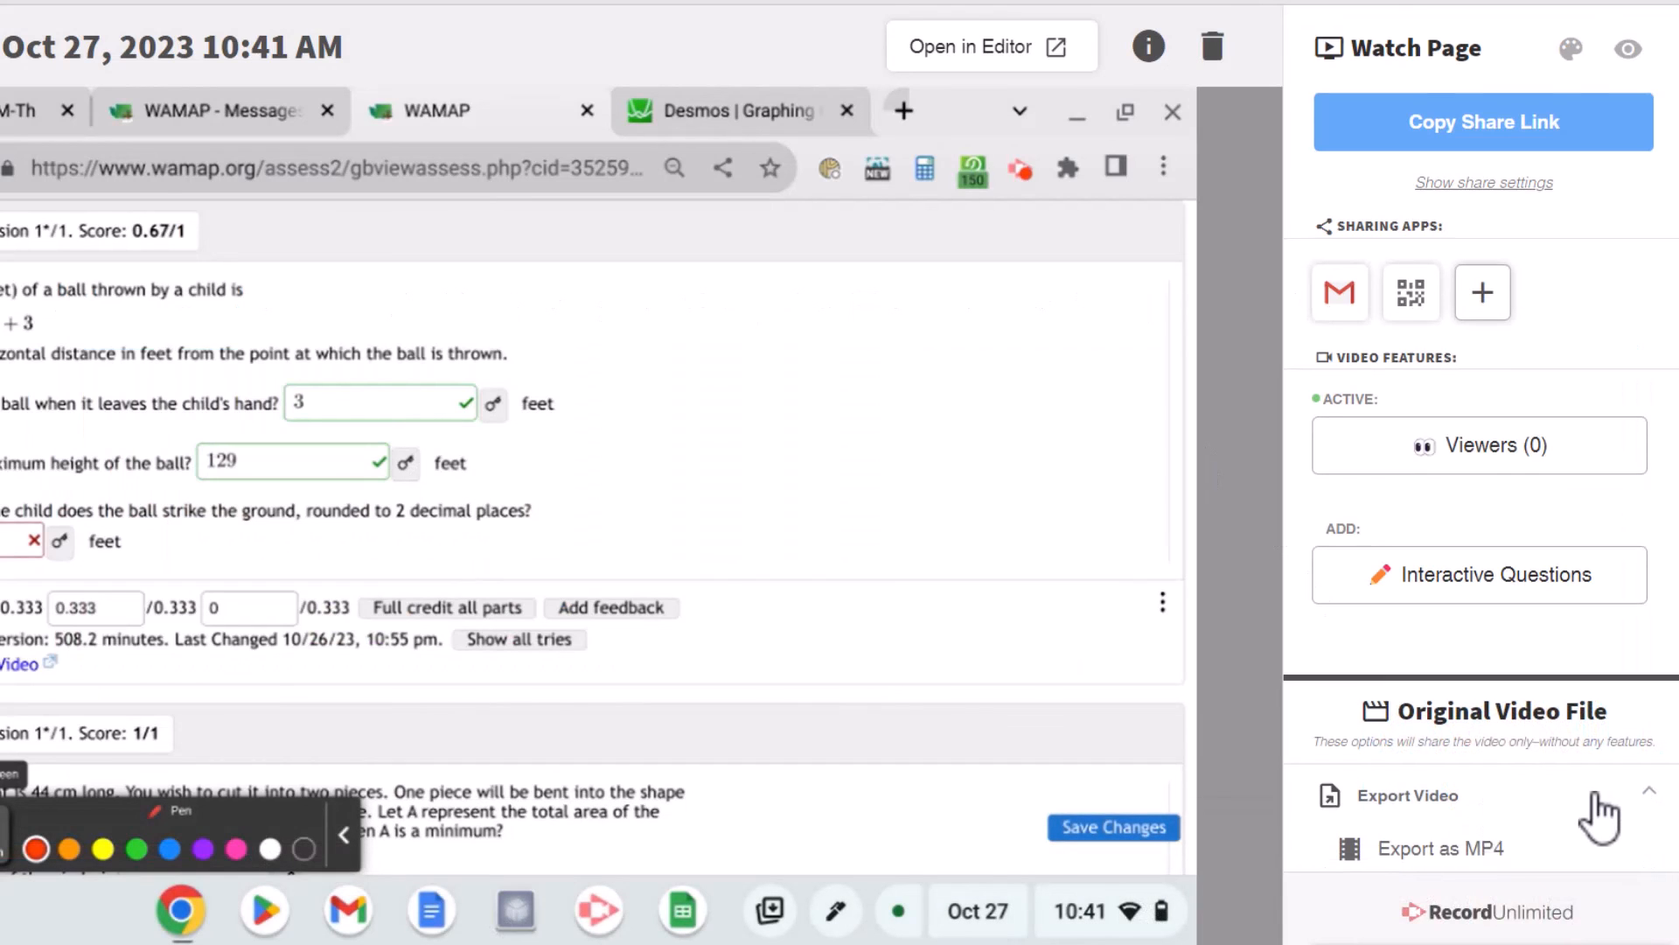